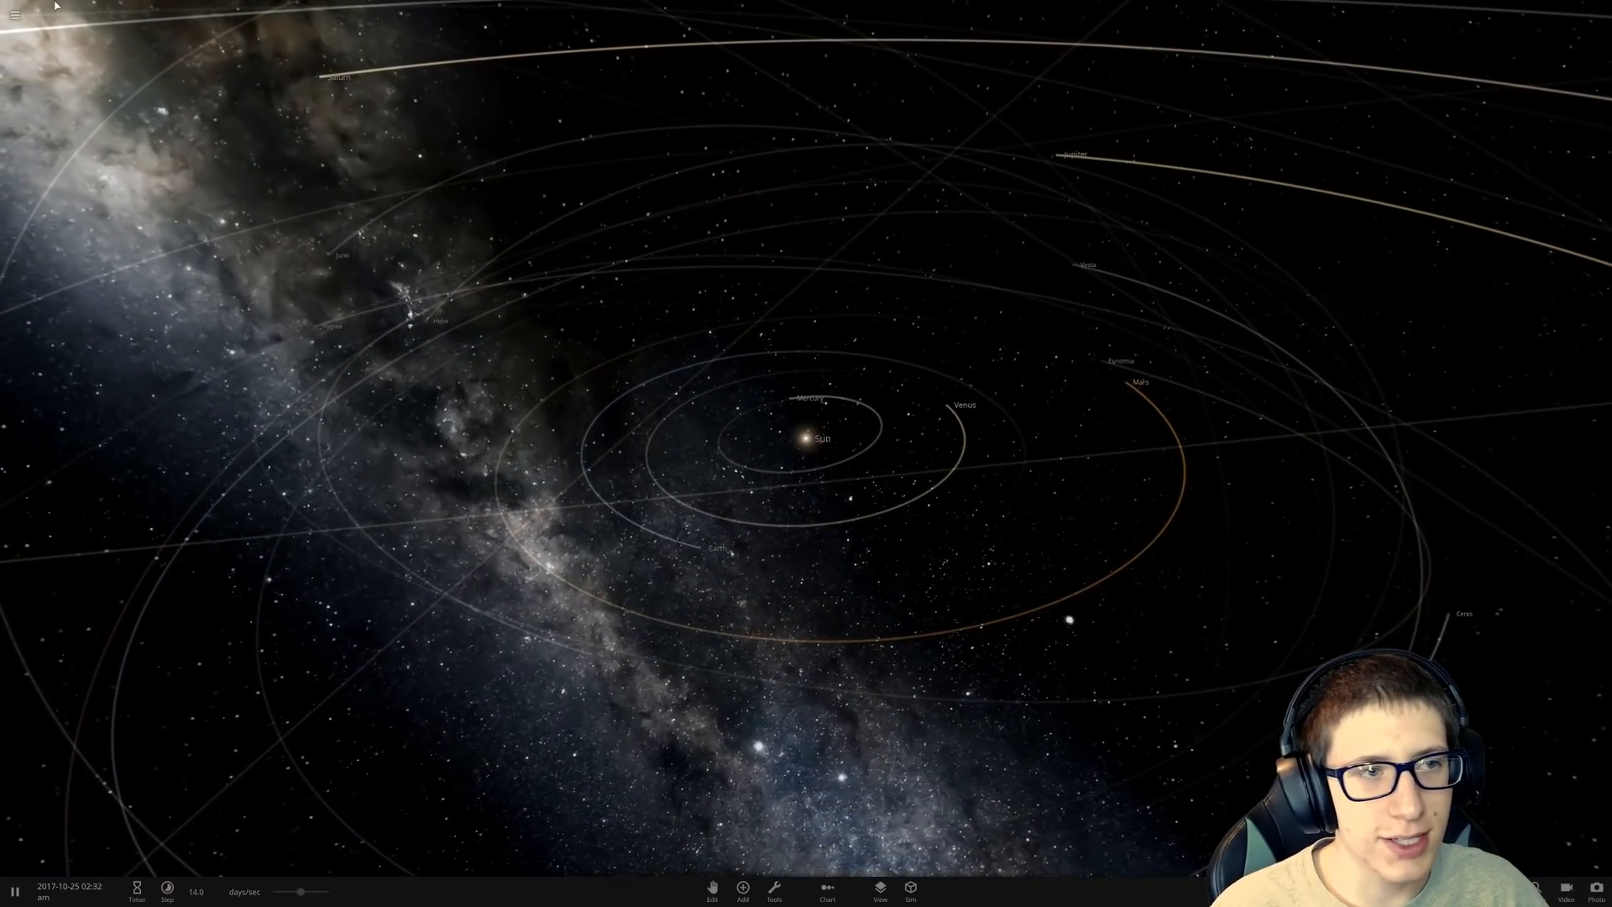
# Step: Start a new empty simulation and show its Sim > Settings panel for time, gravity and collisions
pyautogui.click(24, 16)
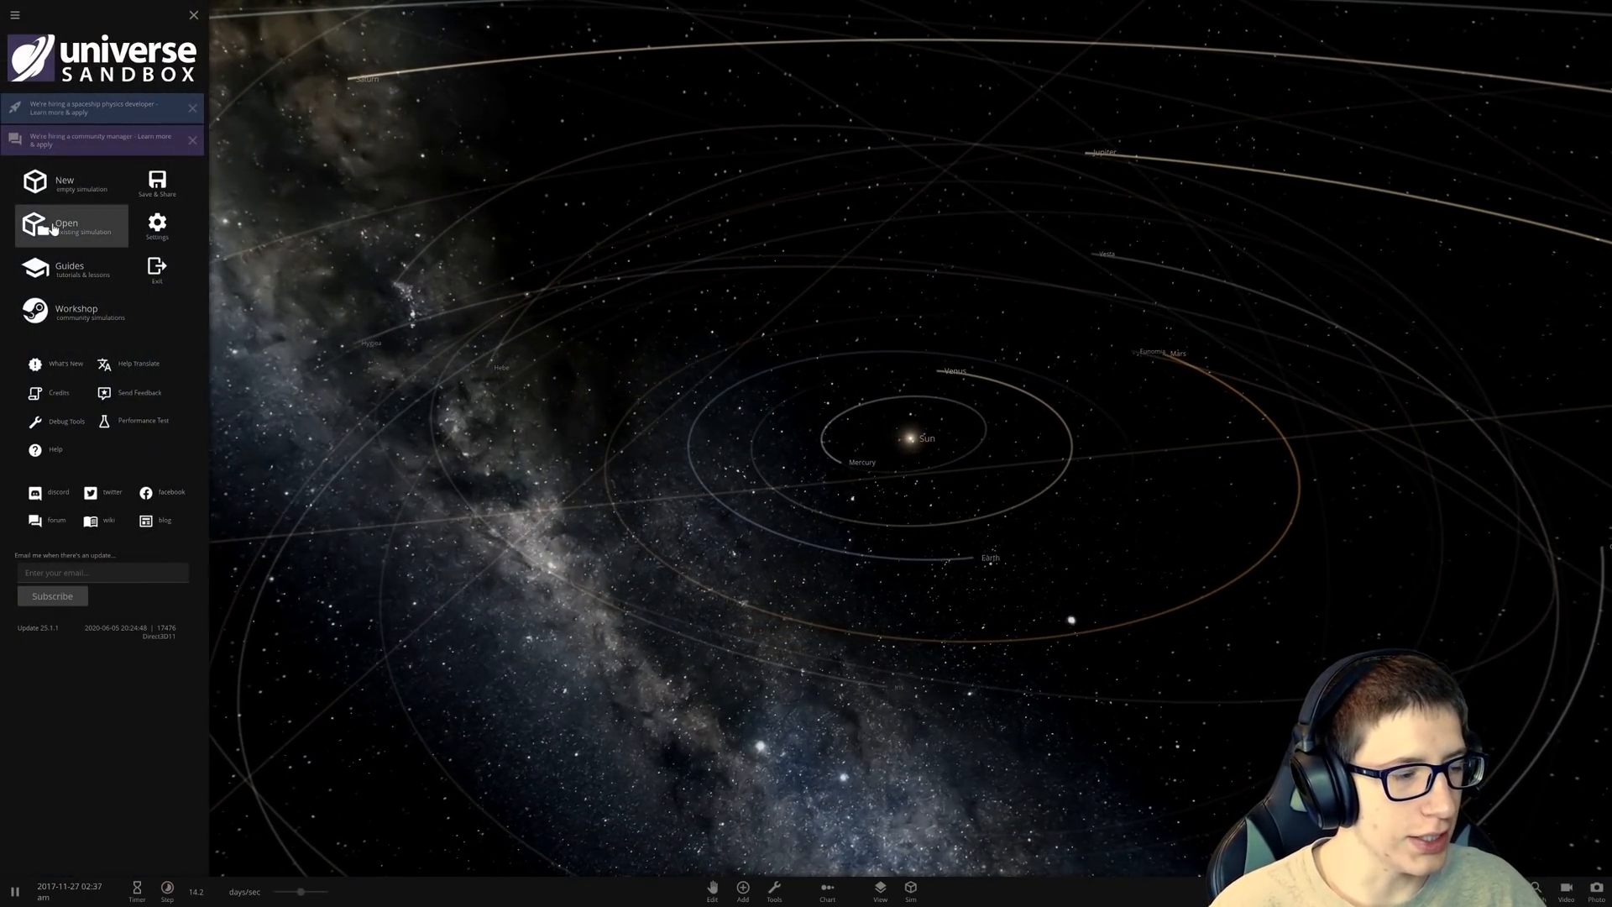
pyautogui.click(65, 223)
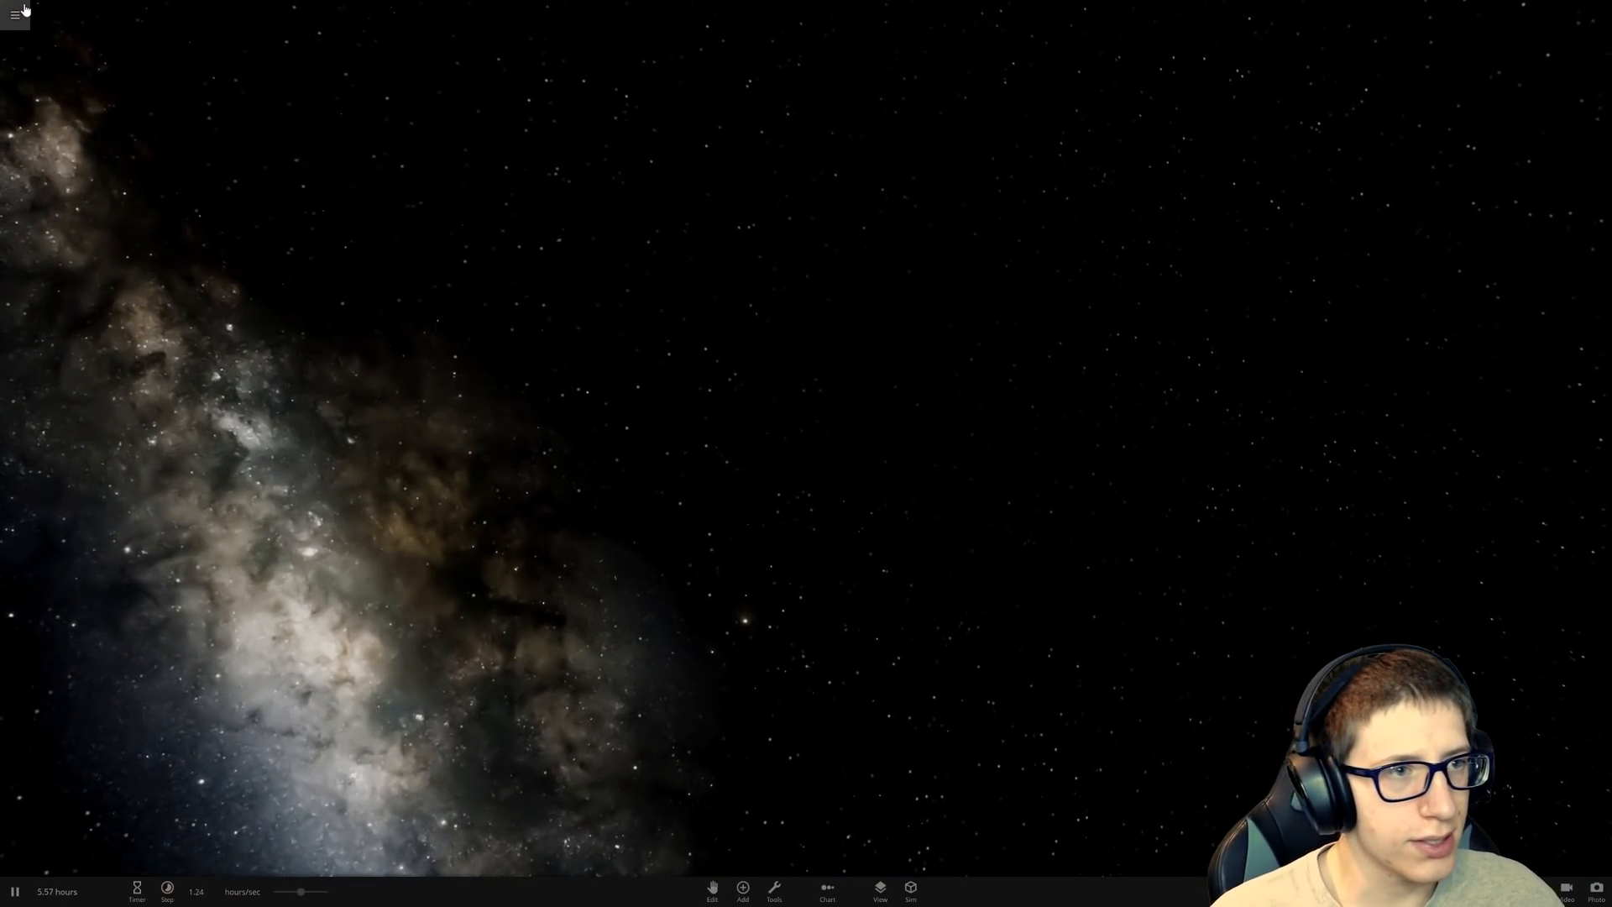
pyautogui.click(13, 14)
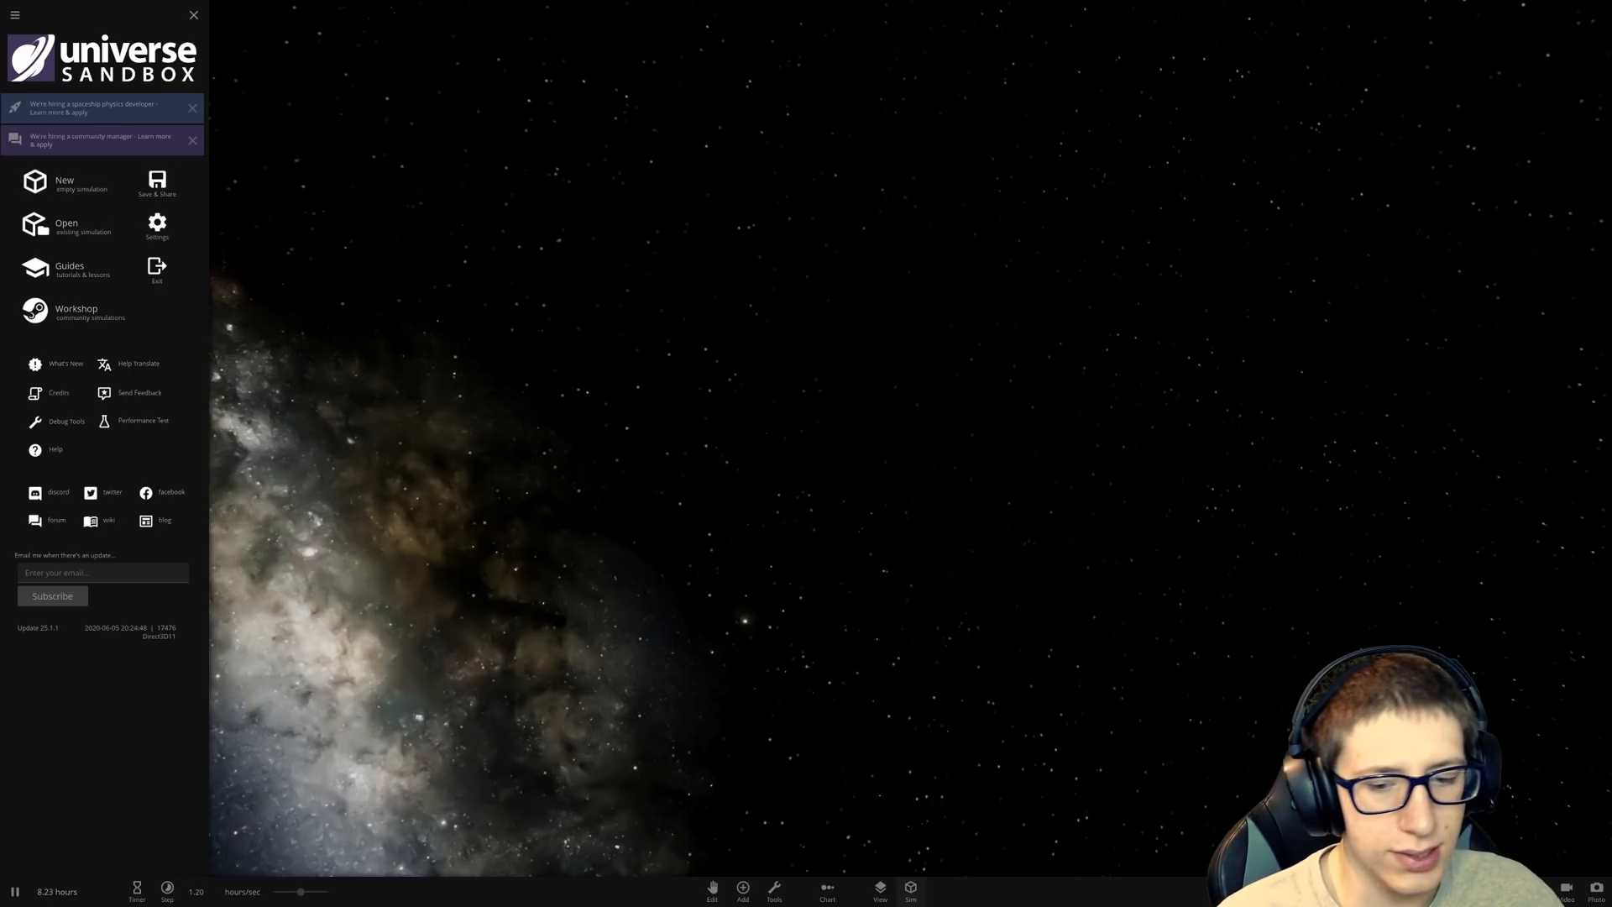
pyautogui.click(914, 892)
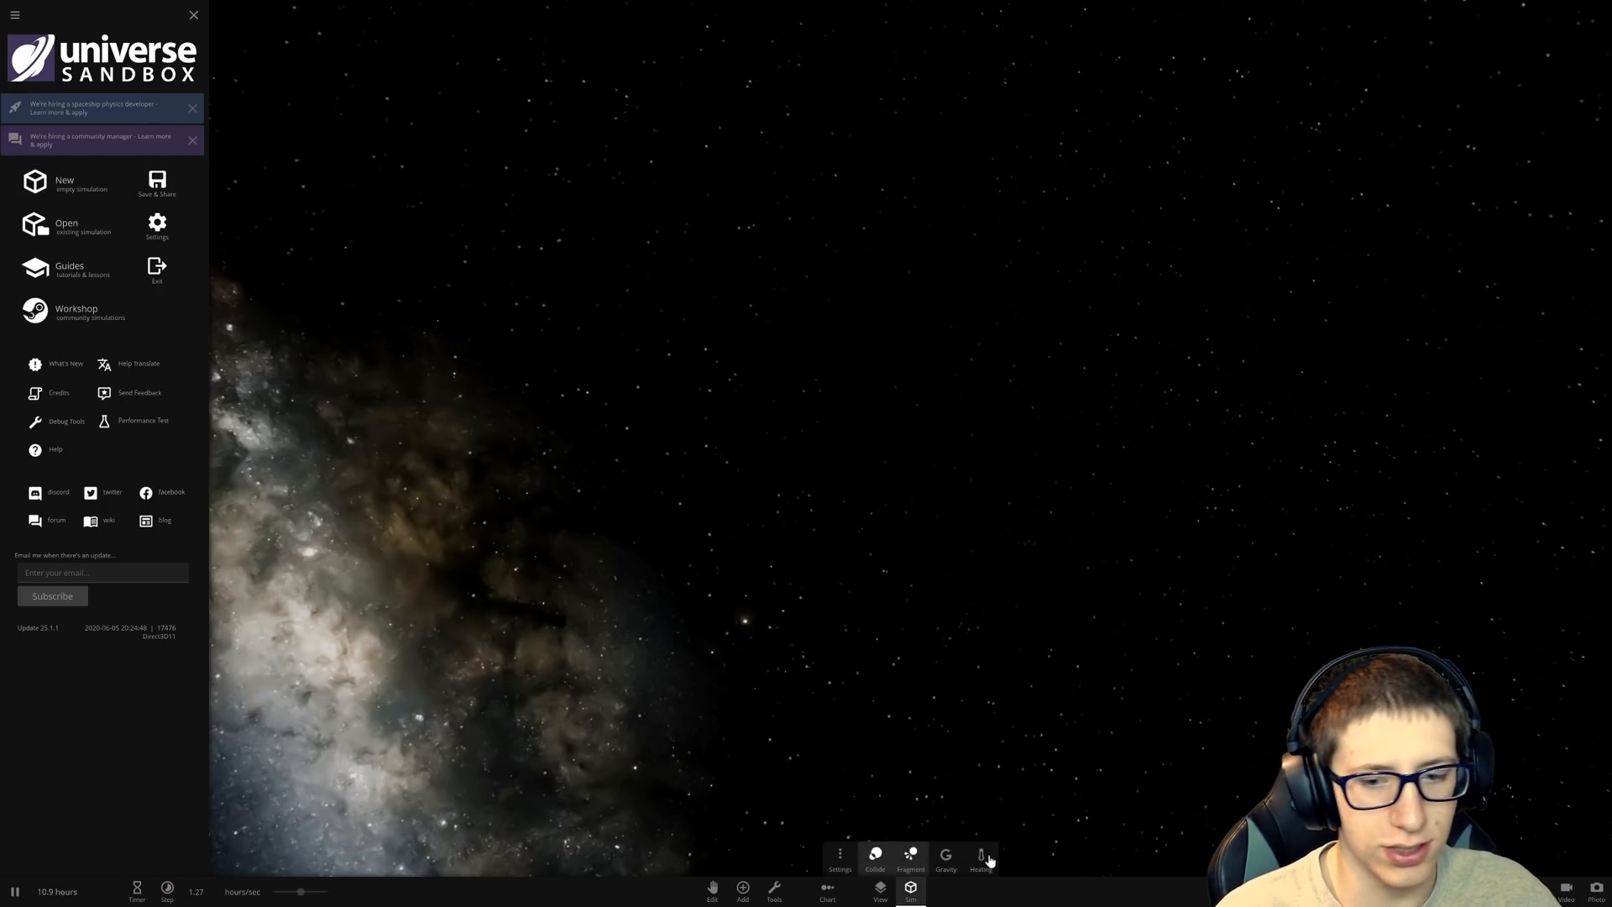
pyautogui.click(838, 856)
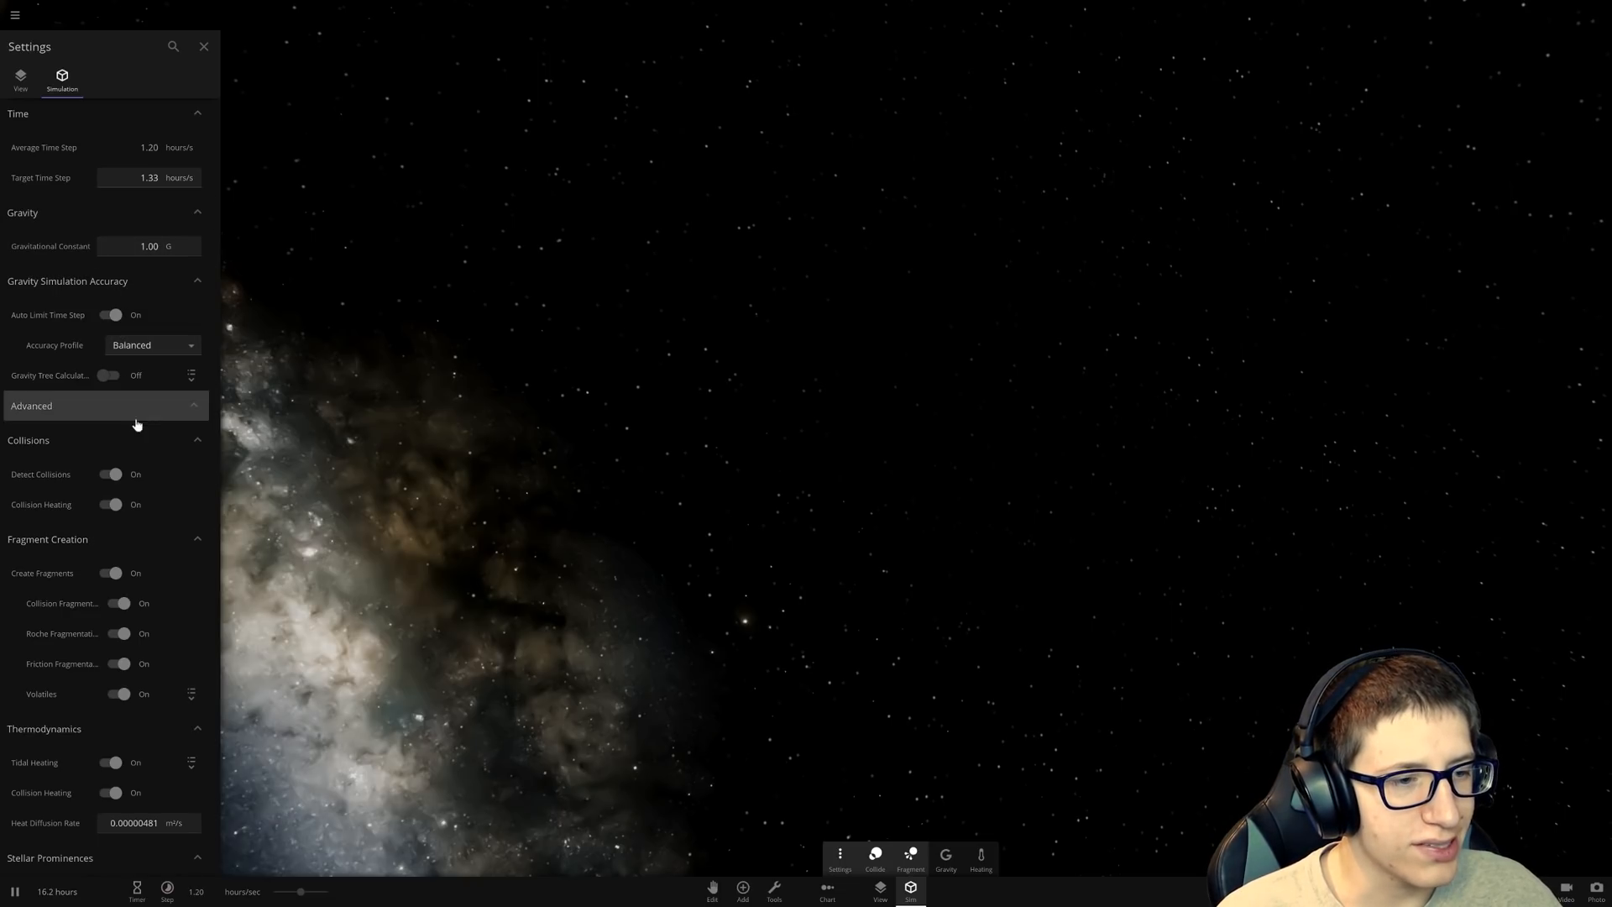
# Step: Add planet-sized bodies and let time run so fragments streak along tangled trails
pyautogui.click(111, 475)
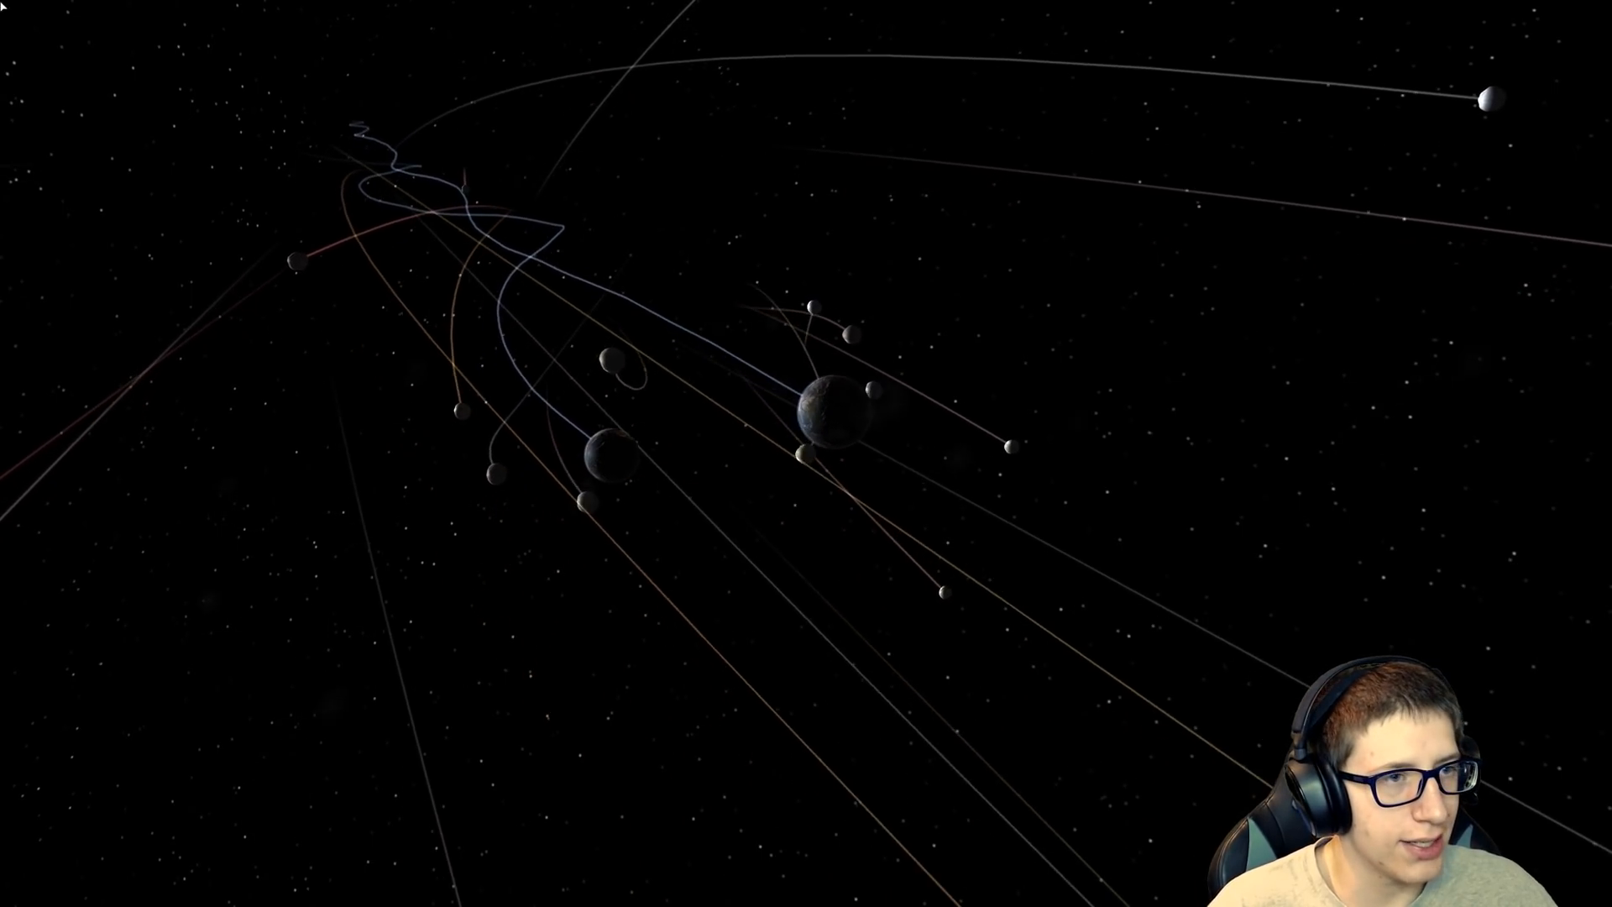
# Step: Reset to a fresh empty simulation, glancing at the Add Object catalogue on the way
pyautogui.click(26, 16)
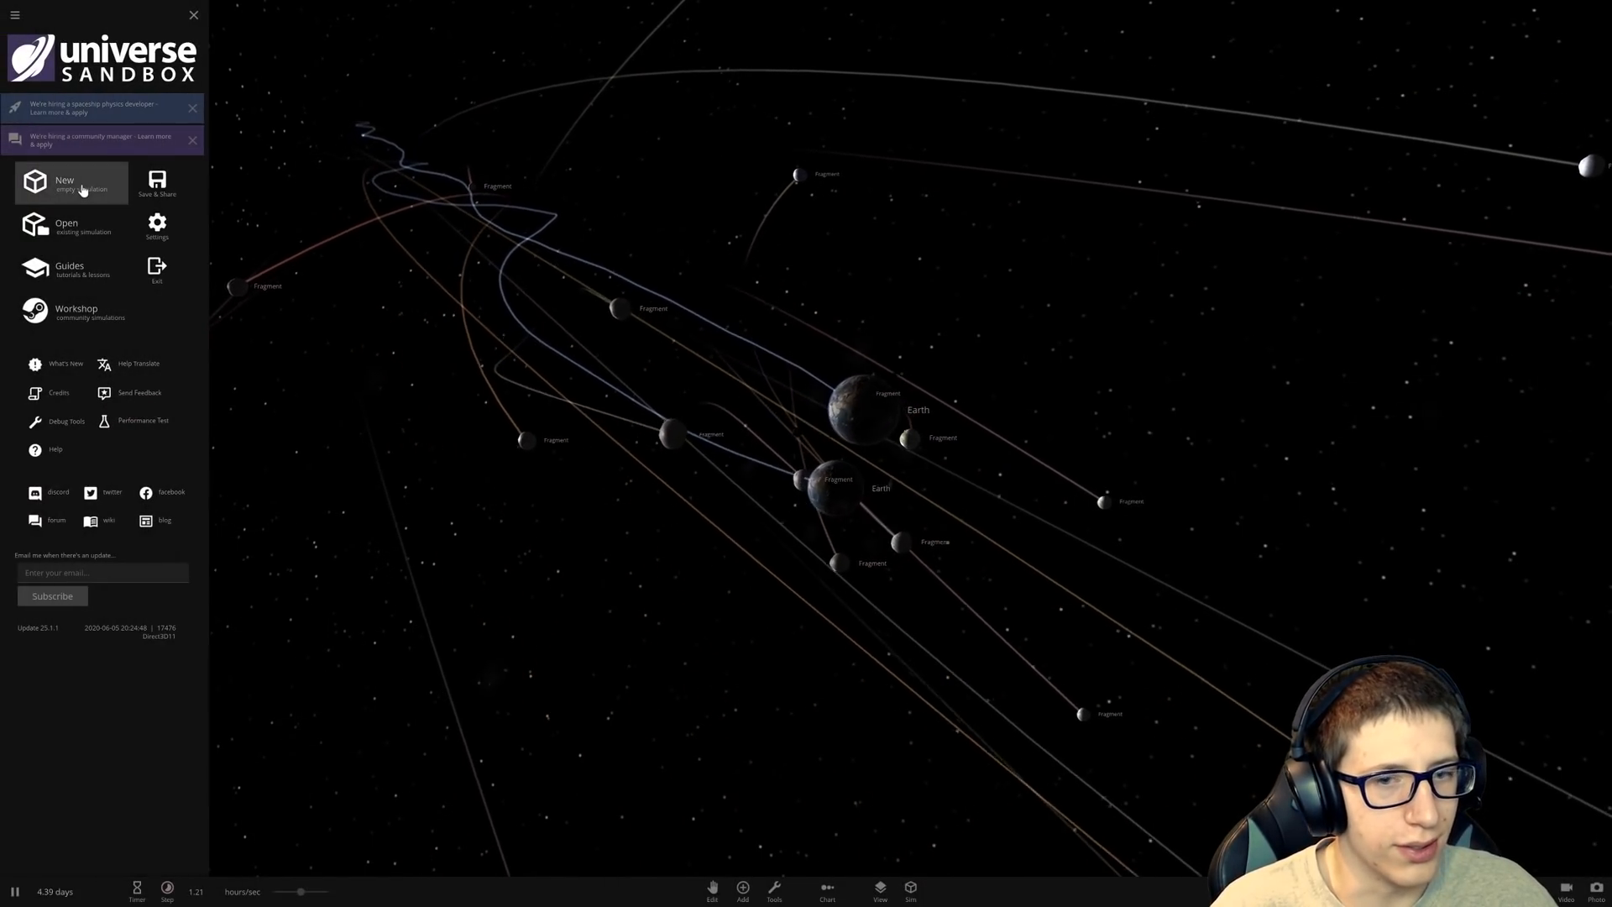
pyautogui.click(70, 183)
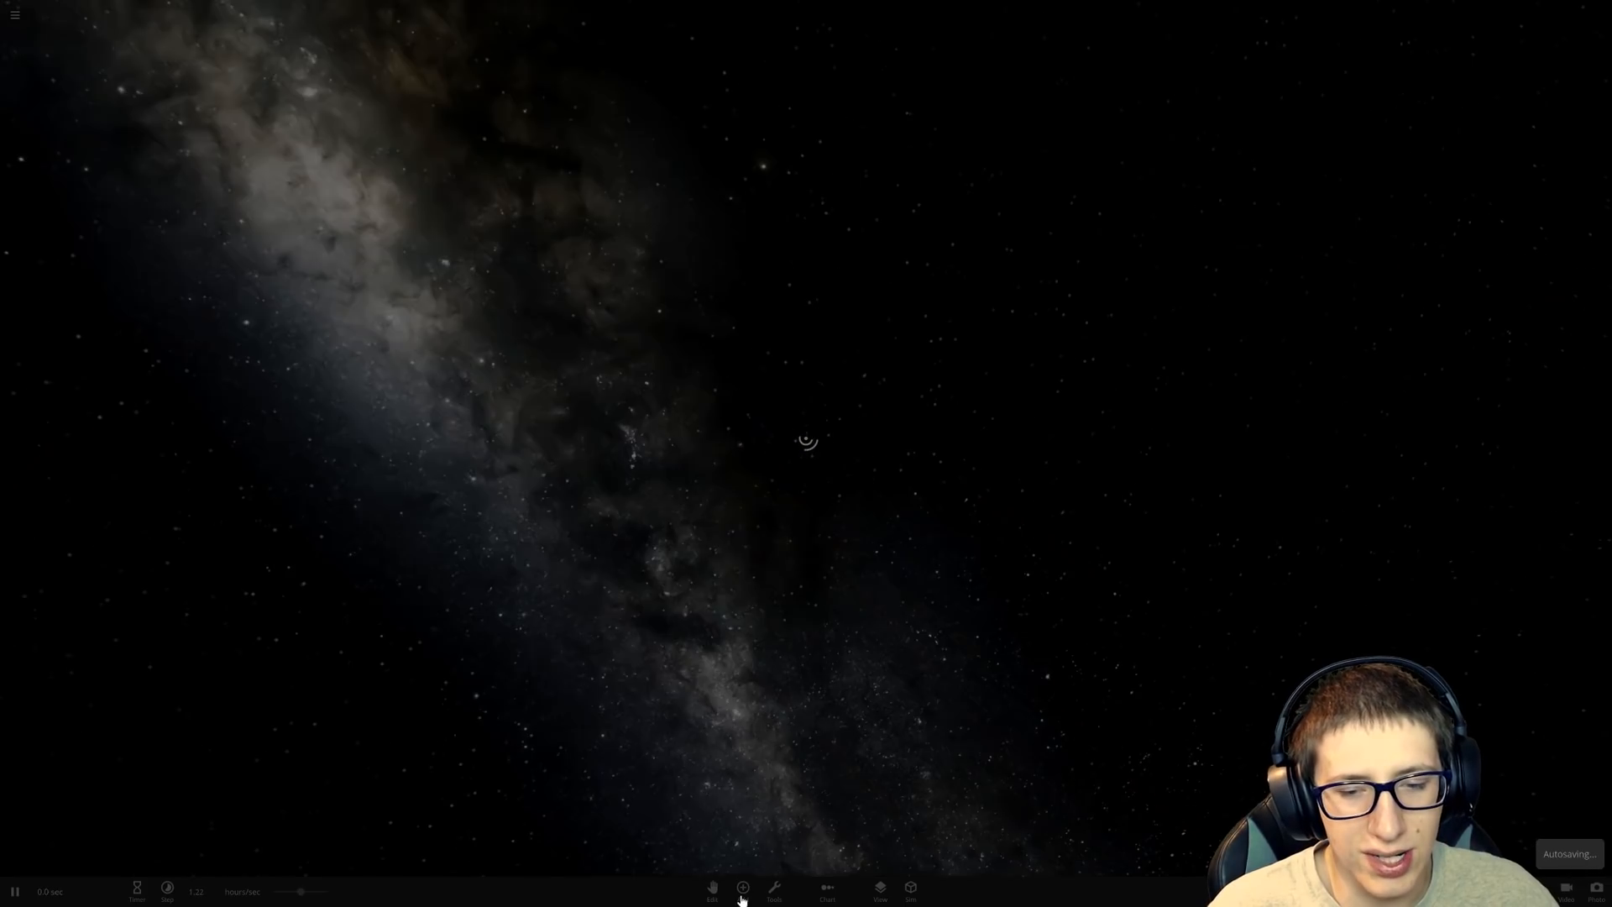
pyautogui.click(740, 888)
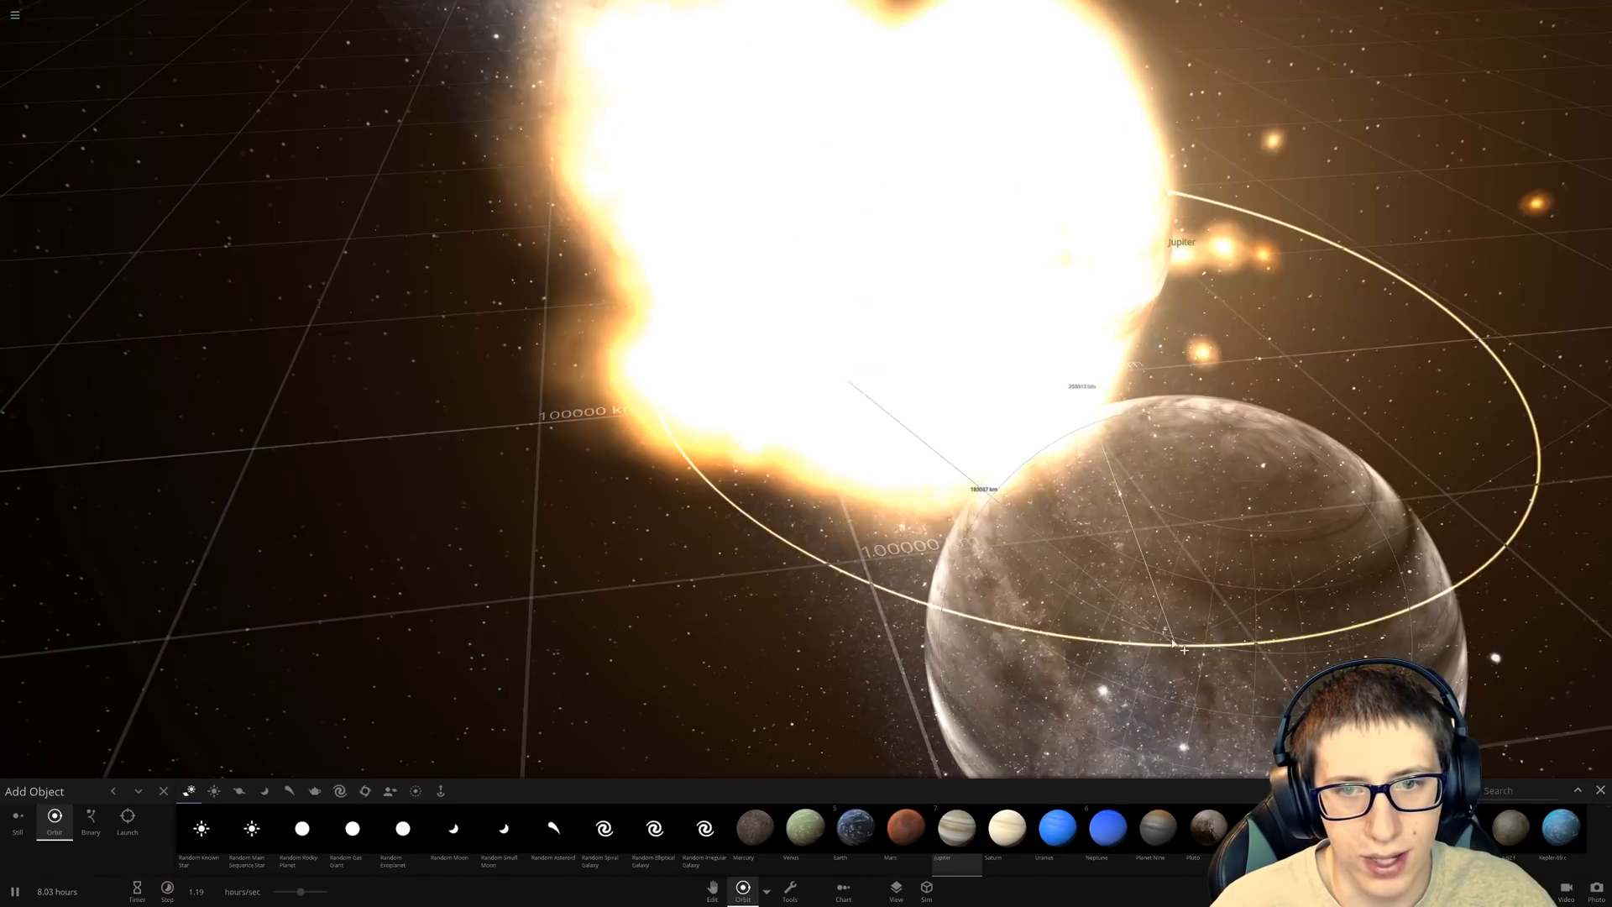
pyautogui.click(14, 17)
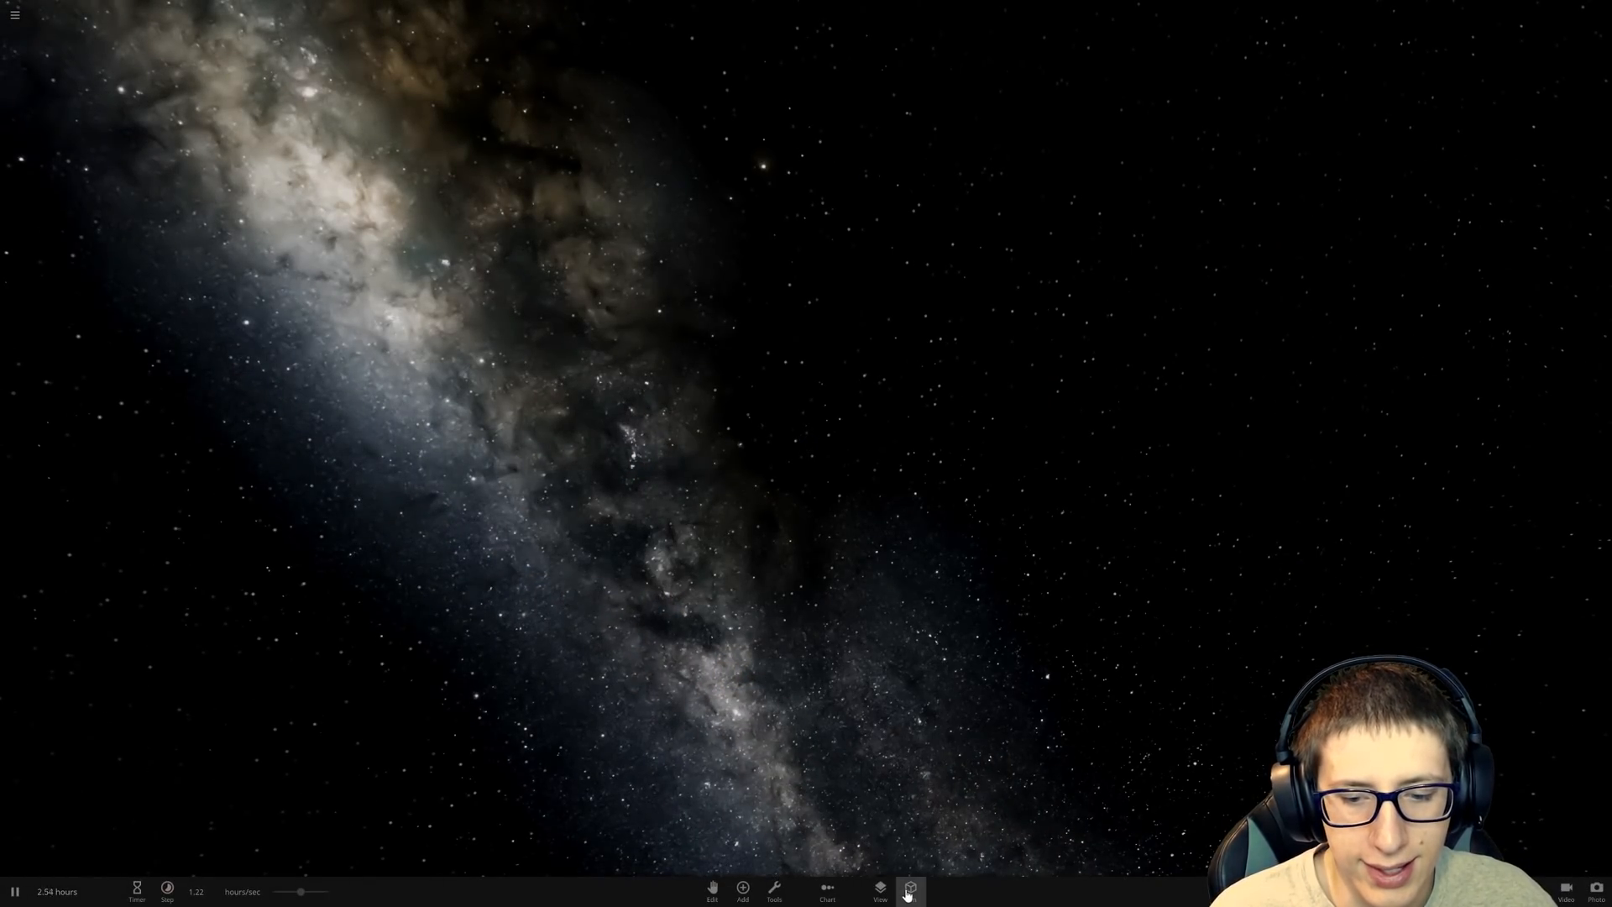
# Step: Turn Detect Collisions off, then set Jupiter with a body racing toward it on a straight trail
pyautogui.click(911, 891)
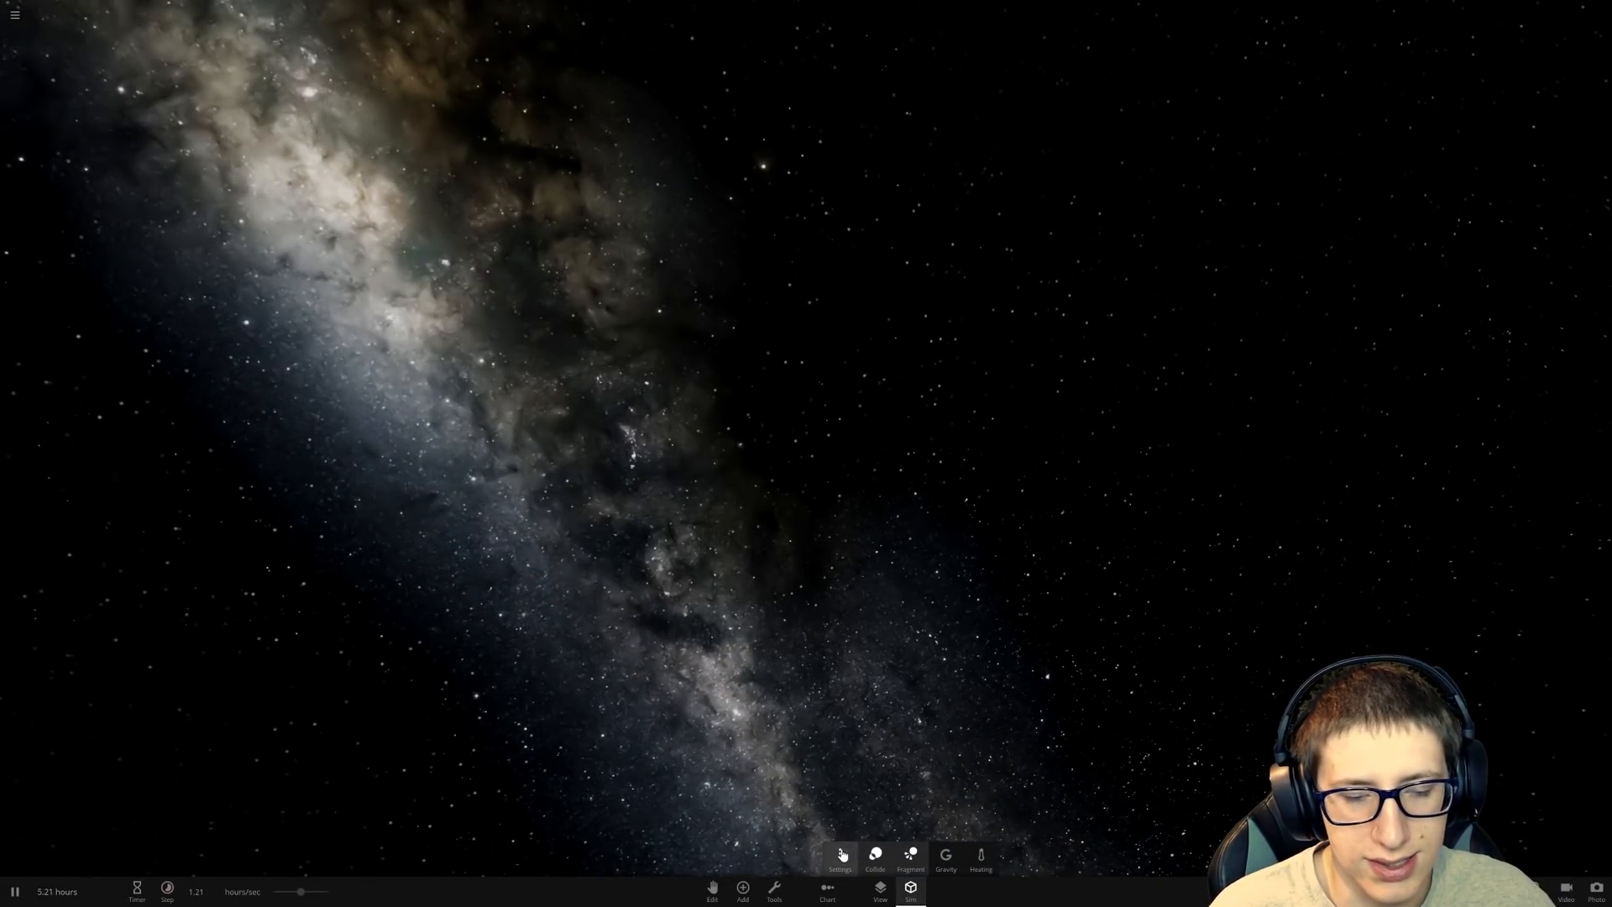
pyautogui.click(837, 860)
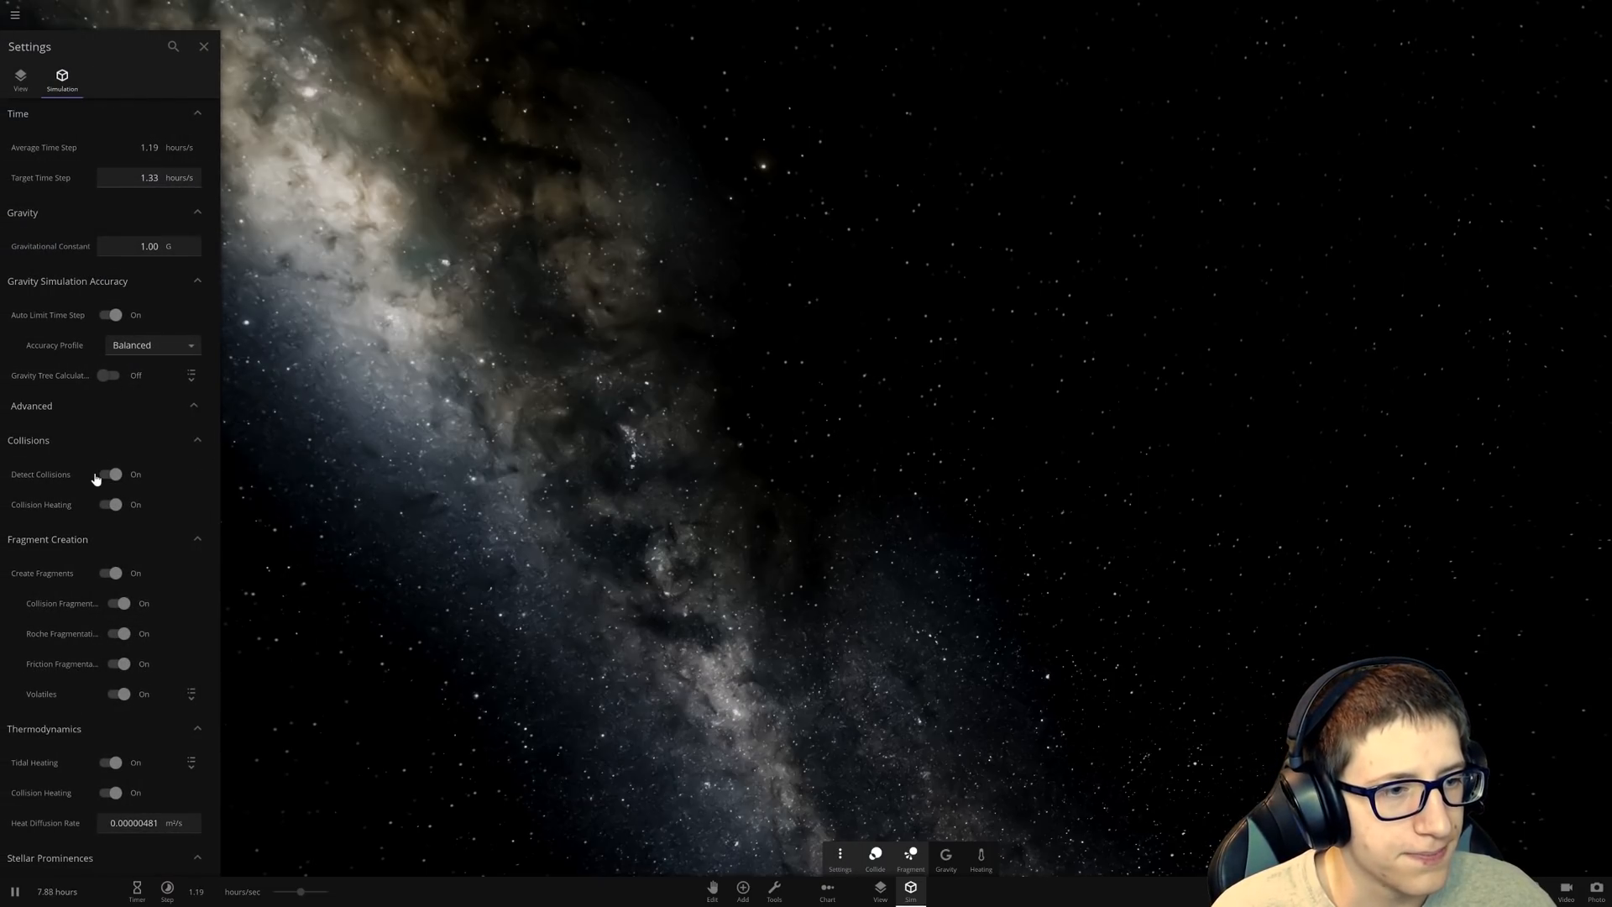
pyautogui.click(741, 898)
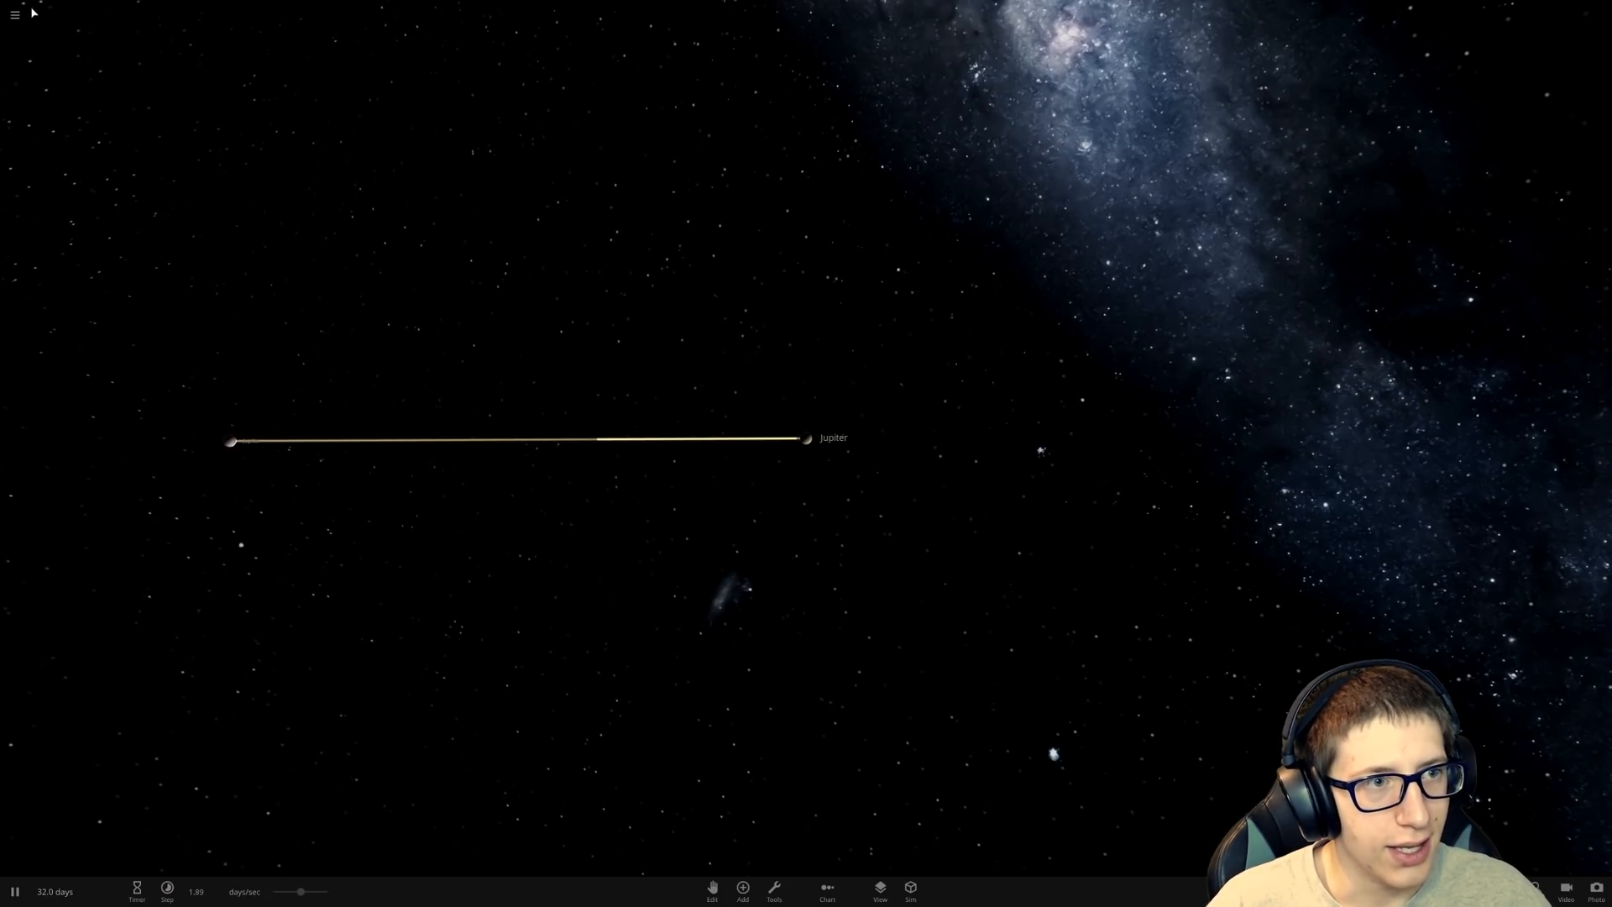
# Step: Start another empty simulation and toggle object labels in the View options
pyautogui.click(11, 16)
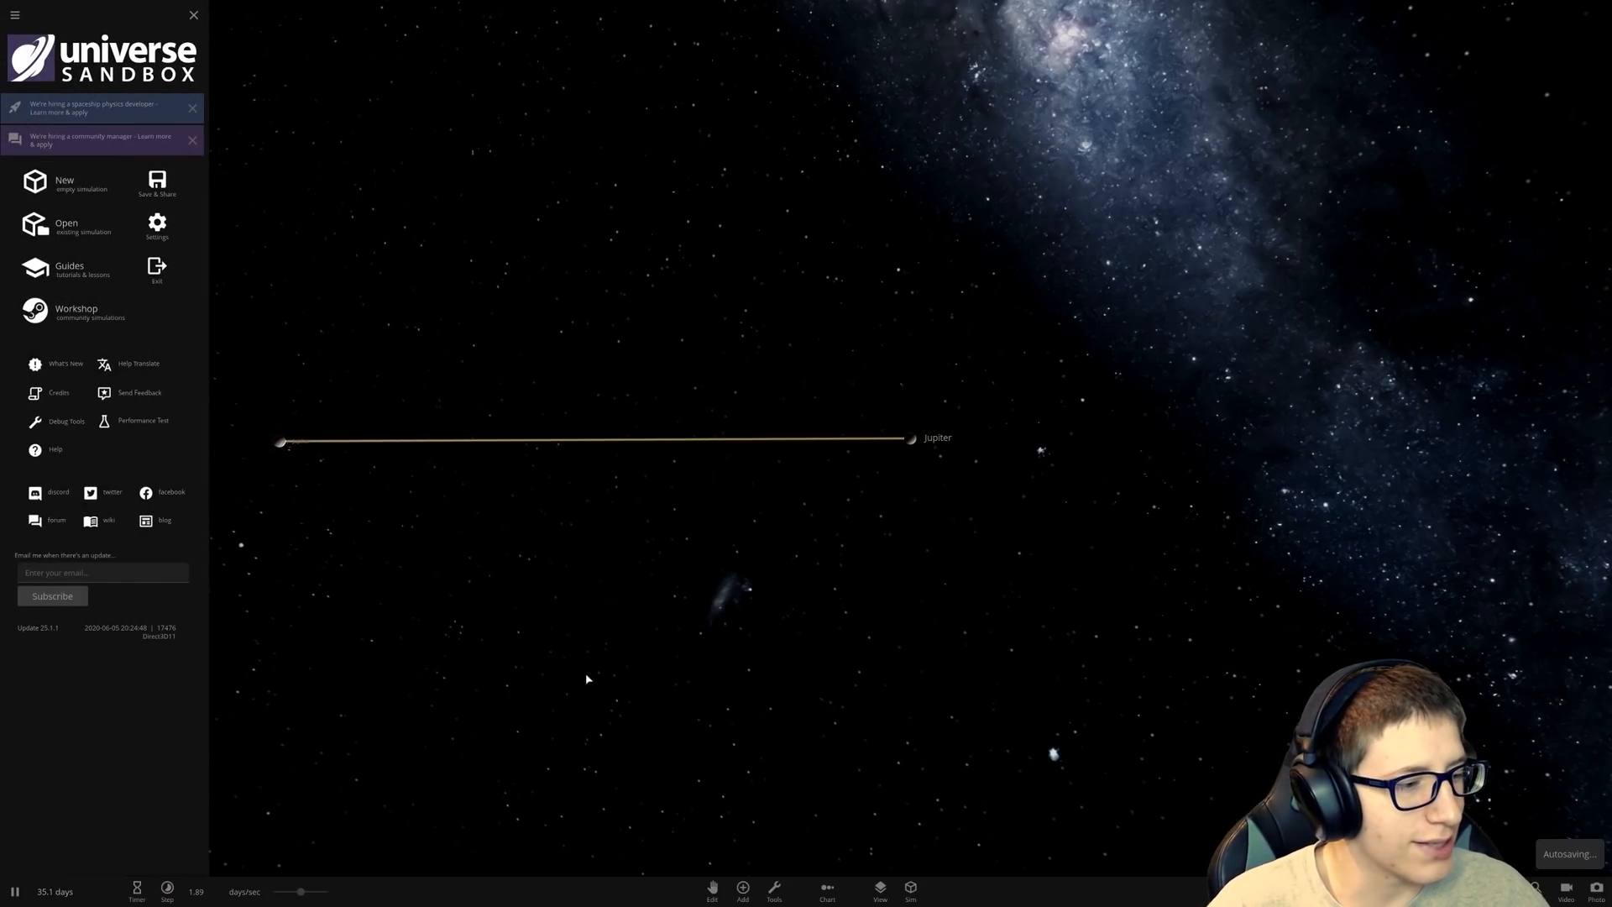
pyautogui.click(193, 15)
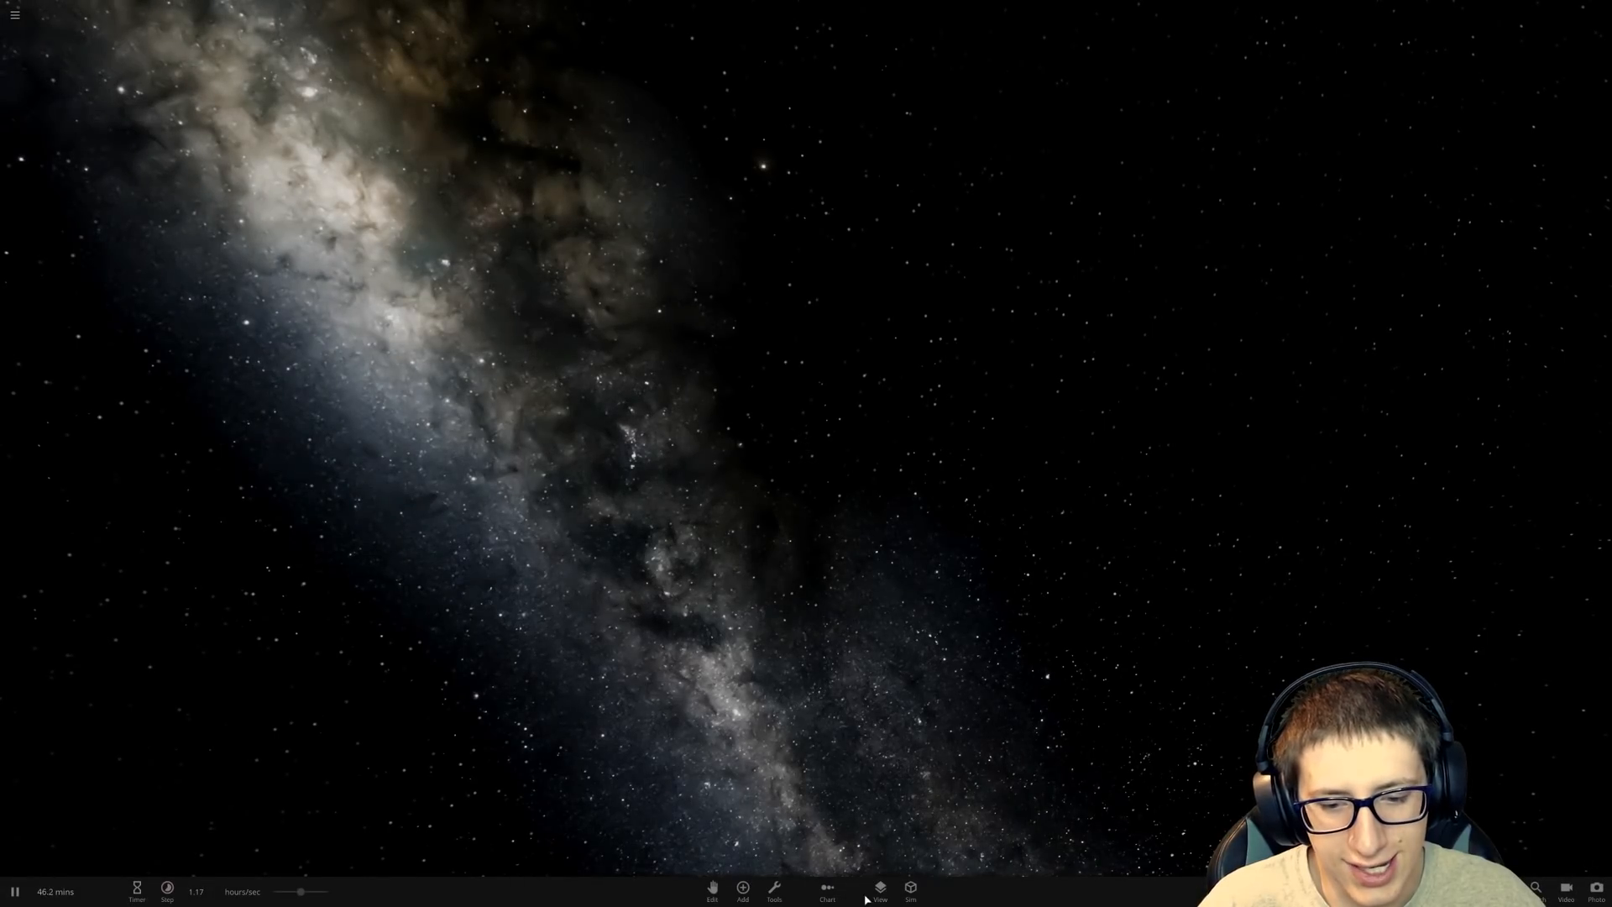
pyautogui.click(879, 892)
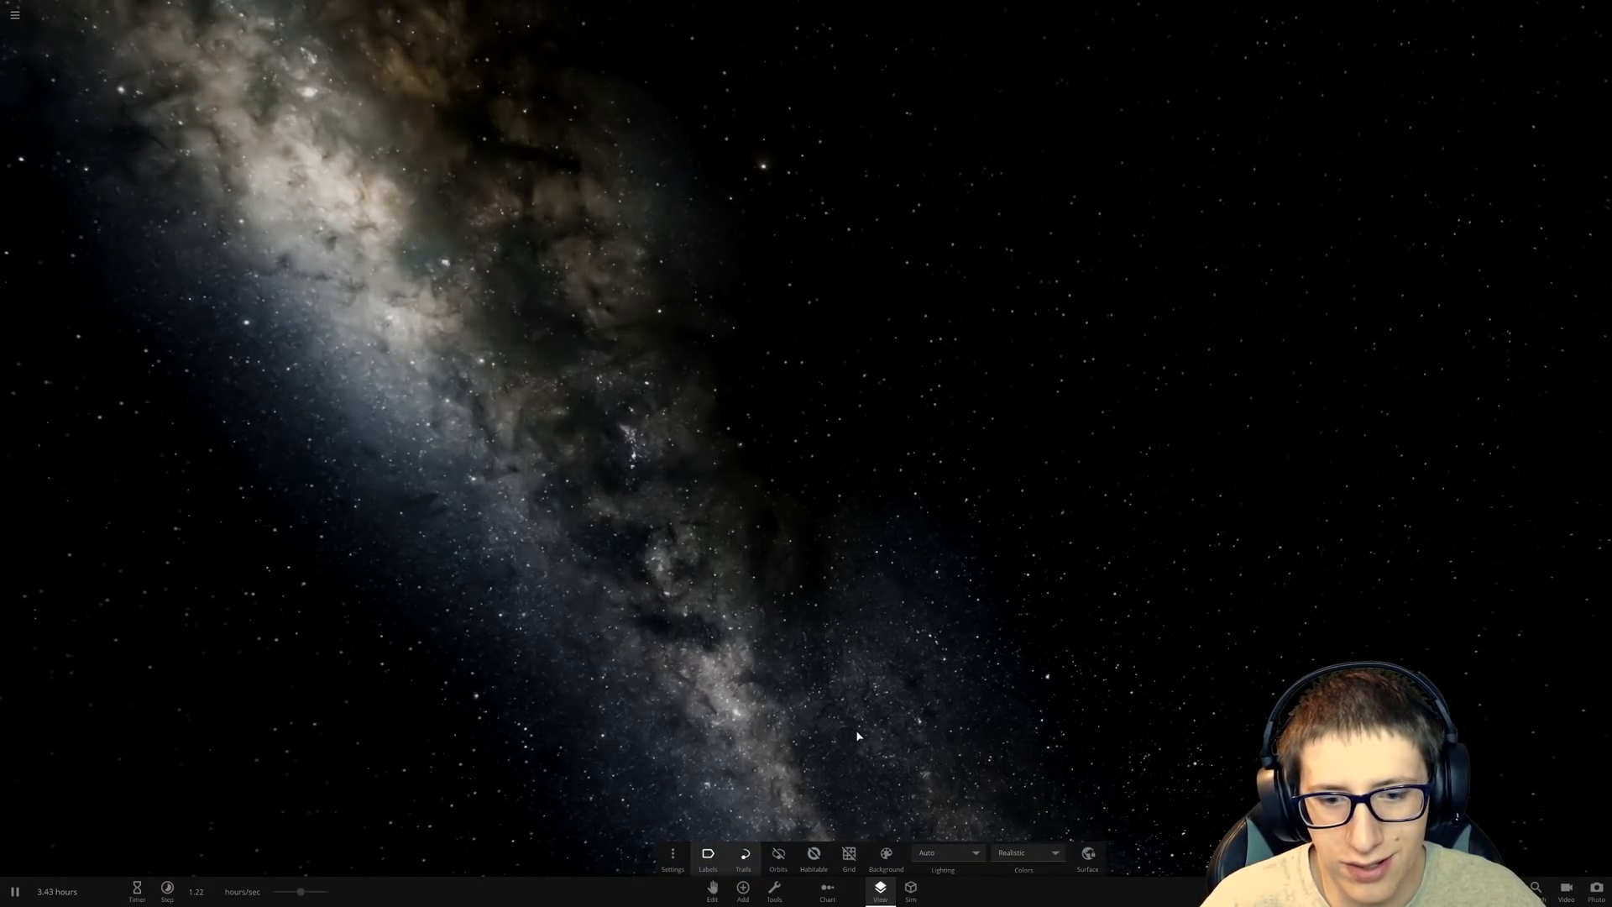
pyautogui.click(848, 853)
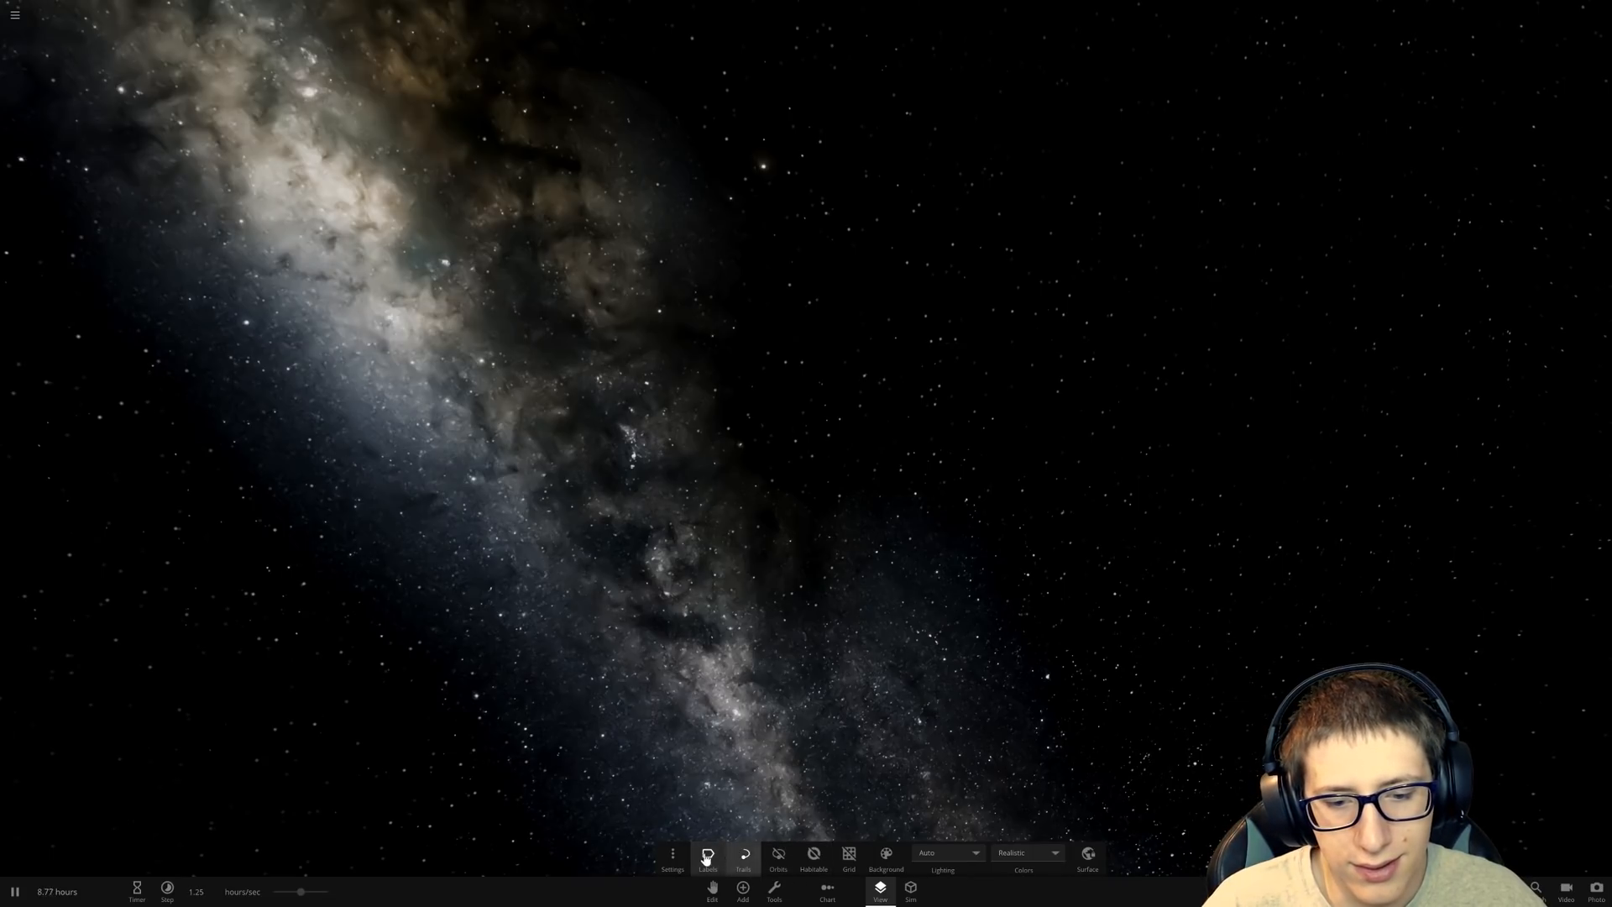
# Step: Confirm Detect Collisions is still off, then bring up the Add Object catalogue
pyautogui.click(673, 858)
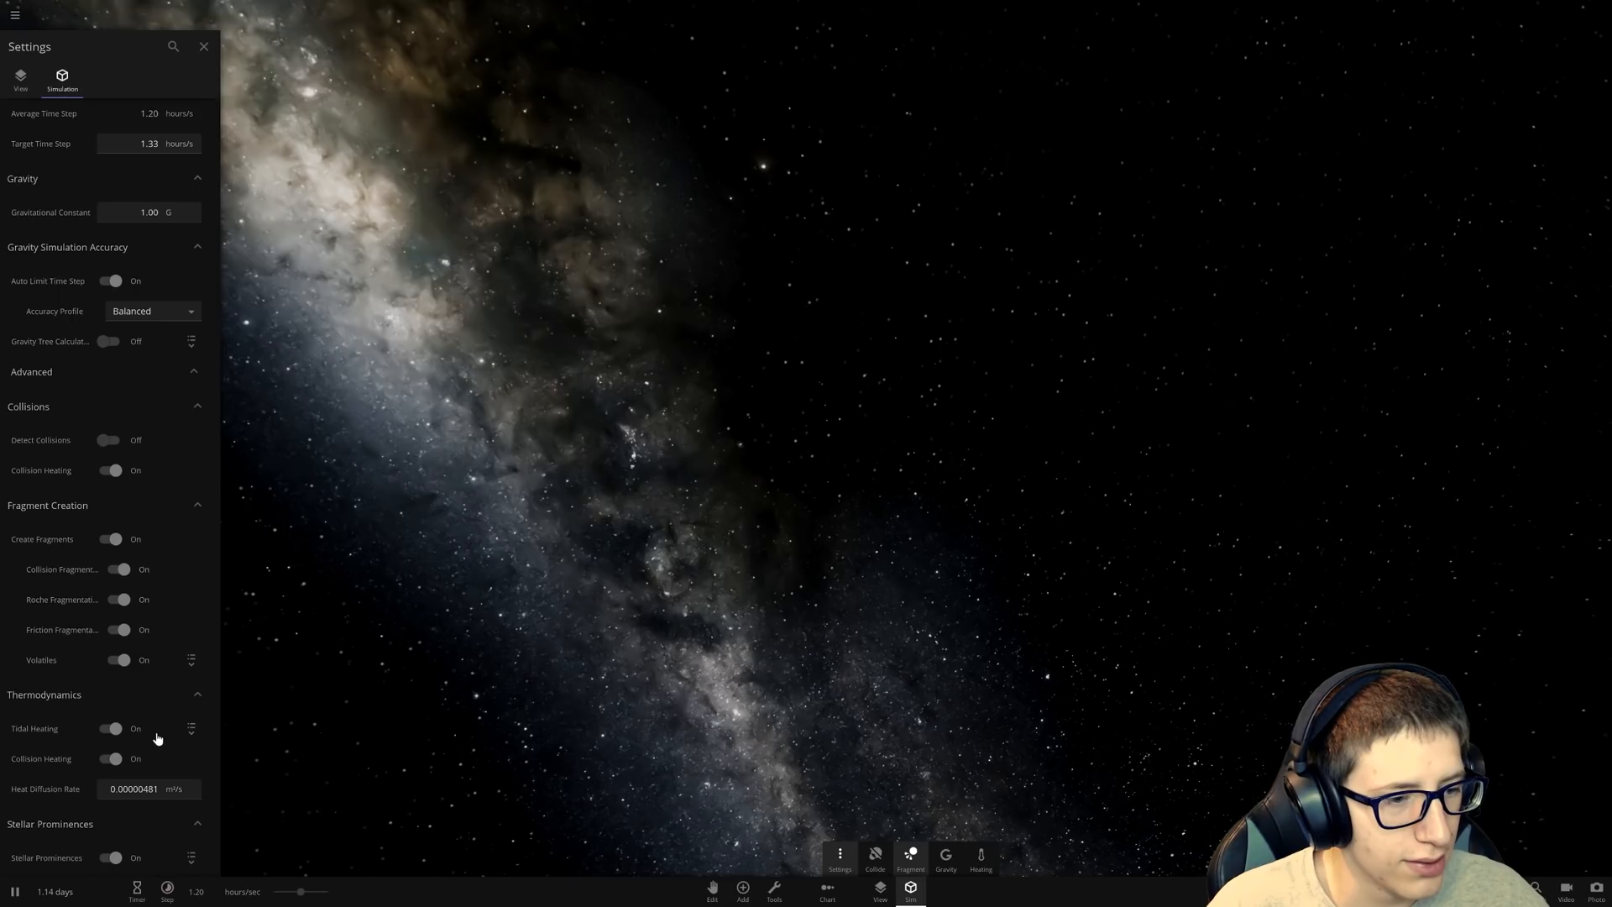
pyautogui.click(203, 47)
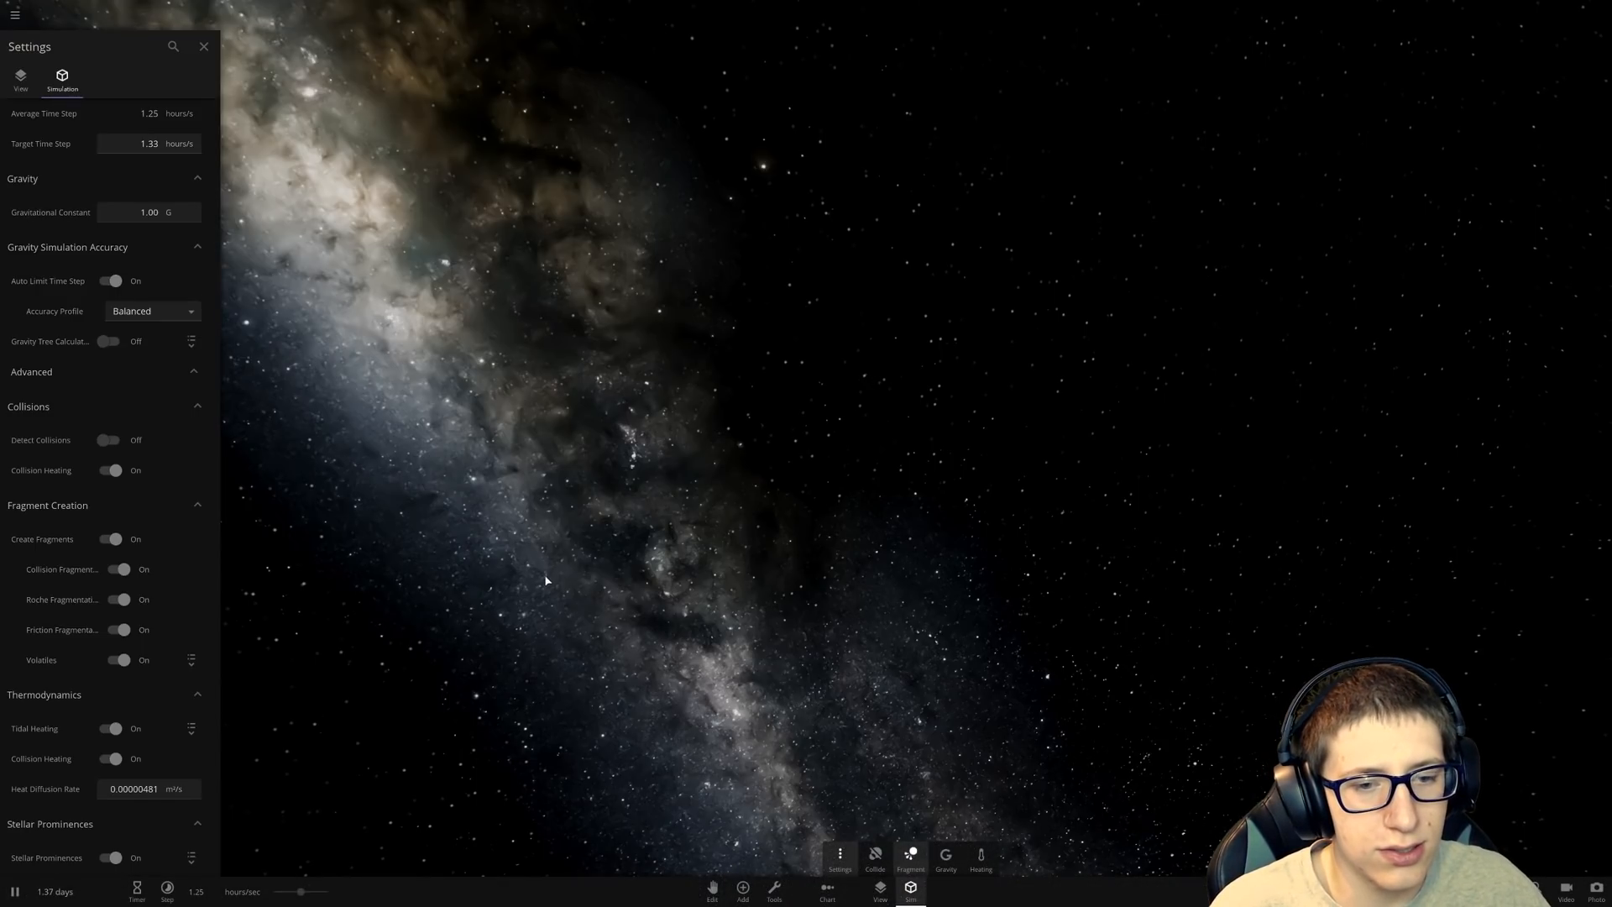
pyautogui.click(741, 900)
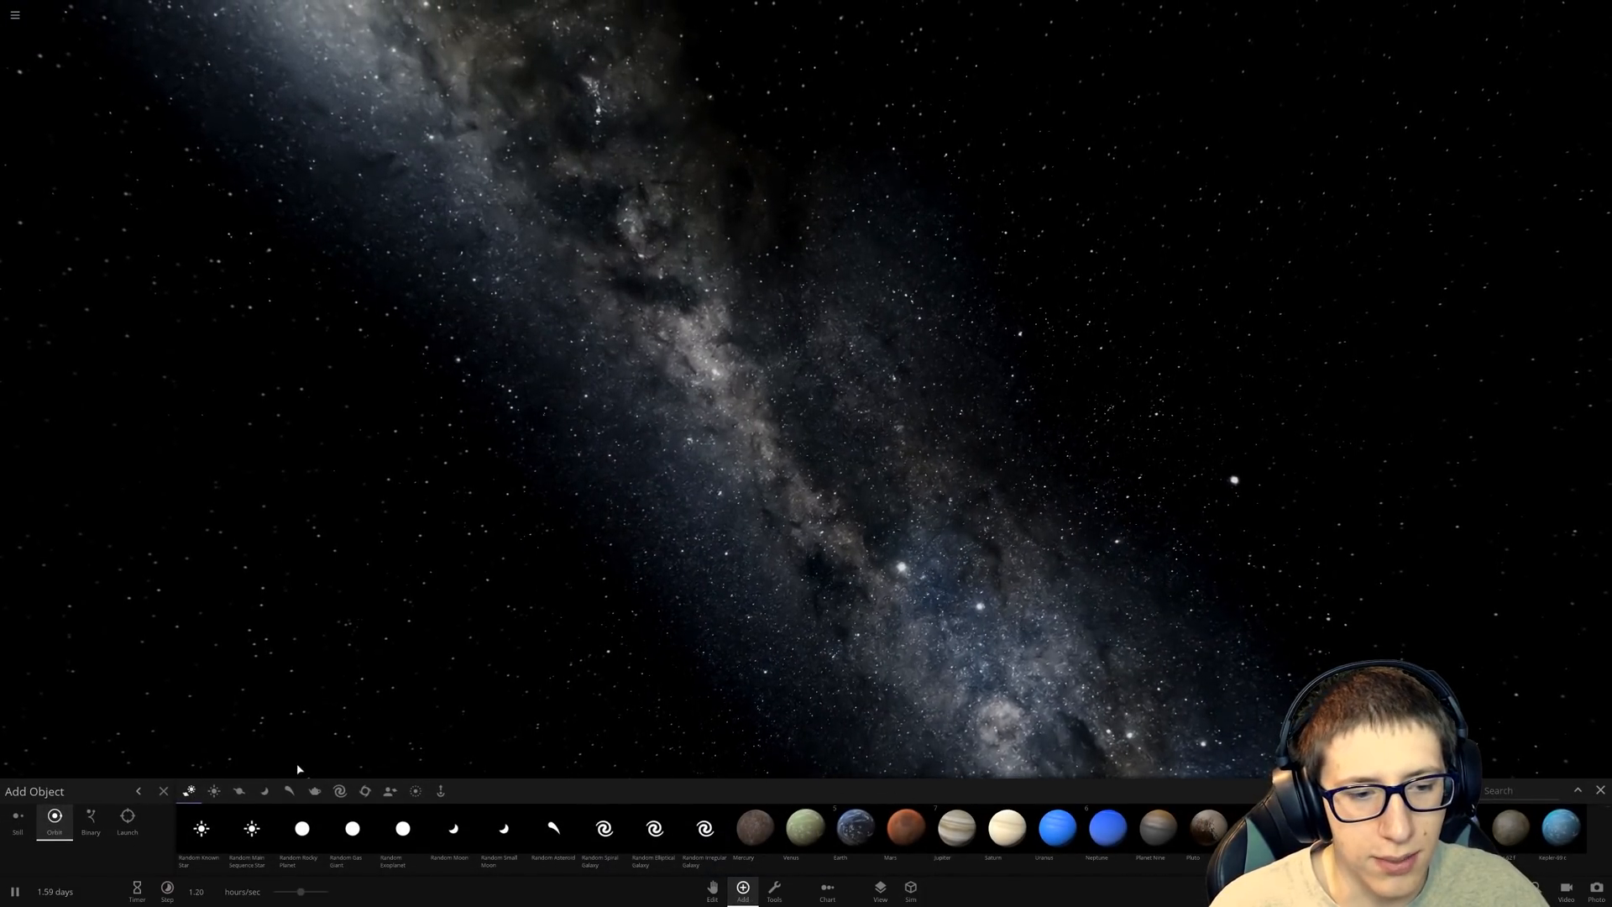
# Step: Place Sagittarius A* from the Black Holes category with the Sun in a tight orbit around it
pyautogui.click(371, 790)
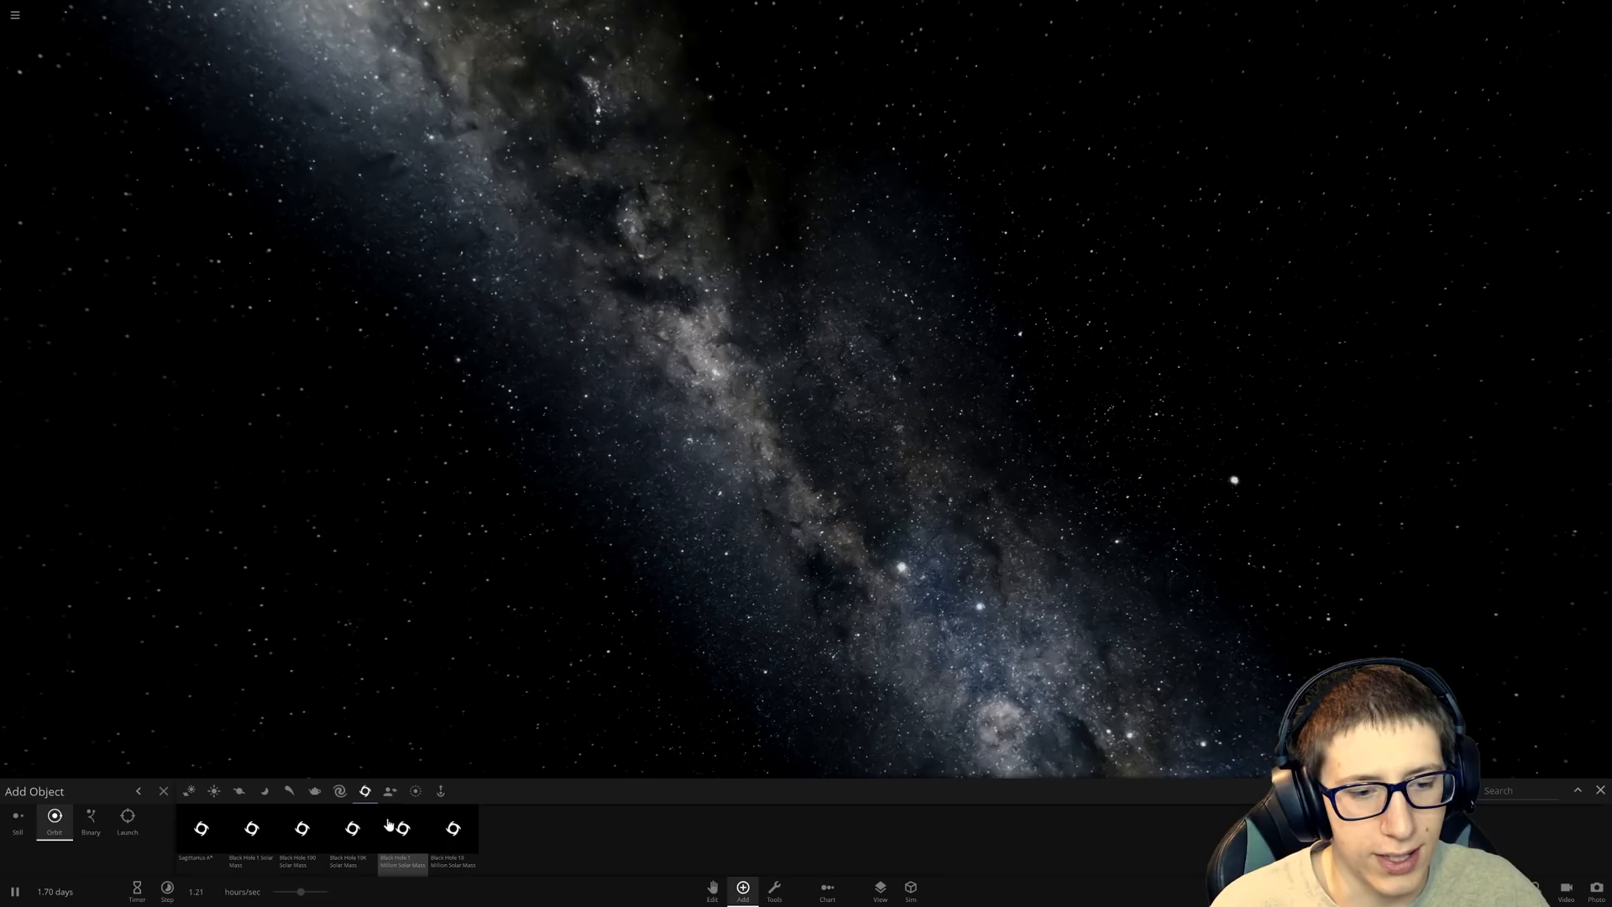
pyautogui.click(204, 830)
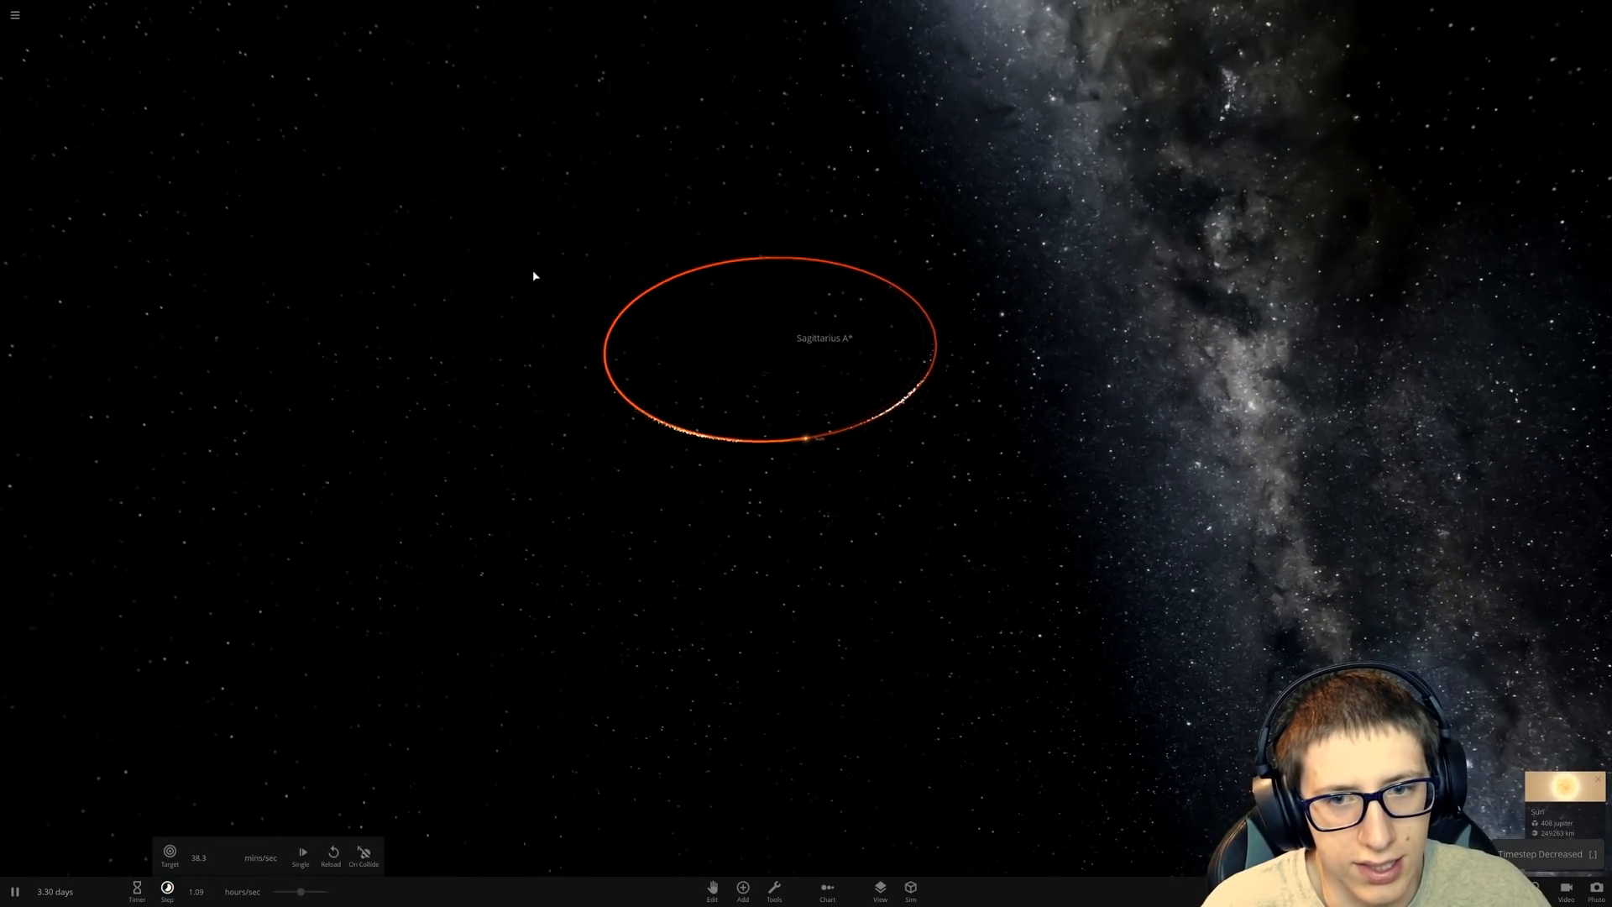
pyautogui.click(14, 15)
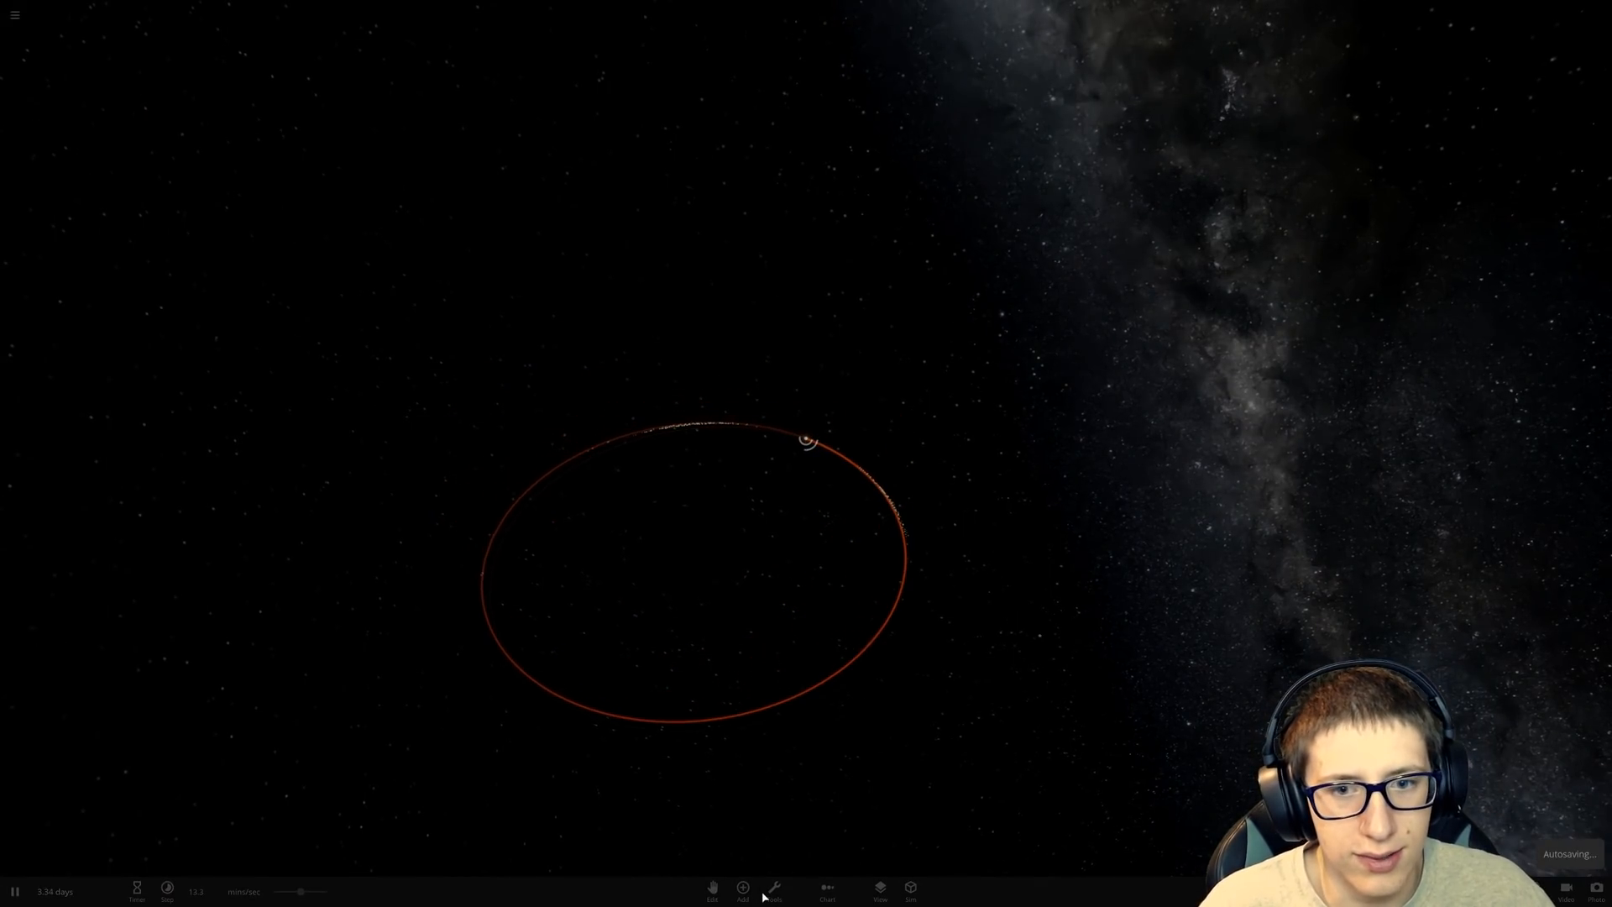
# Step: Add Jupiter with shredded fragments orbiting inside it and unpause time
pyautogui.click(742, 890)
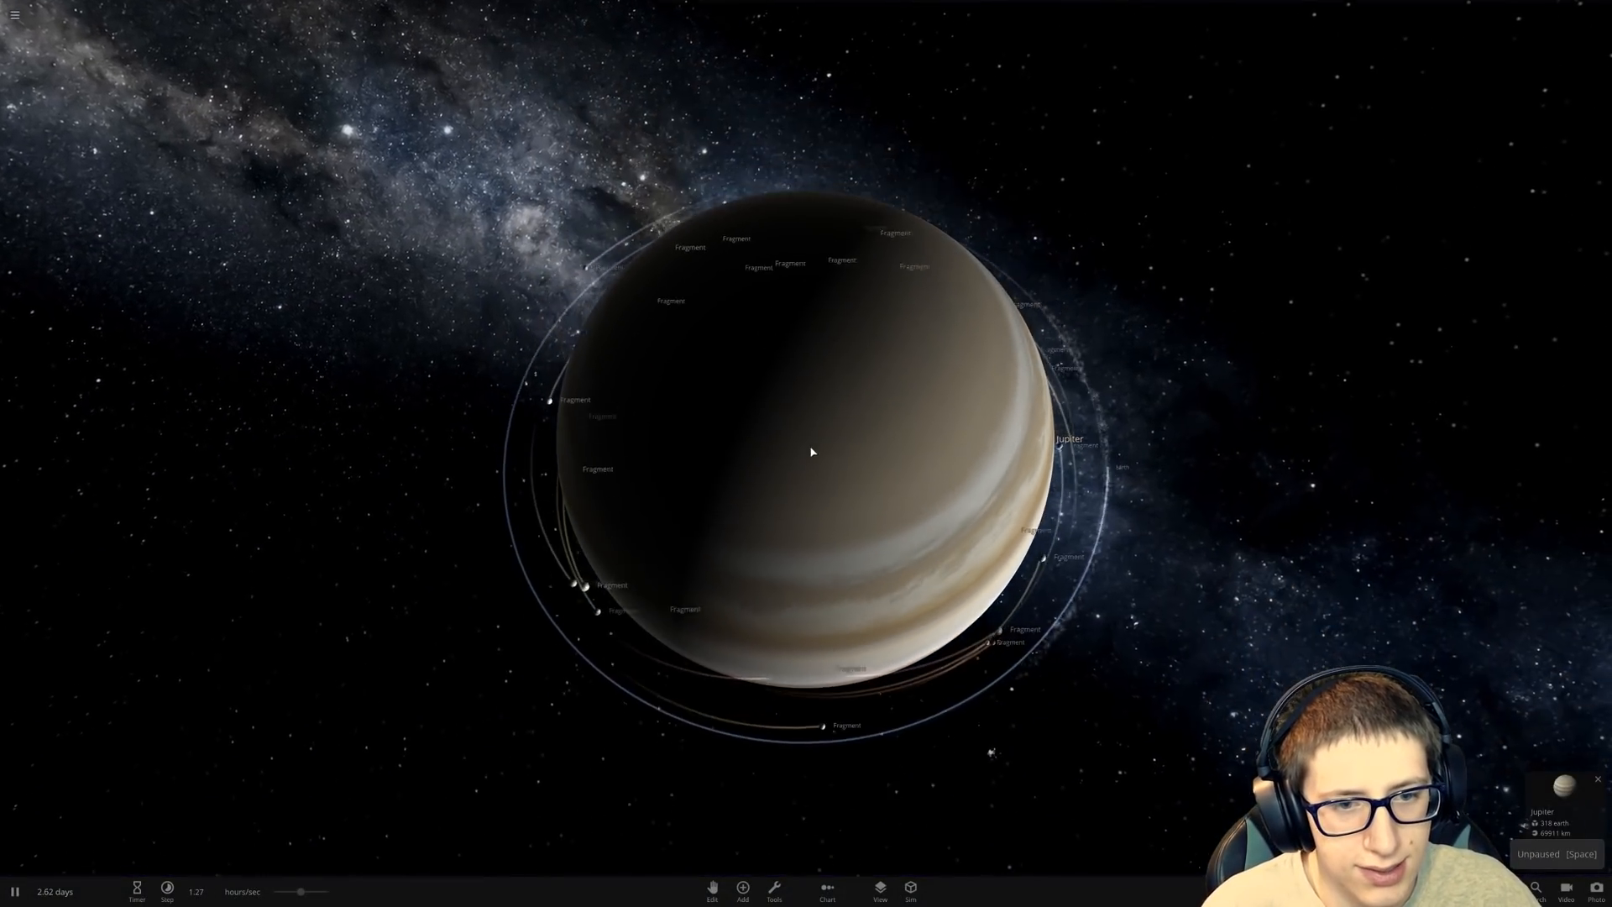
# Step: Inspect the heating Jupiter's appearance properties, dismiss its panel and watch the fragment swarm
pyautogui.click(740, 891)
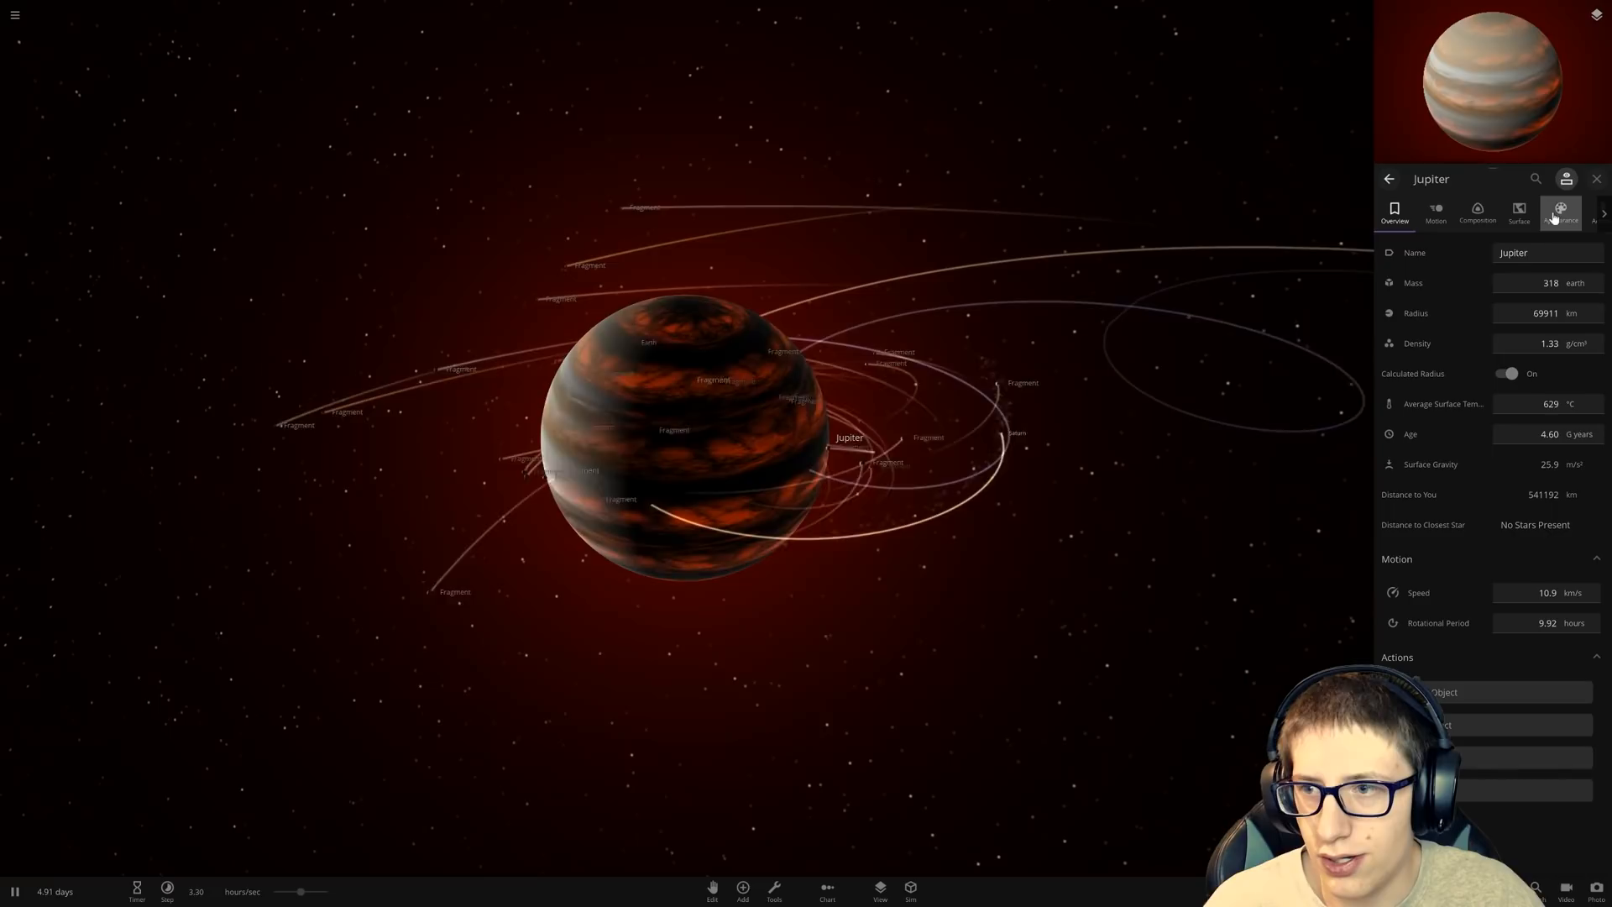
pyautogui.click(1518, 214)
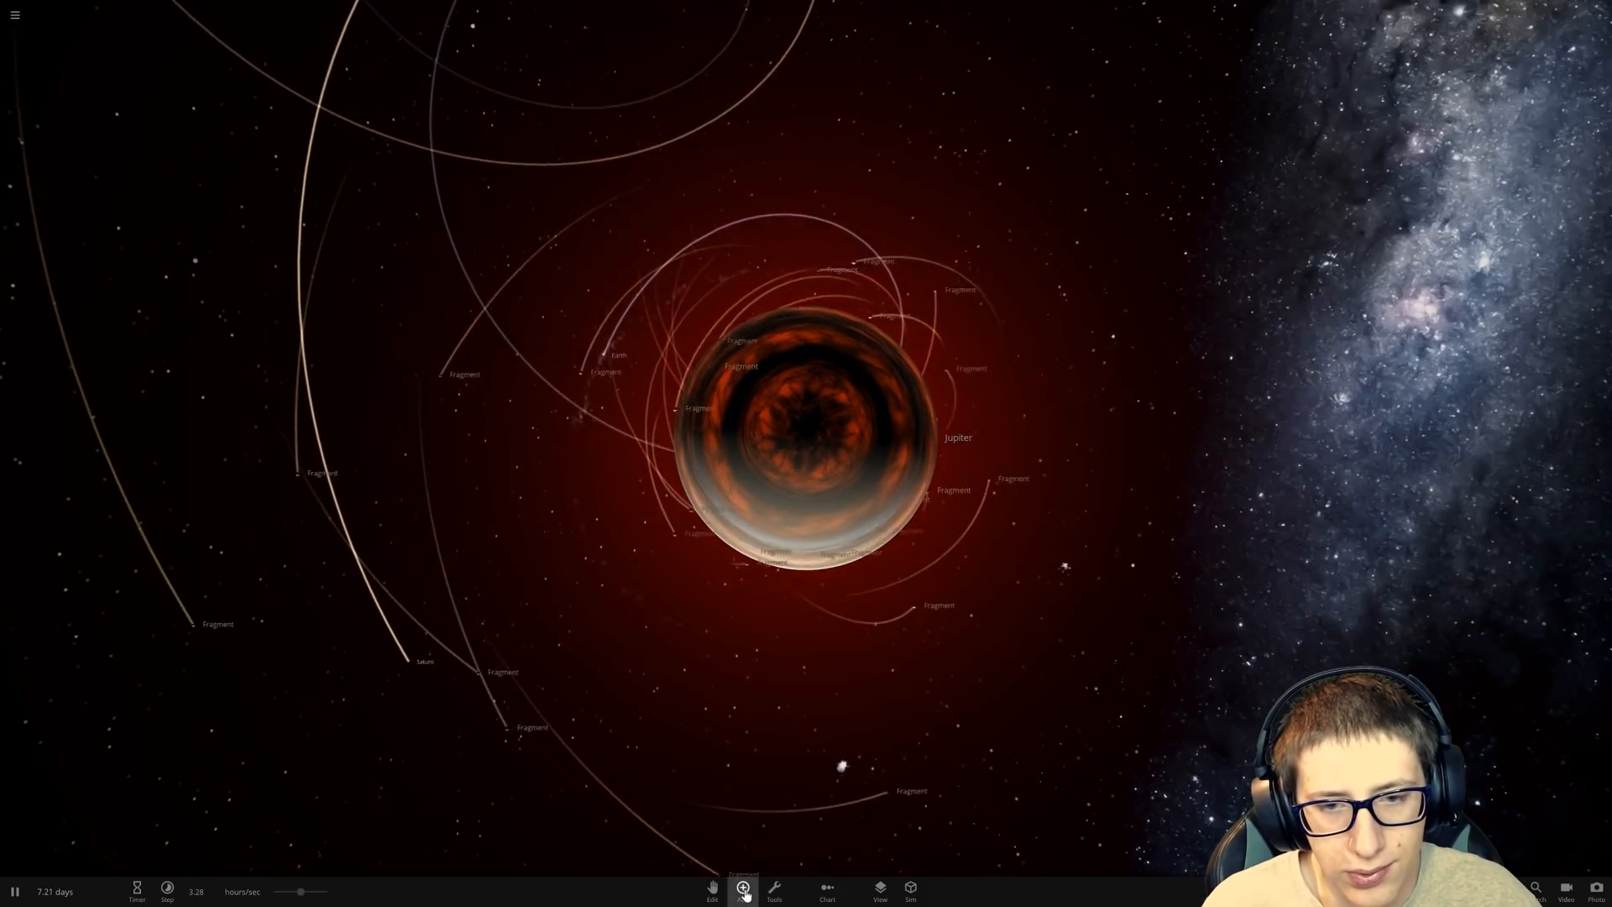
pyautogui.click(744, 891)
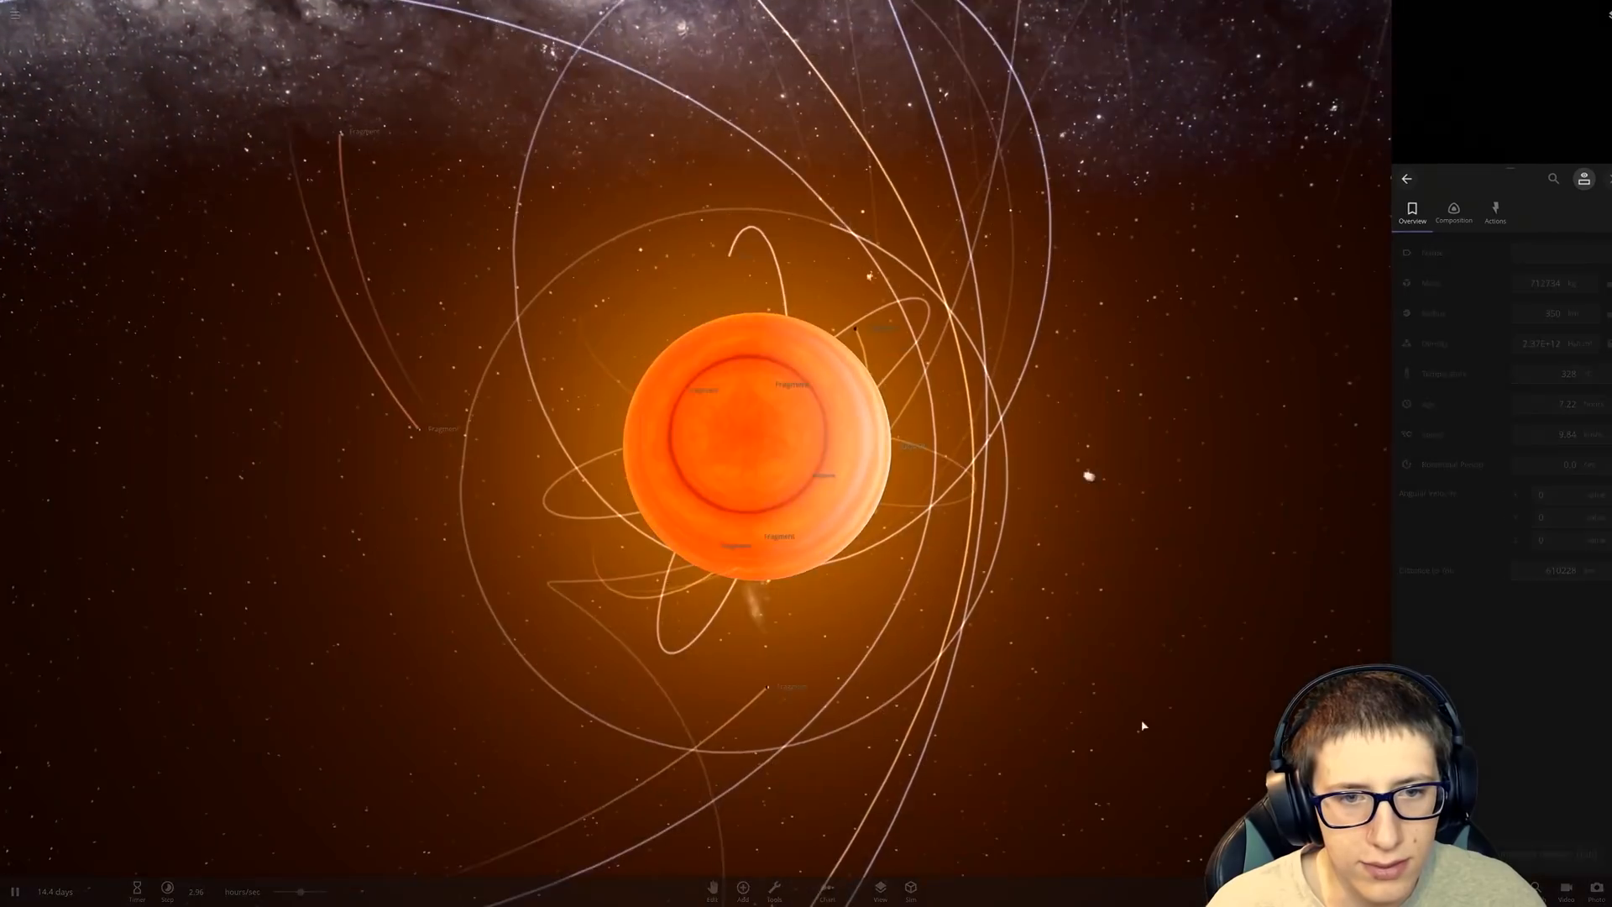
pyautogui.press('Tab')
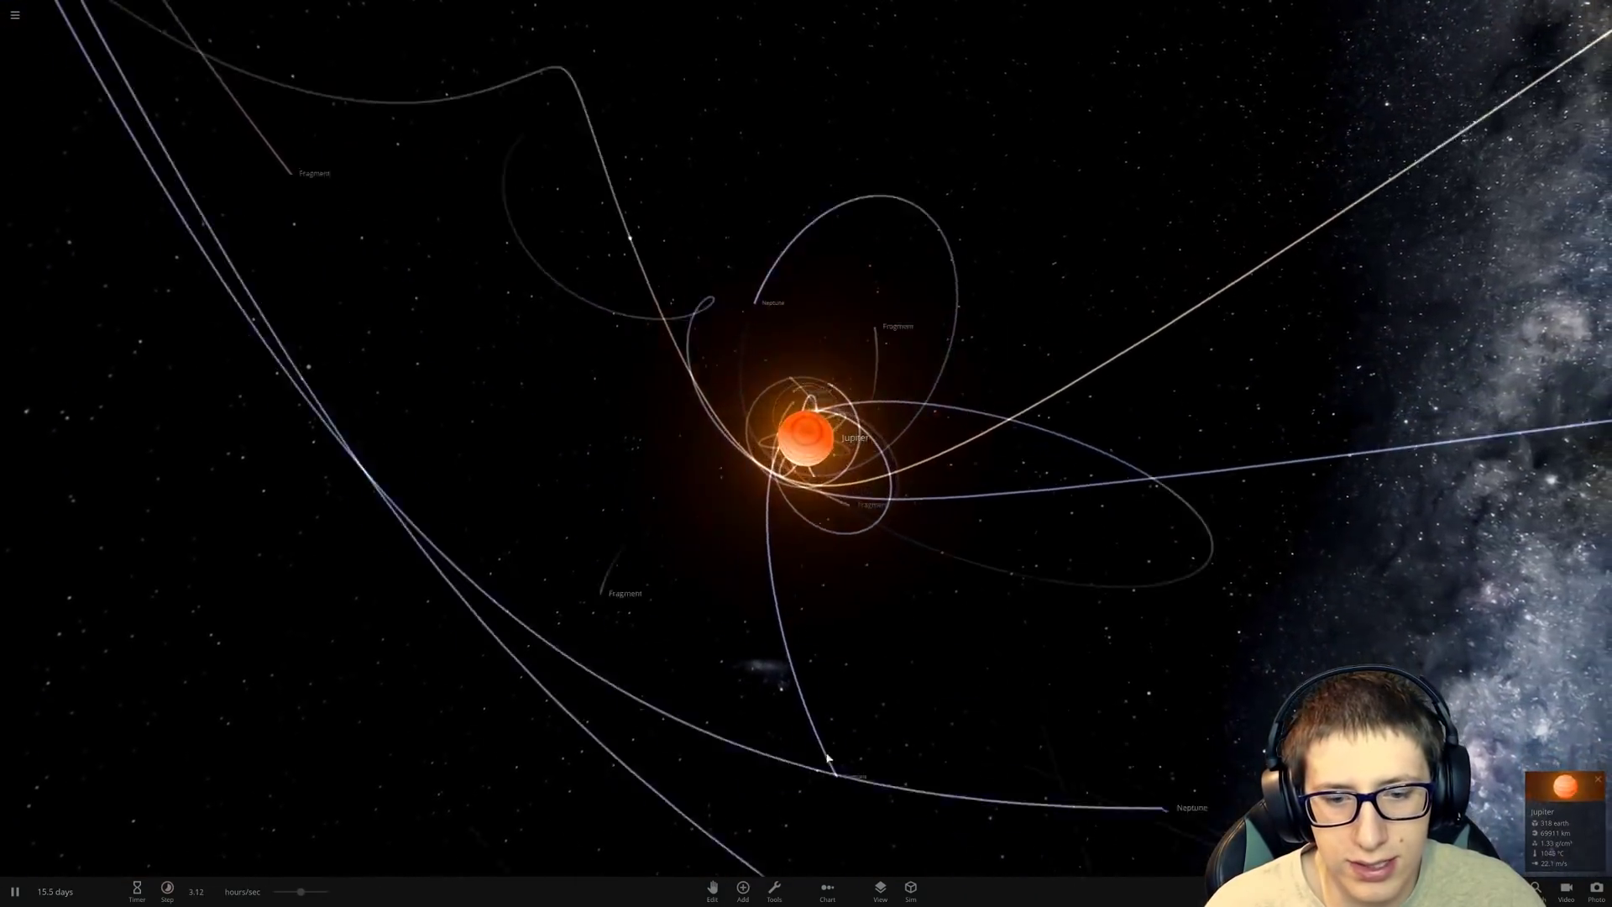
pyautogui.click(741, 889)
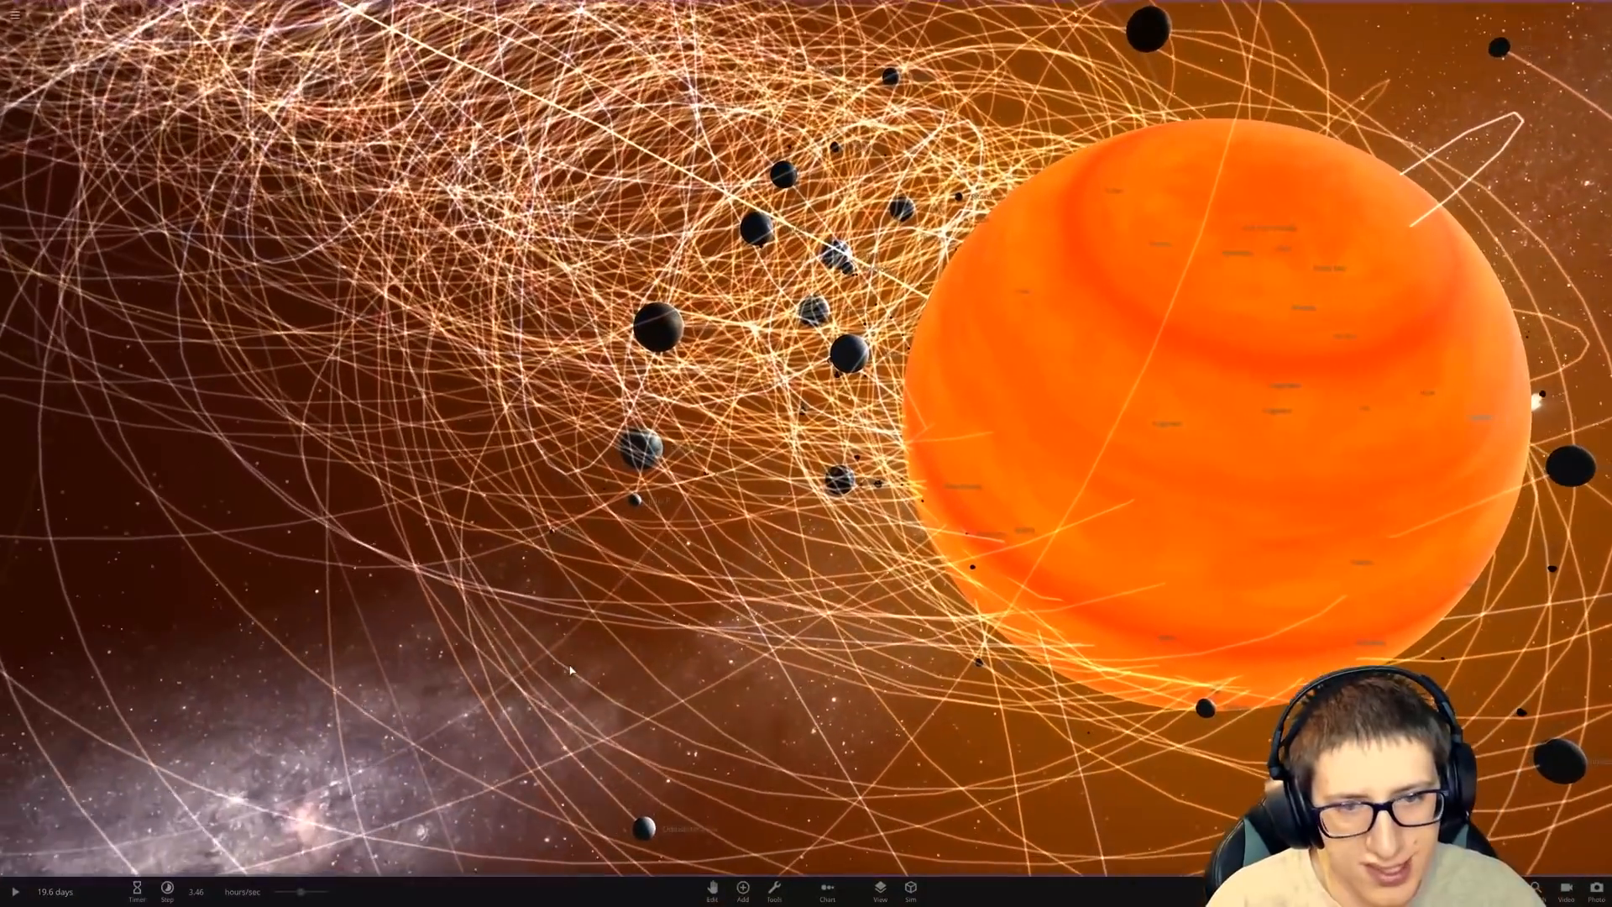
# Step: Resume time until dozens of rocky fragments gather around the glowing orange Jupiter
pyautogui.press('l')
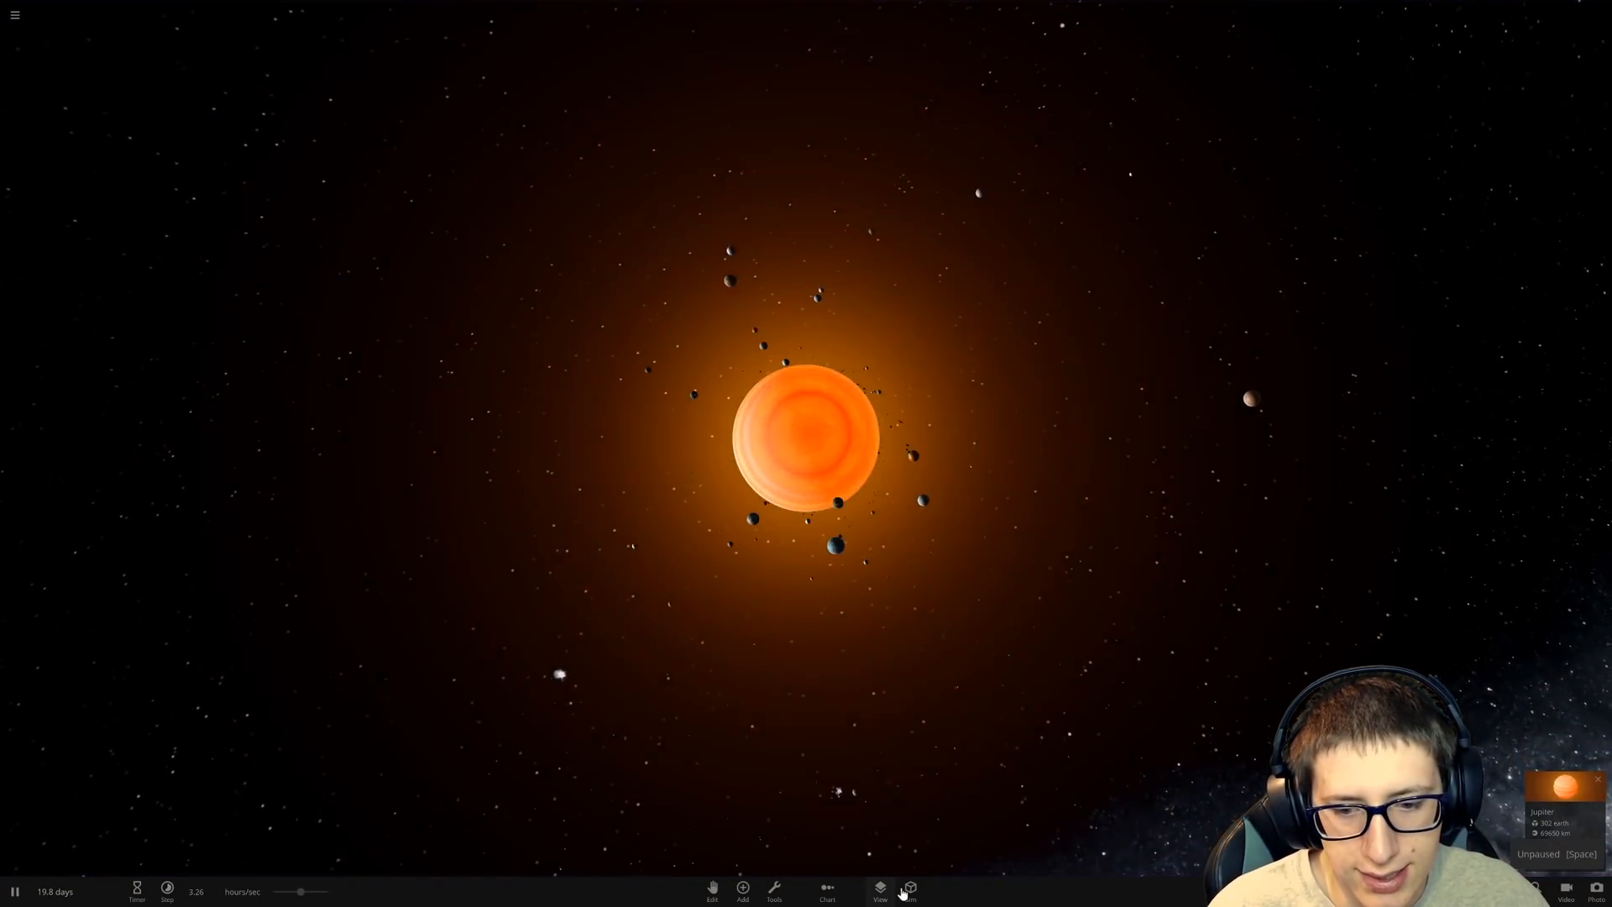
# Step: Show the Simulation settings with gravity at 1.00 G and collision detection on
pyautogui.click(913, 900)
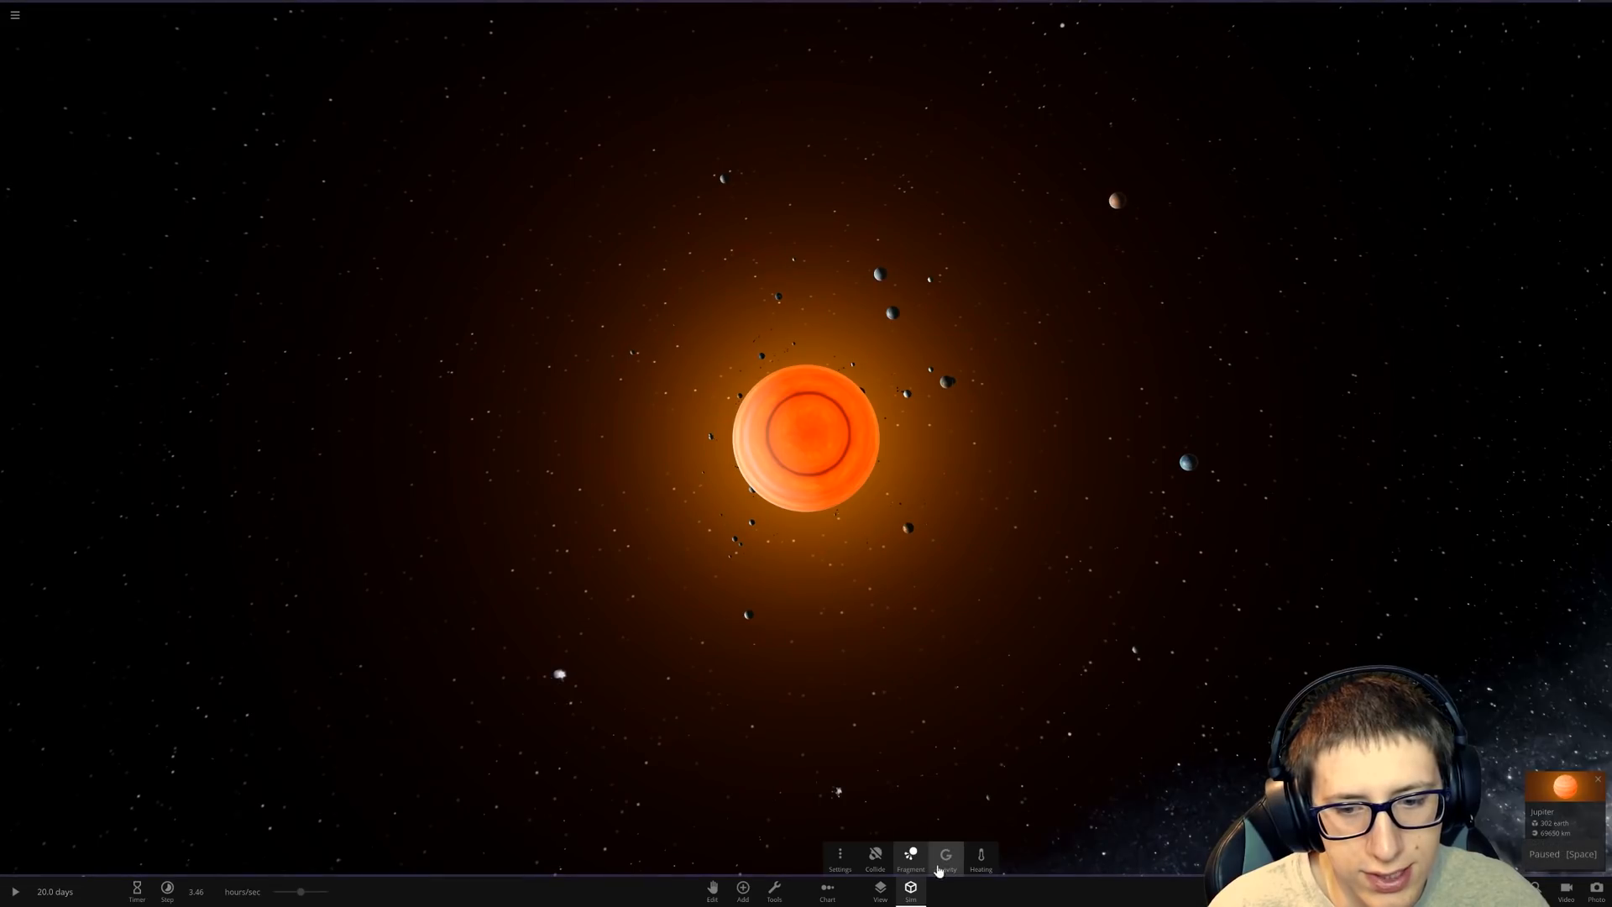
pyautogui.click(839, 855)
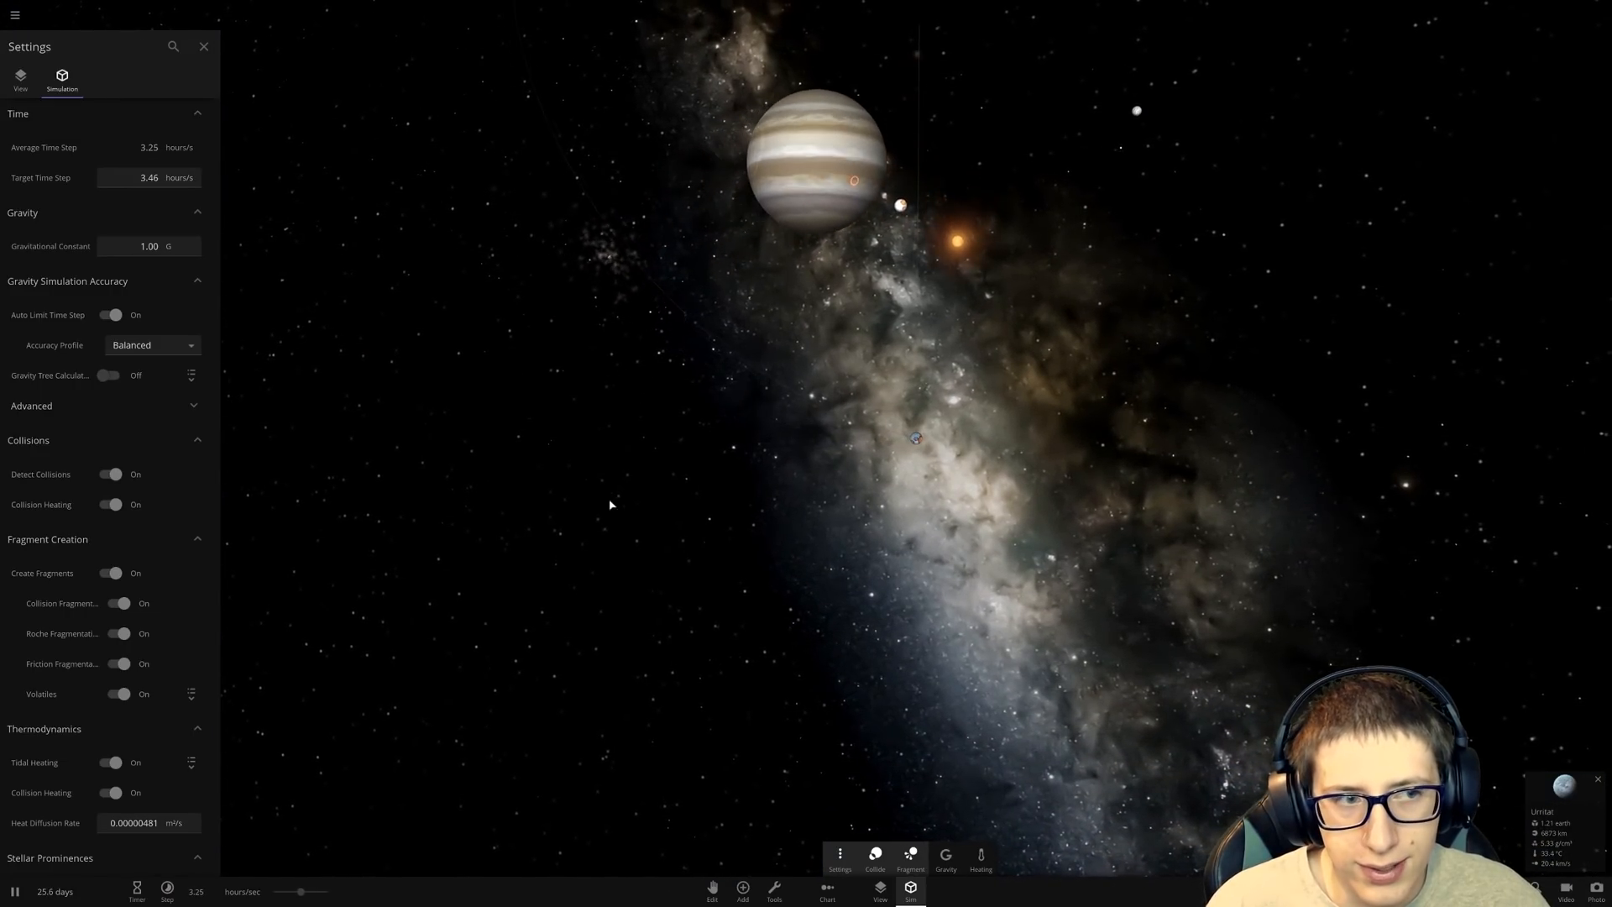
# Step: Place another giant planet beside the others and return to the menu
pyautogui.click(149, 245)
pyautogui.write('10')
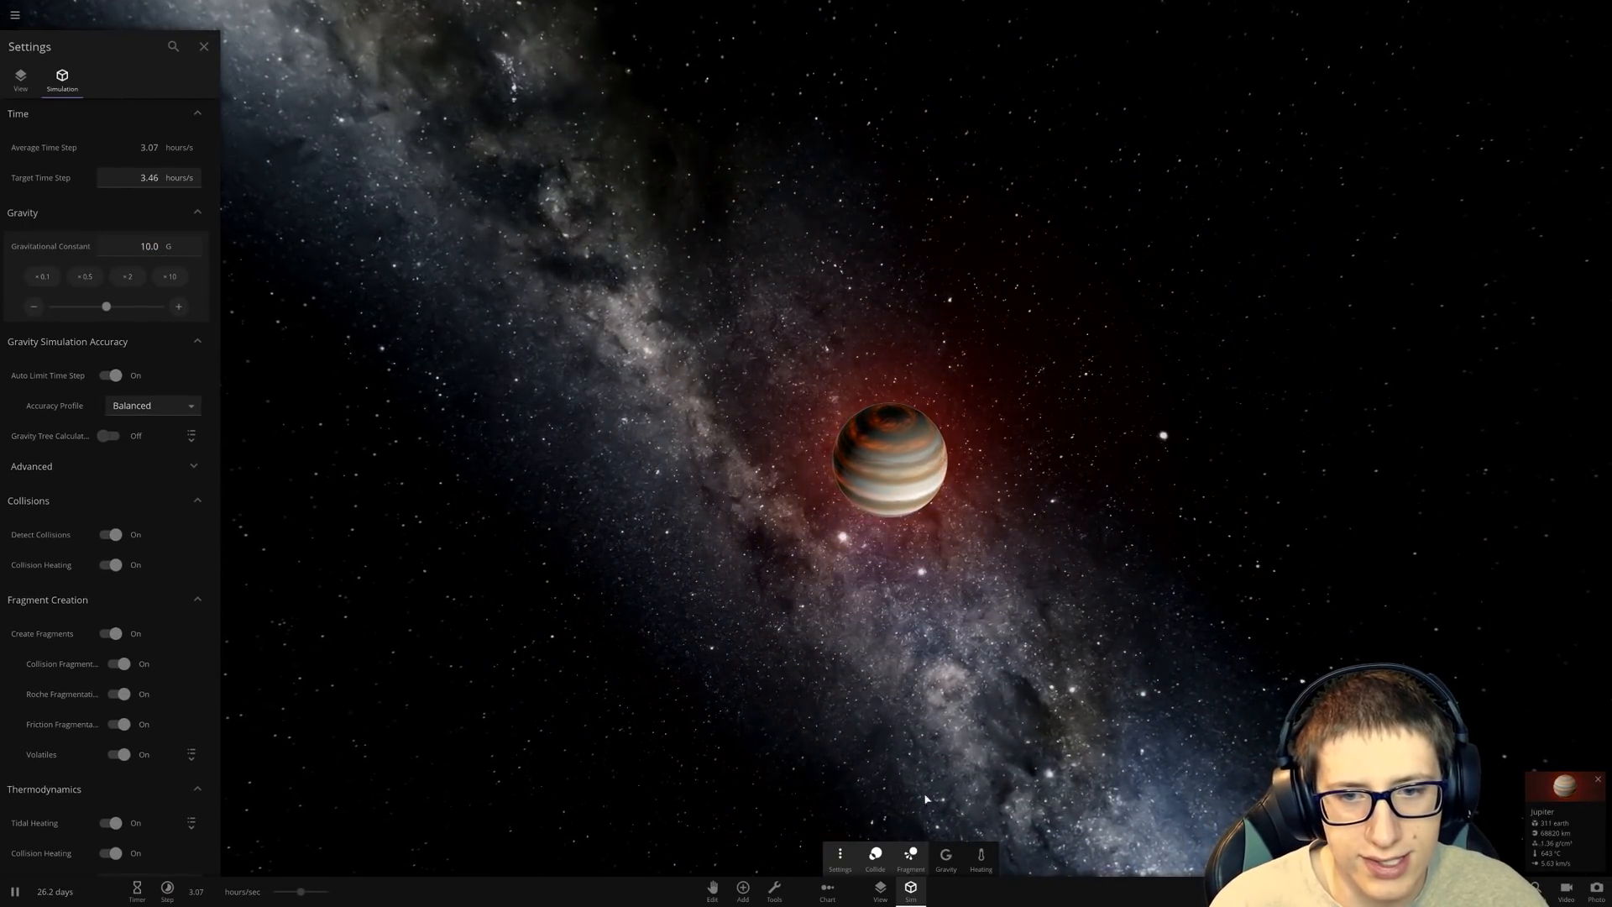
pyautogui.click(742, 893)
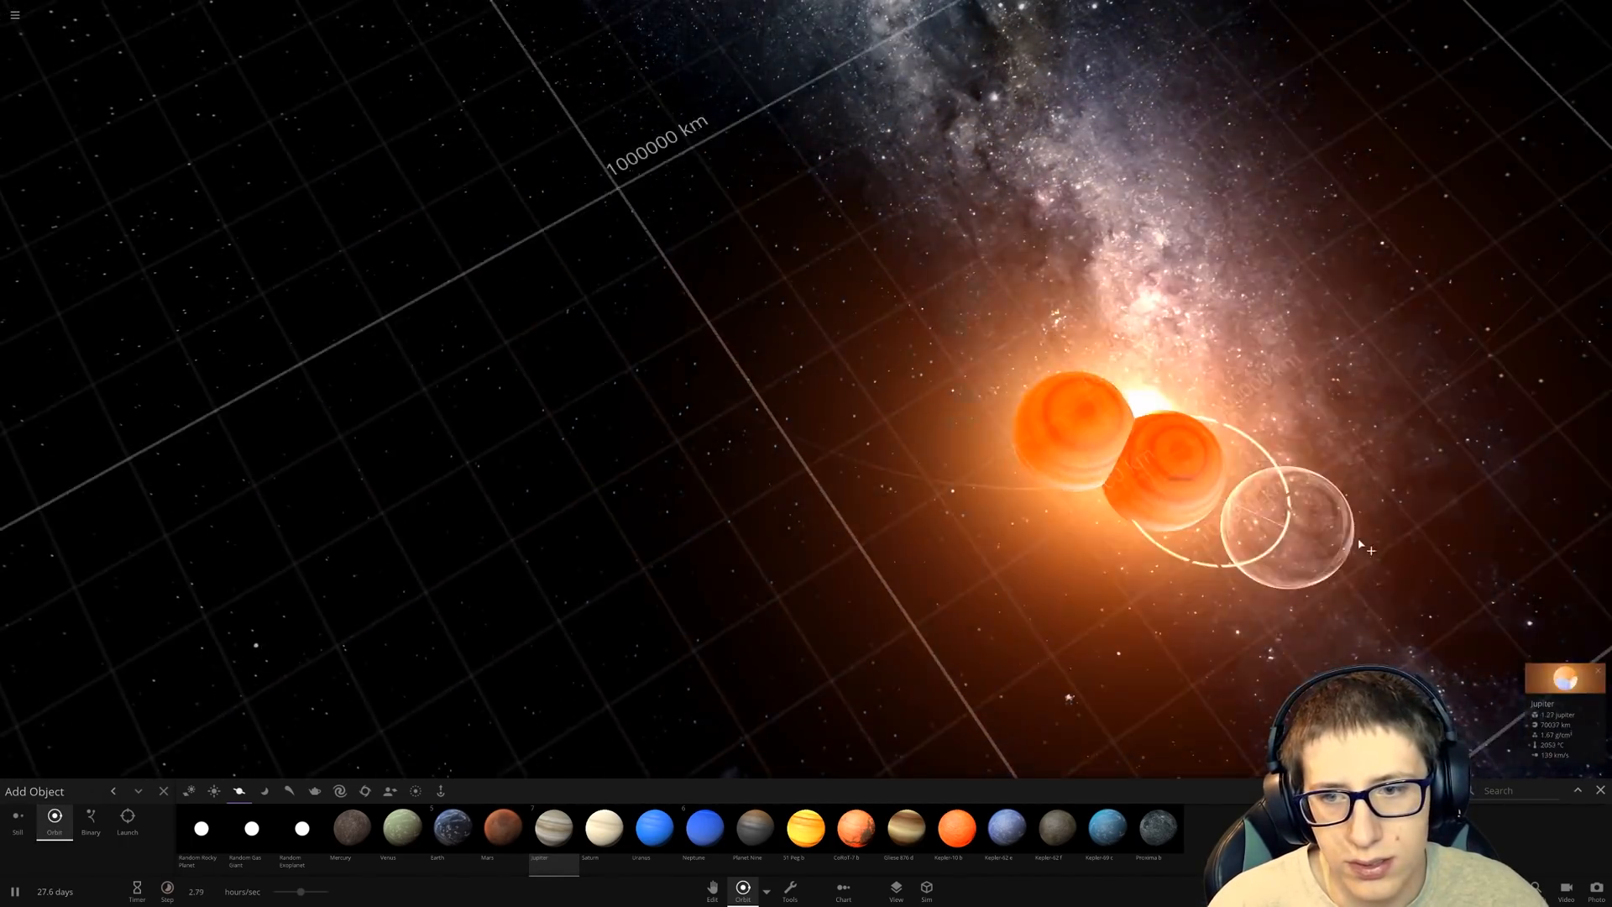
pyautogui.click(14, 15)
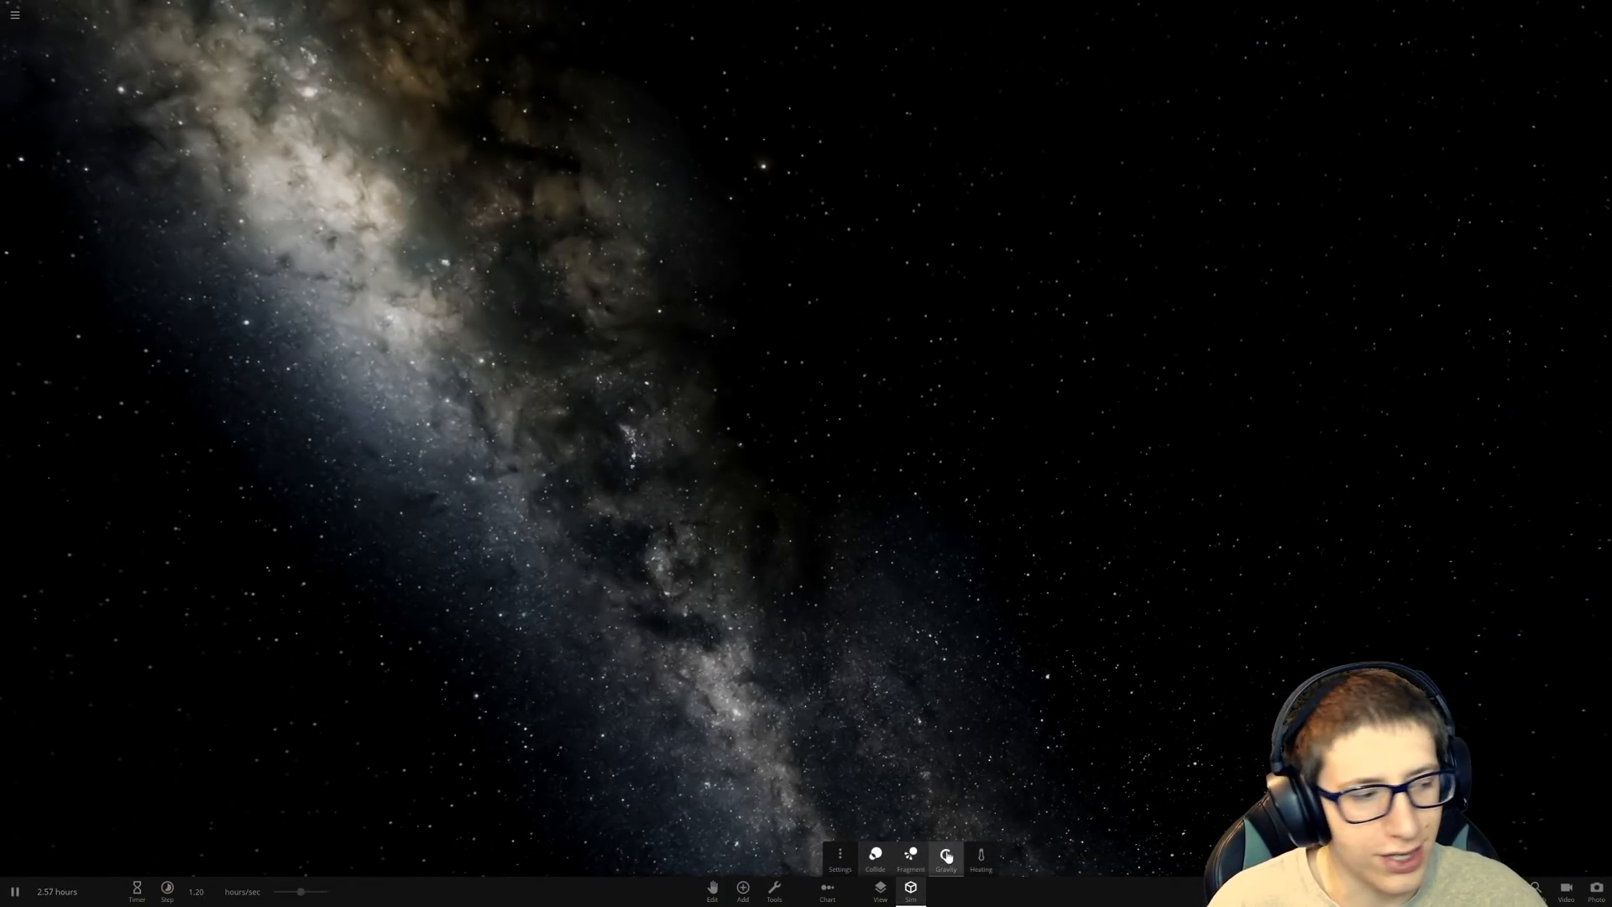
# Step: Raise the gravitational constant to 11.2 G, then bring up the main menu
pyautogui.click(946, 857)
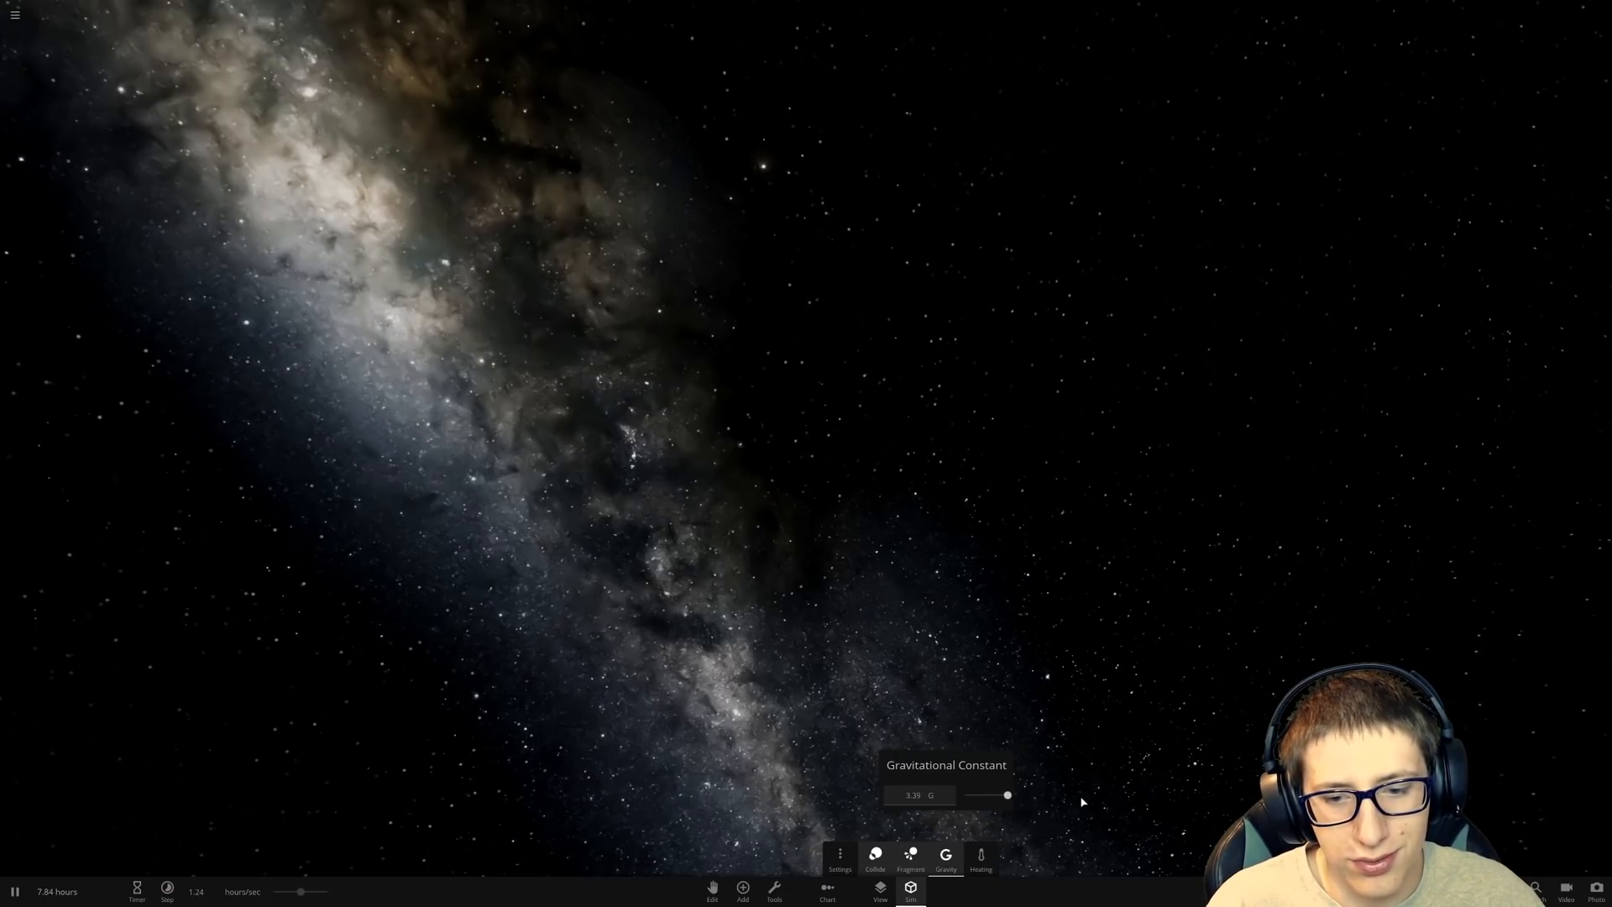
pyautogui.moveTo(1006, 795); pyautogui.dragTo(1003, 795)
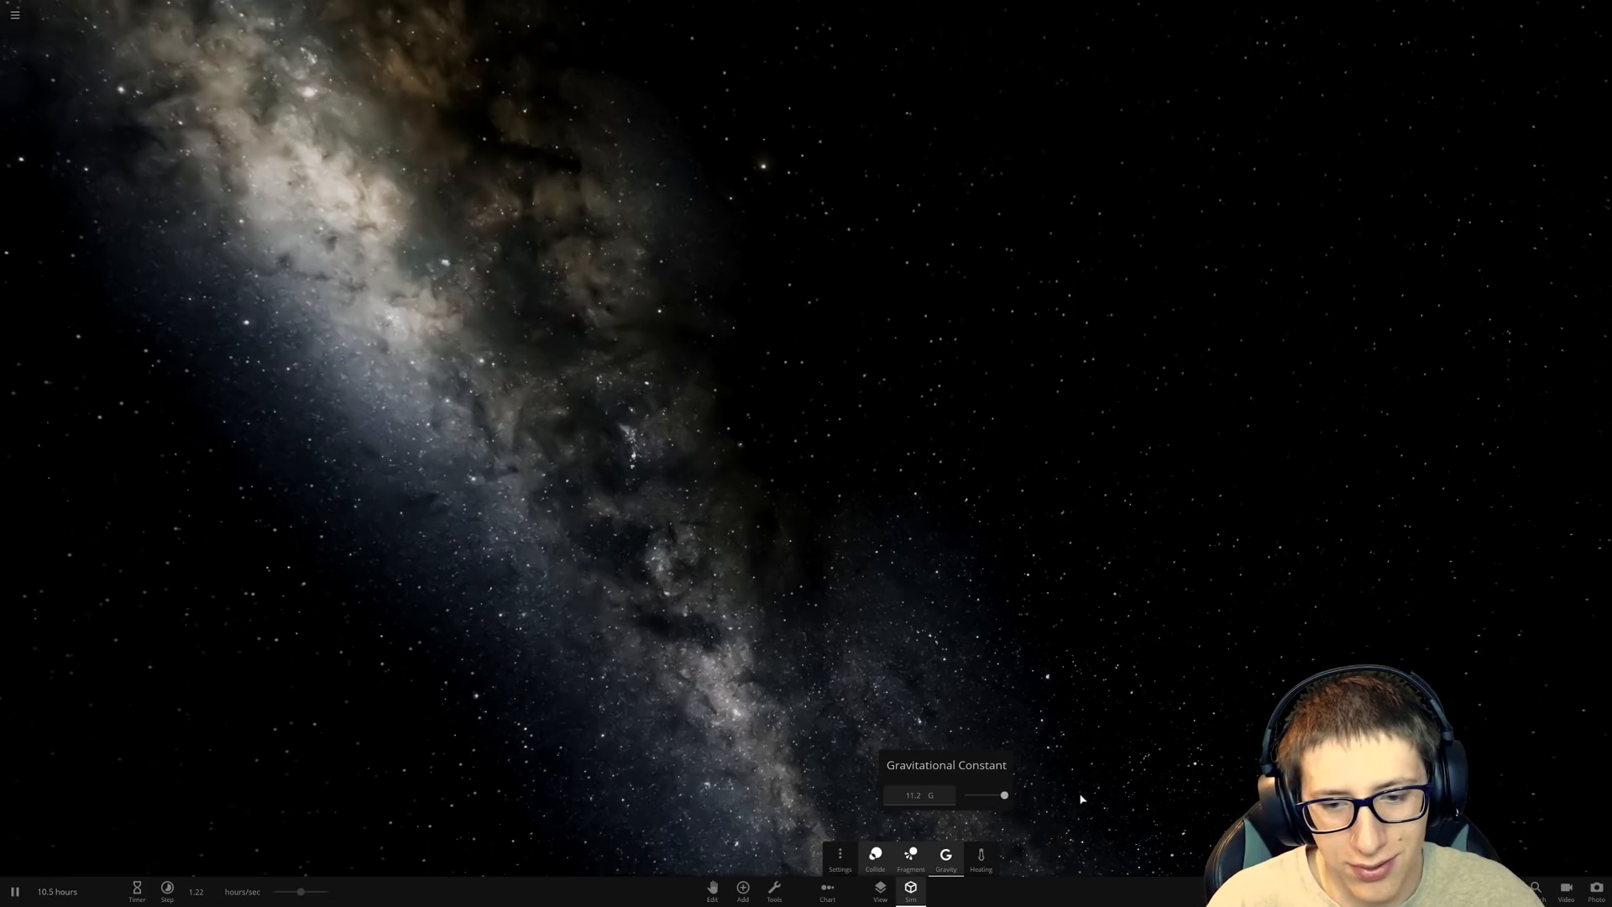
pyautogui.click(739, 896)
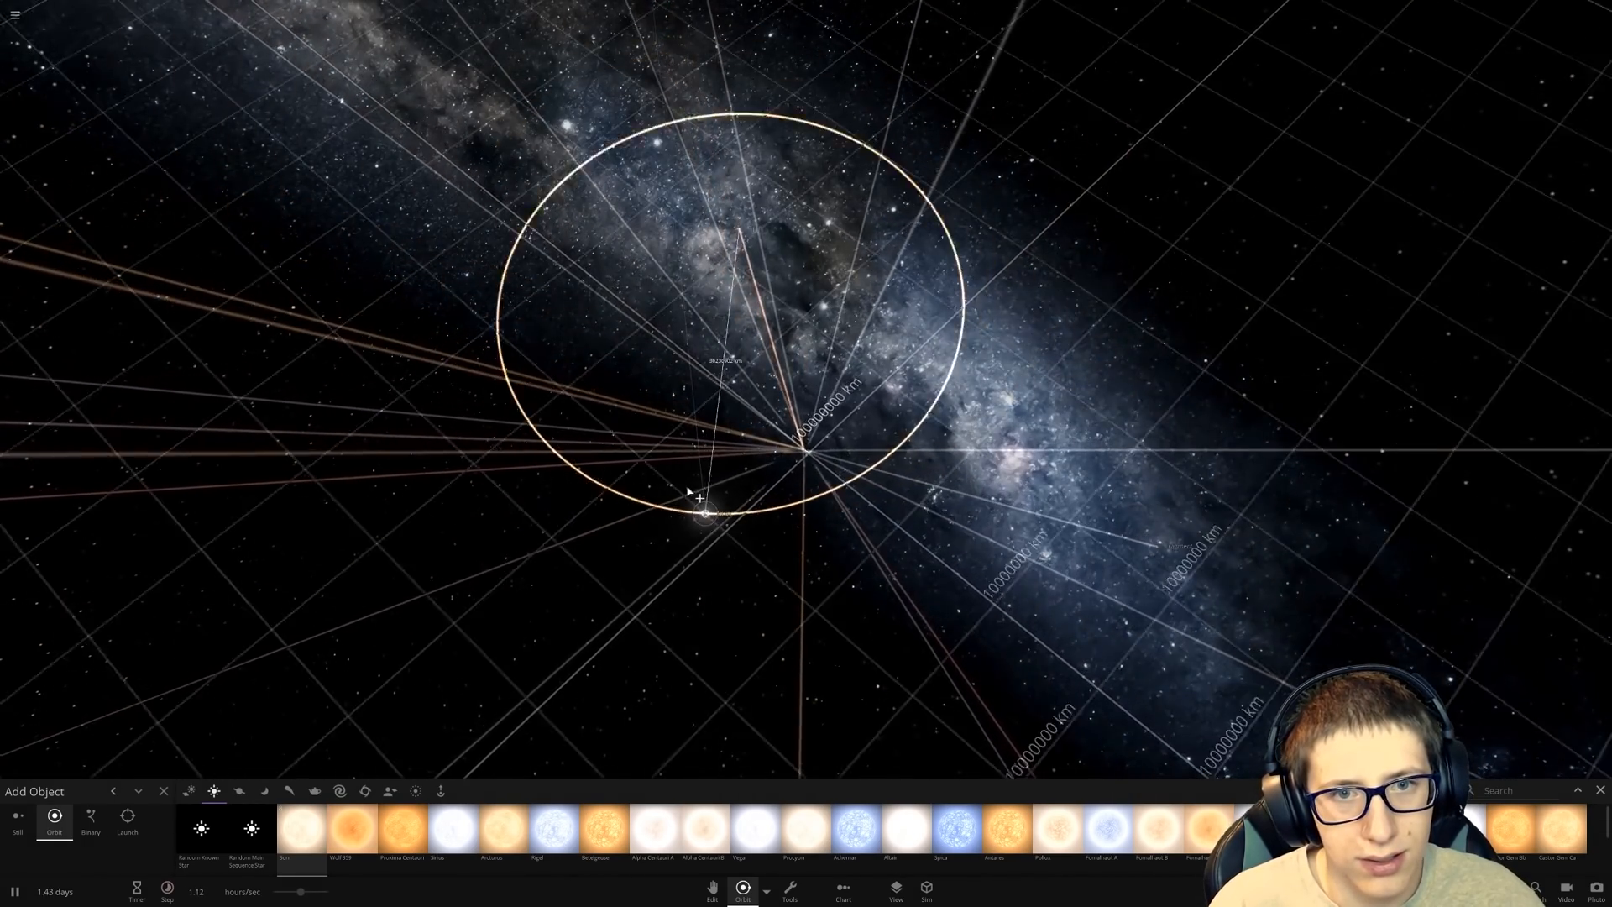
pyautogui.click(20, 16)
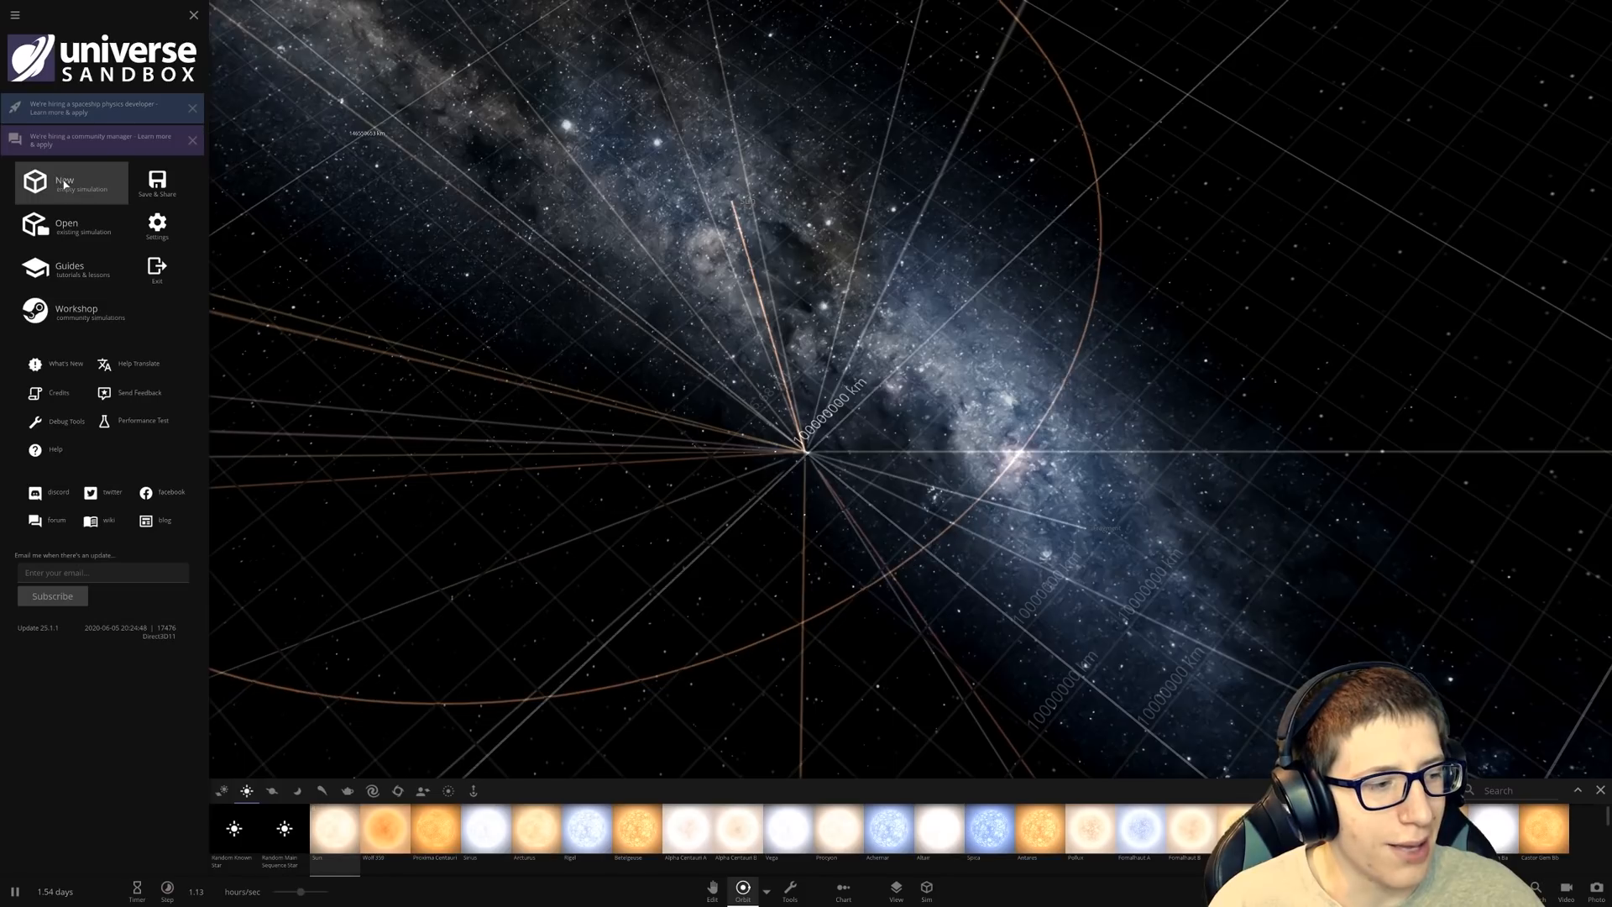
# Step: Start a new empty simulation and add the Sun from the star catalogue
pyautogui.click(70, 182)
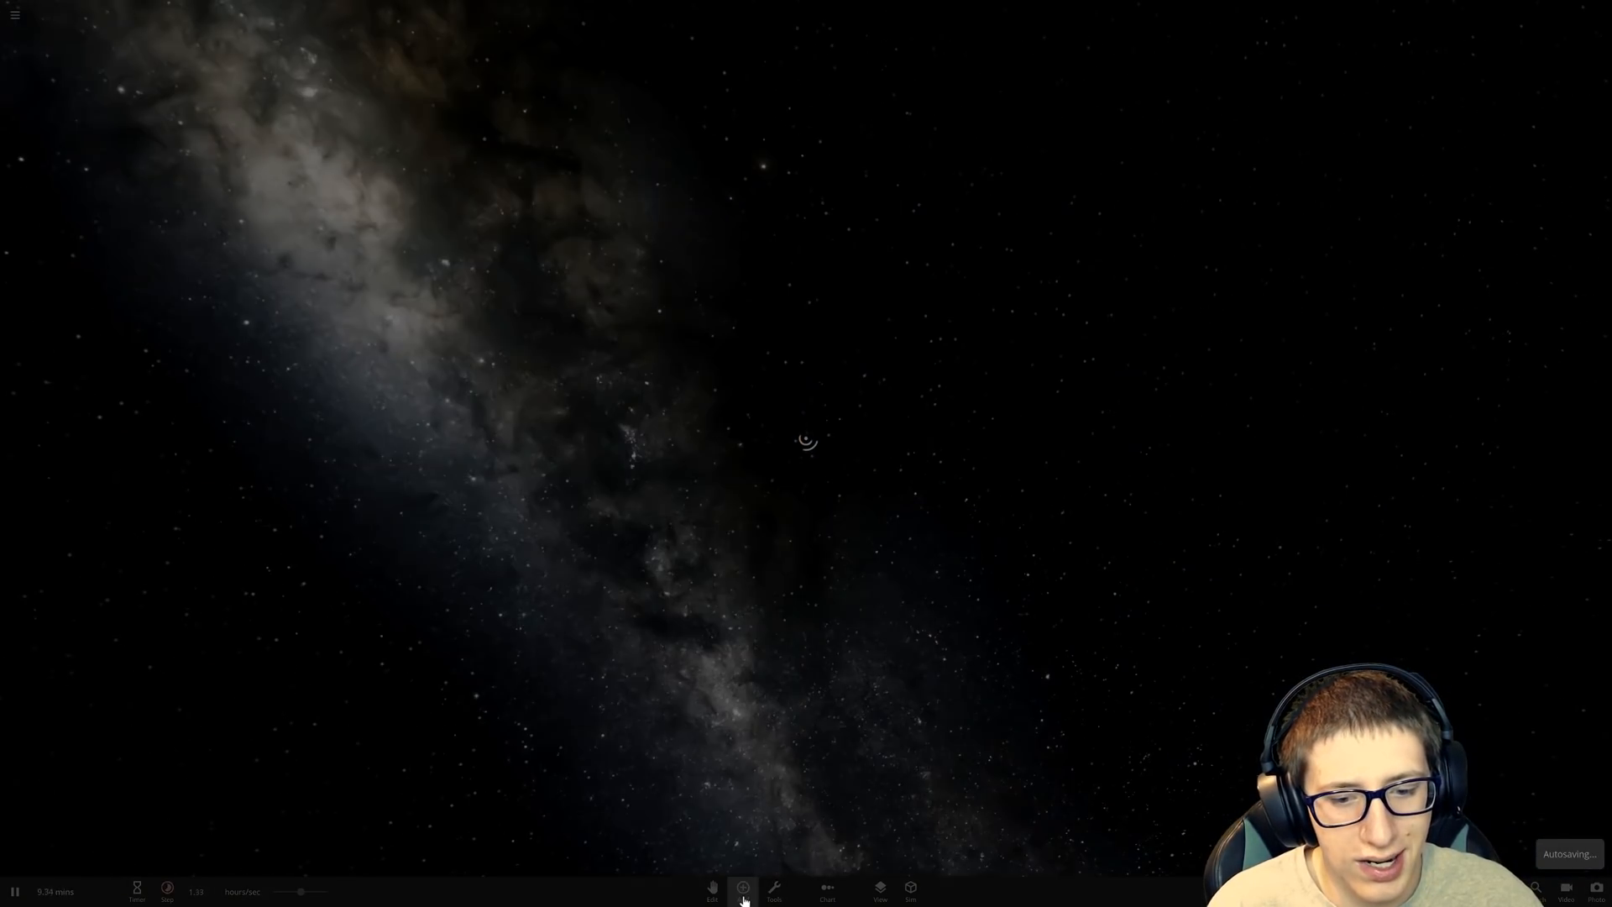
pyautogui.click(741, 889)
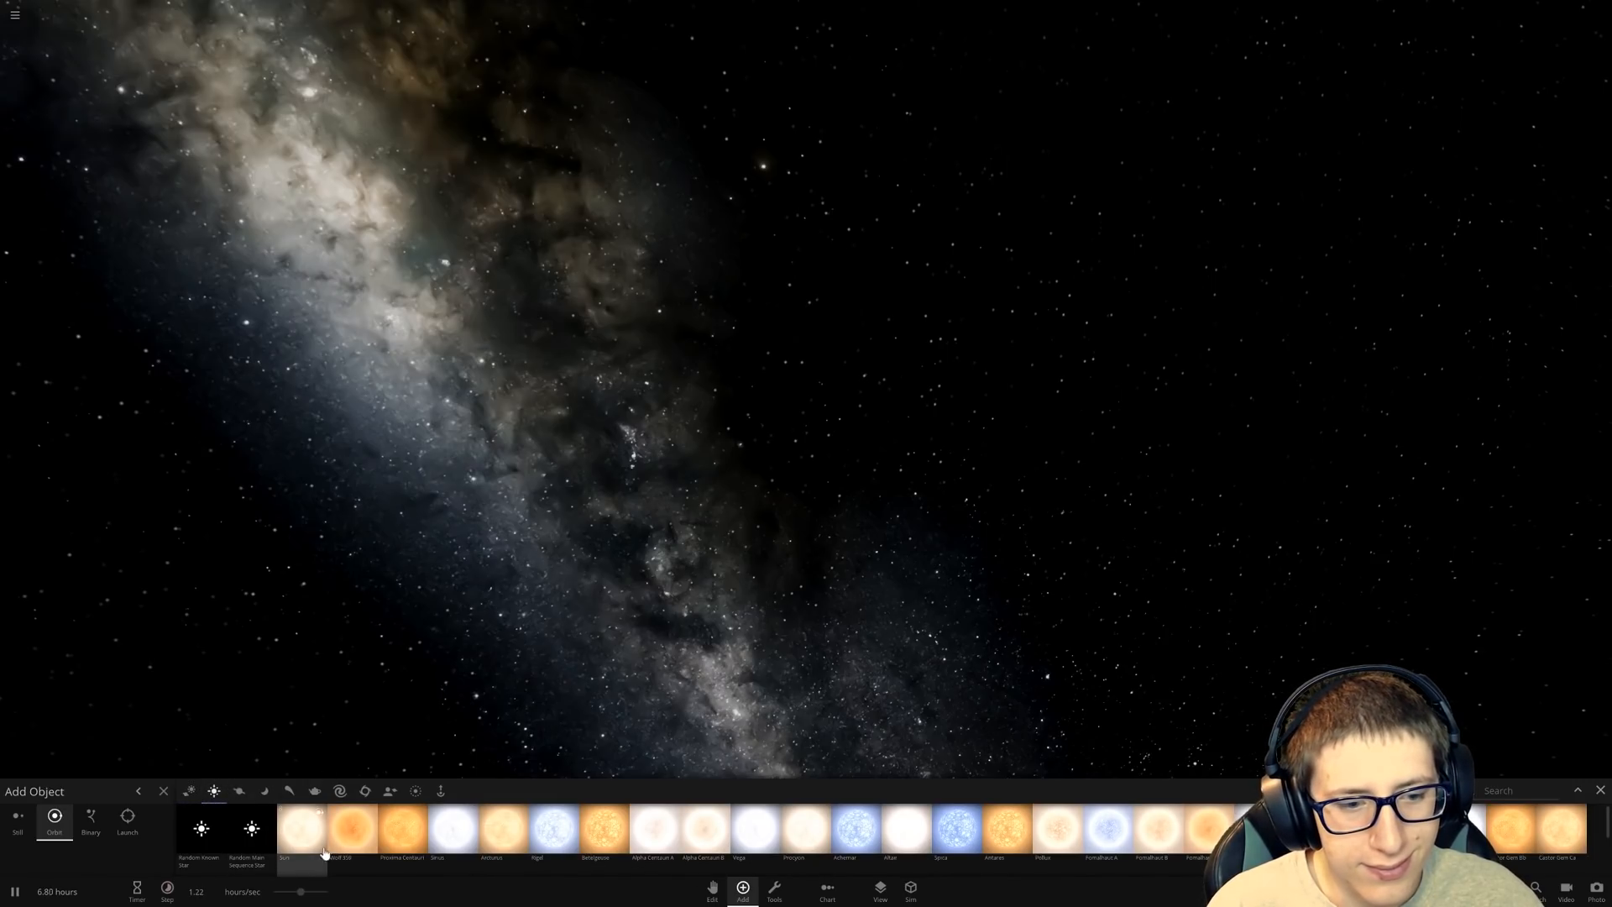
pyautogui.click(295, 829)
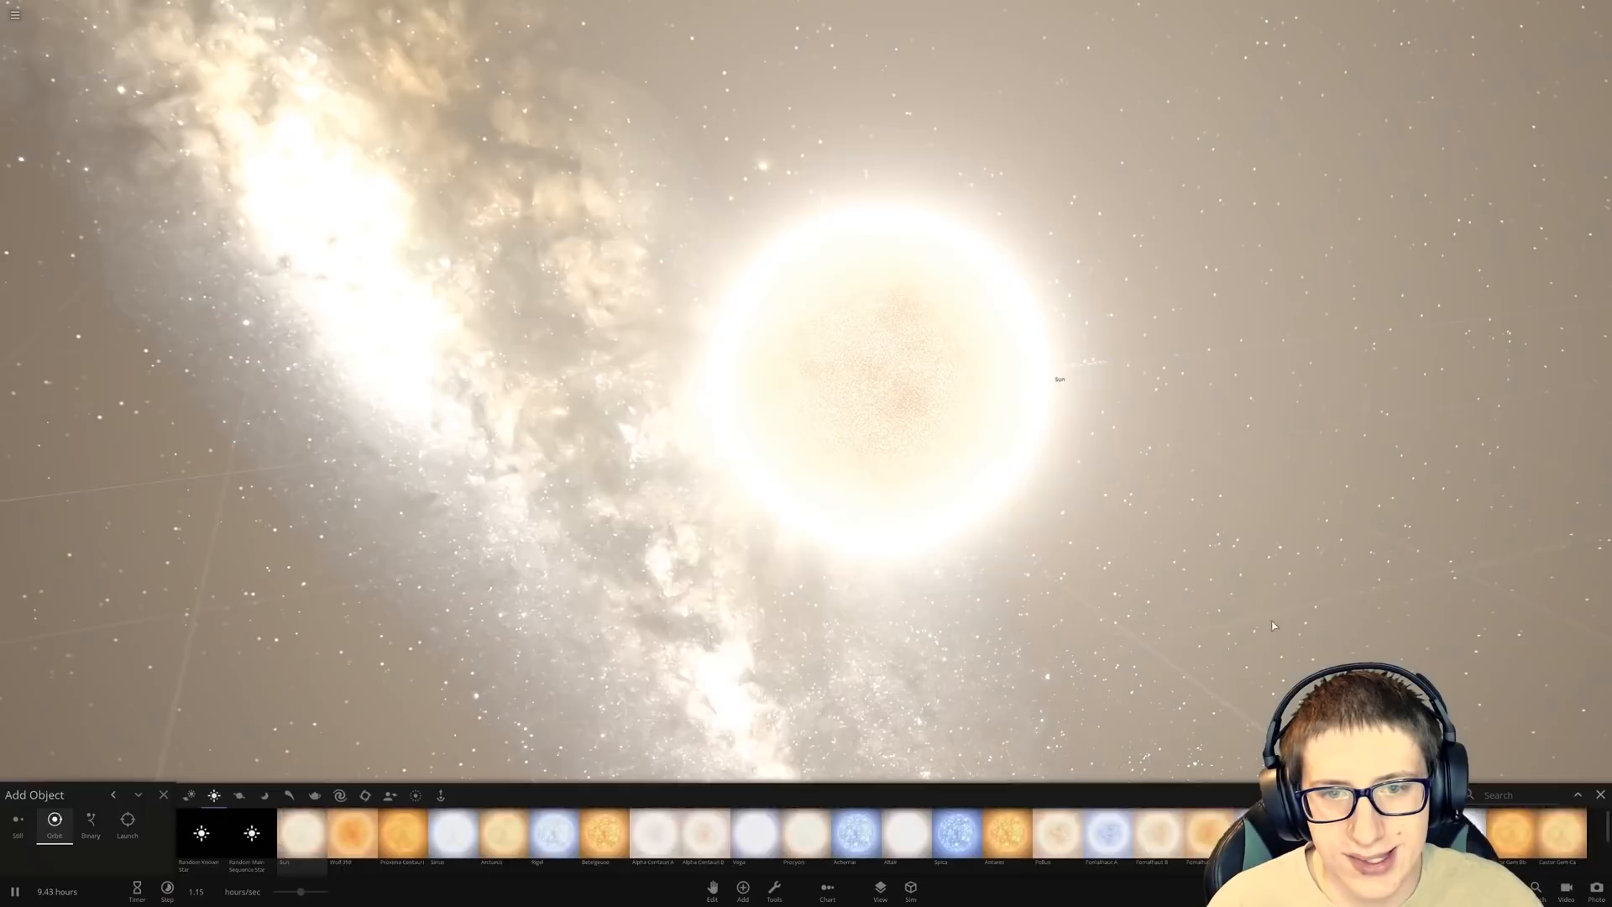
pyautogui.click(163, 794)
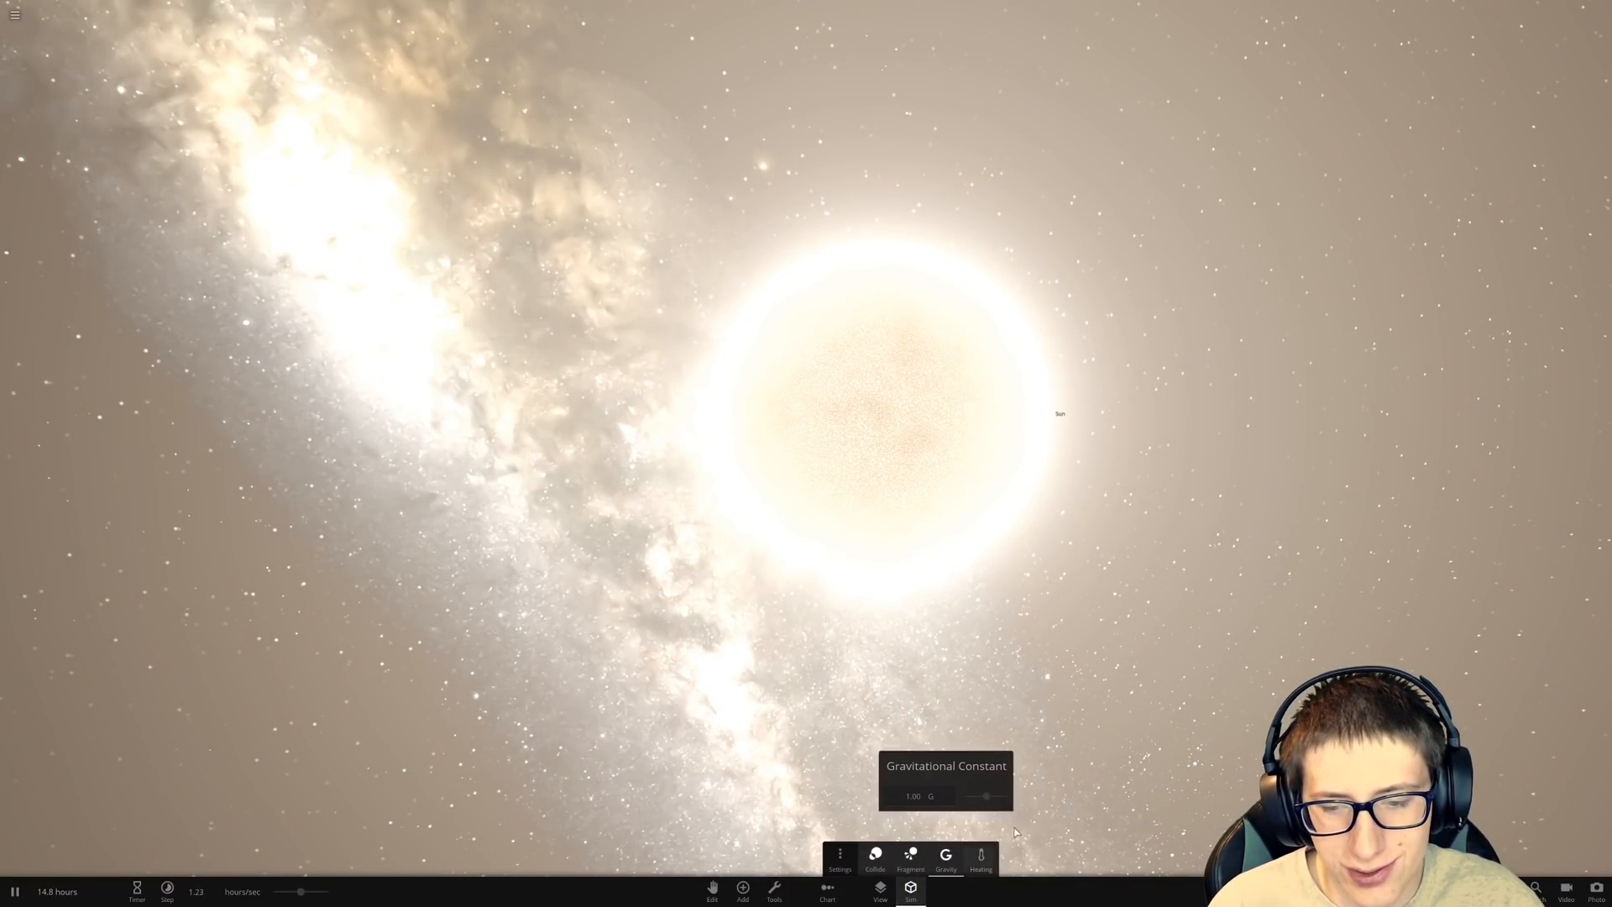
# Step: Push the gravitational constant up to 39.4 G so the Sun shrinks
pyautogui.moveTo(985, 796); pyautogui.dragTo(1007, 795)
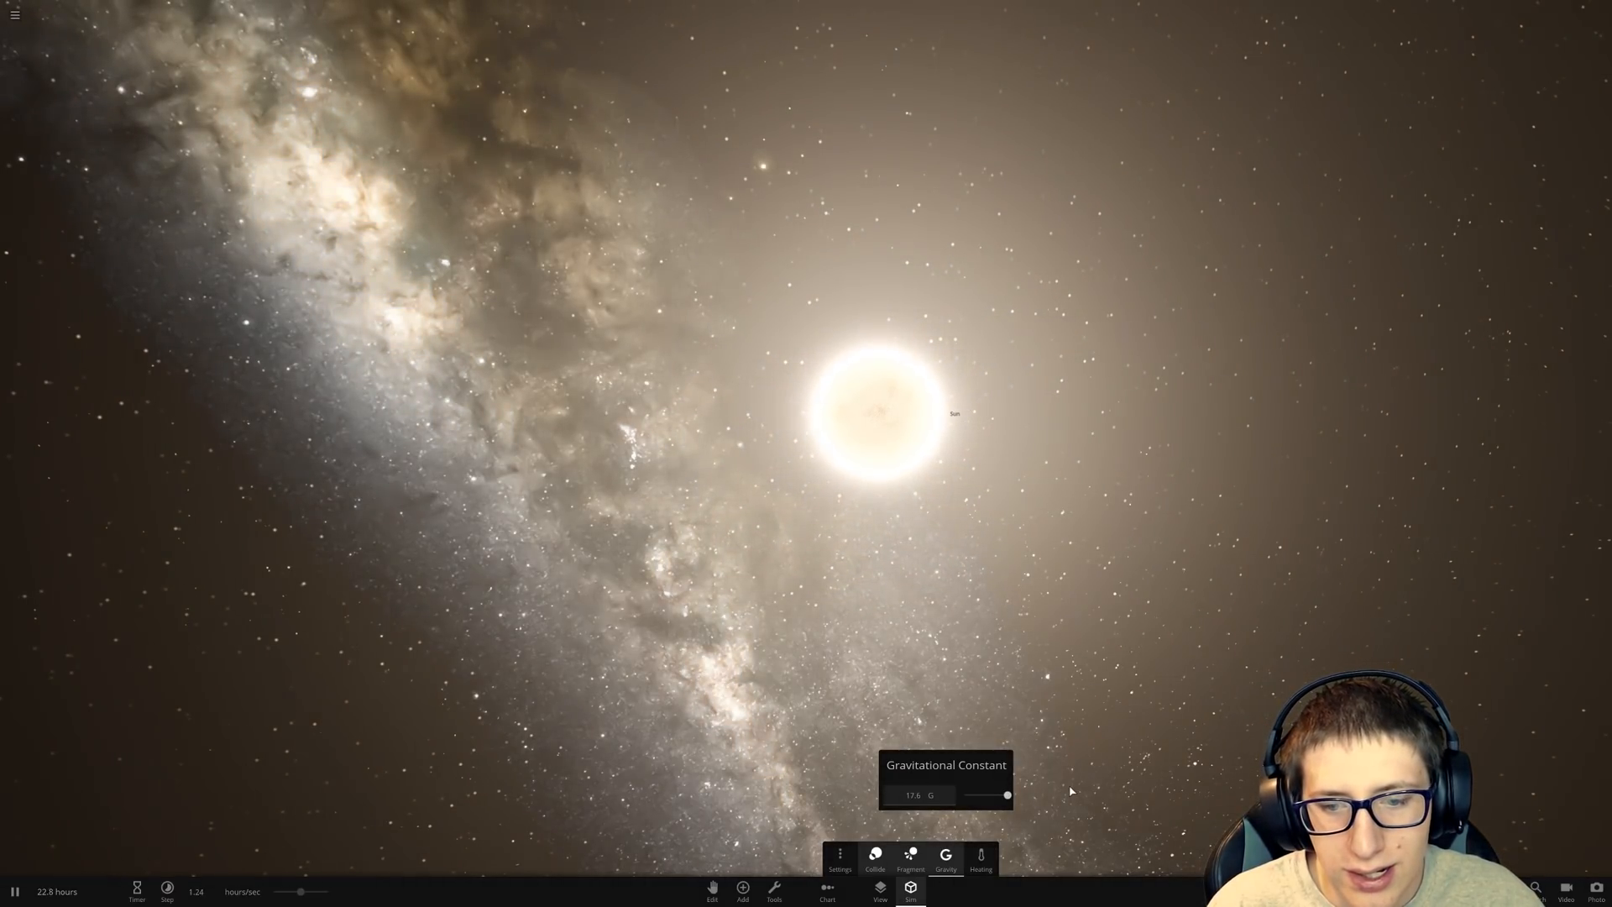
pyautogui.moveTo(1006, 795); pyautogui.dragTo(985, 796)
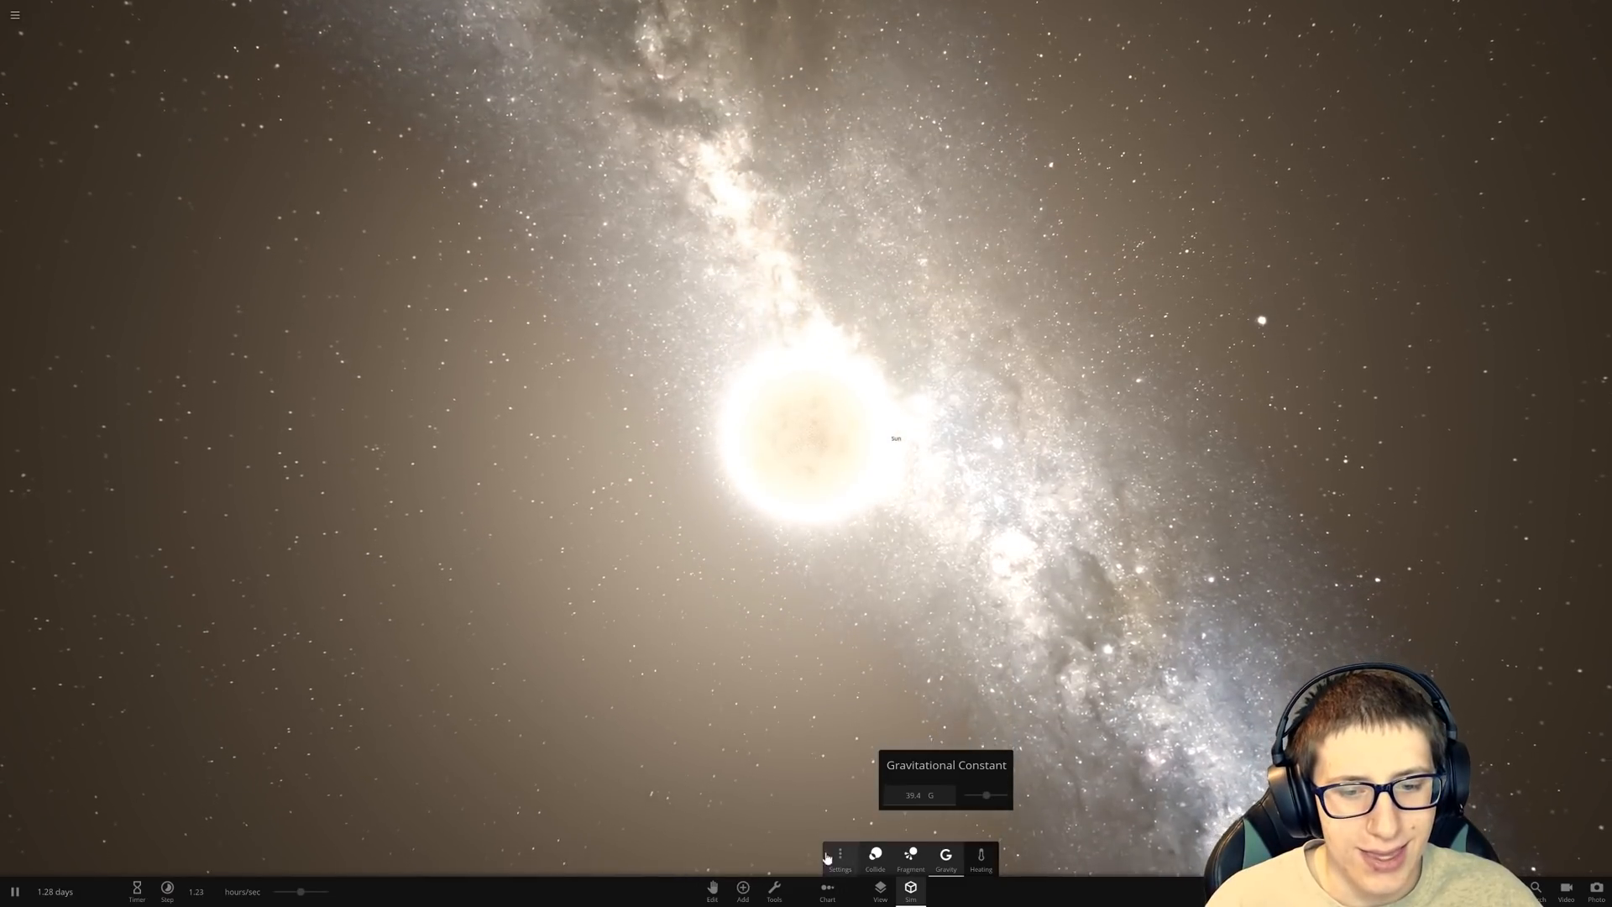
pyautogui.click(740, 898)
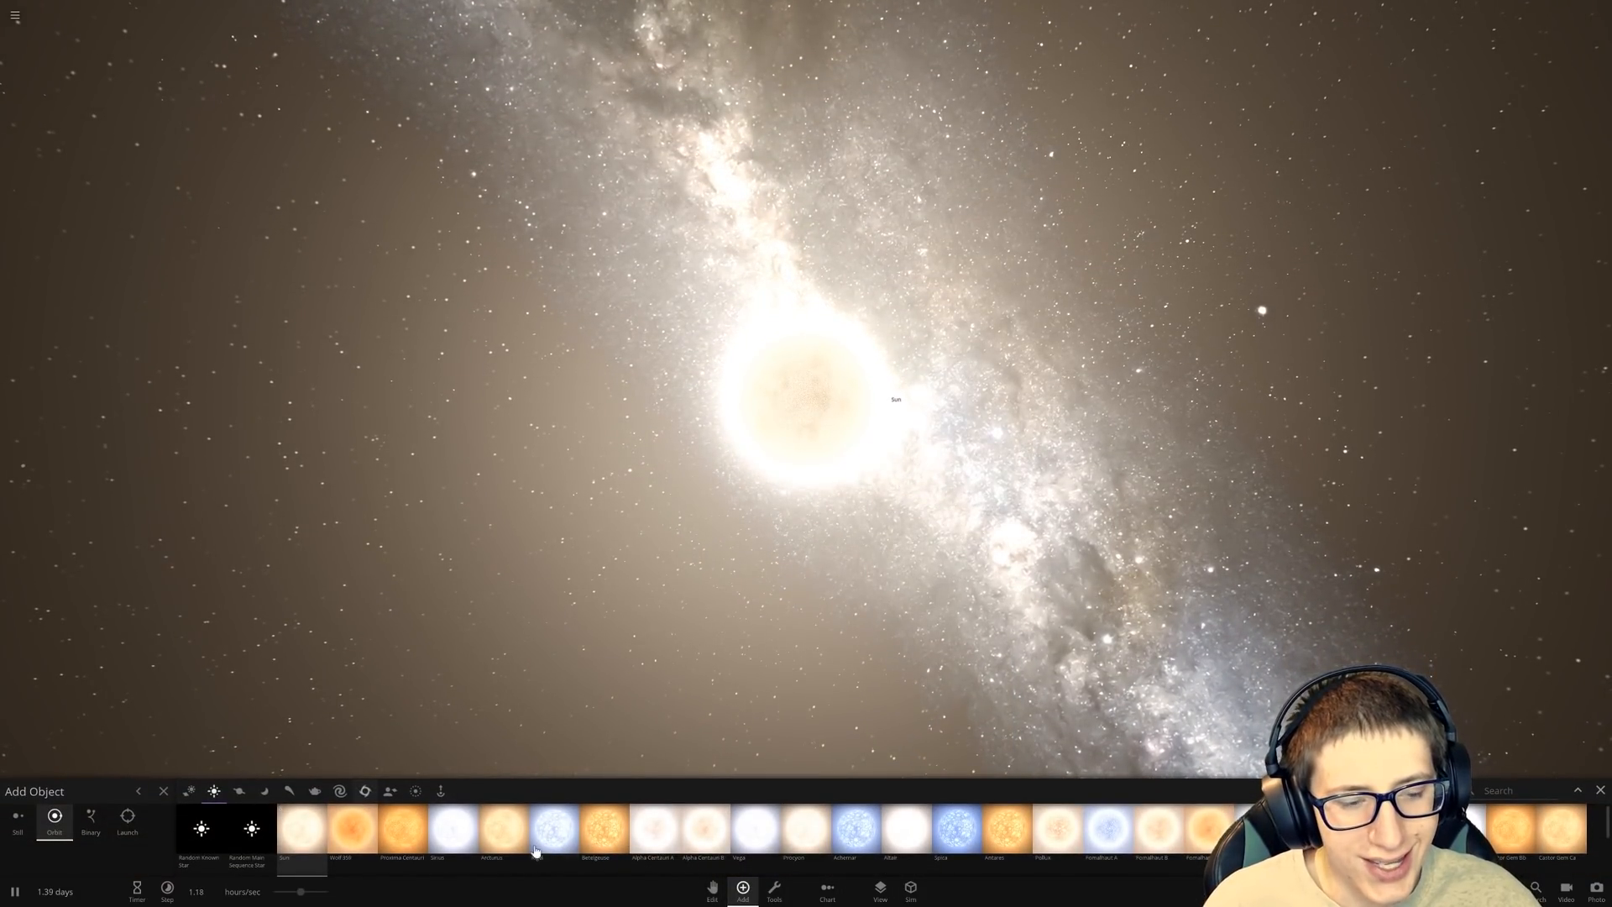
# Step: Add Earth orbiting the shrunken Sun and show its orbital details: 60.6-day period at 1.03 AU
pyautogui.click(240, 791)
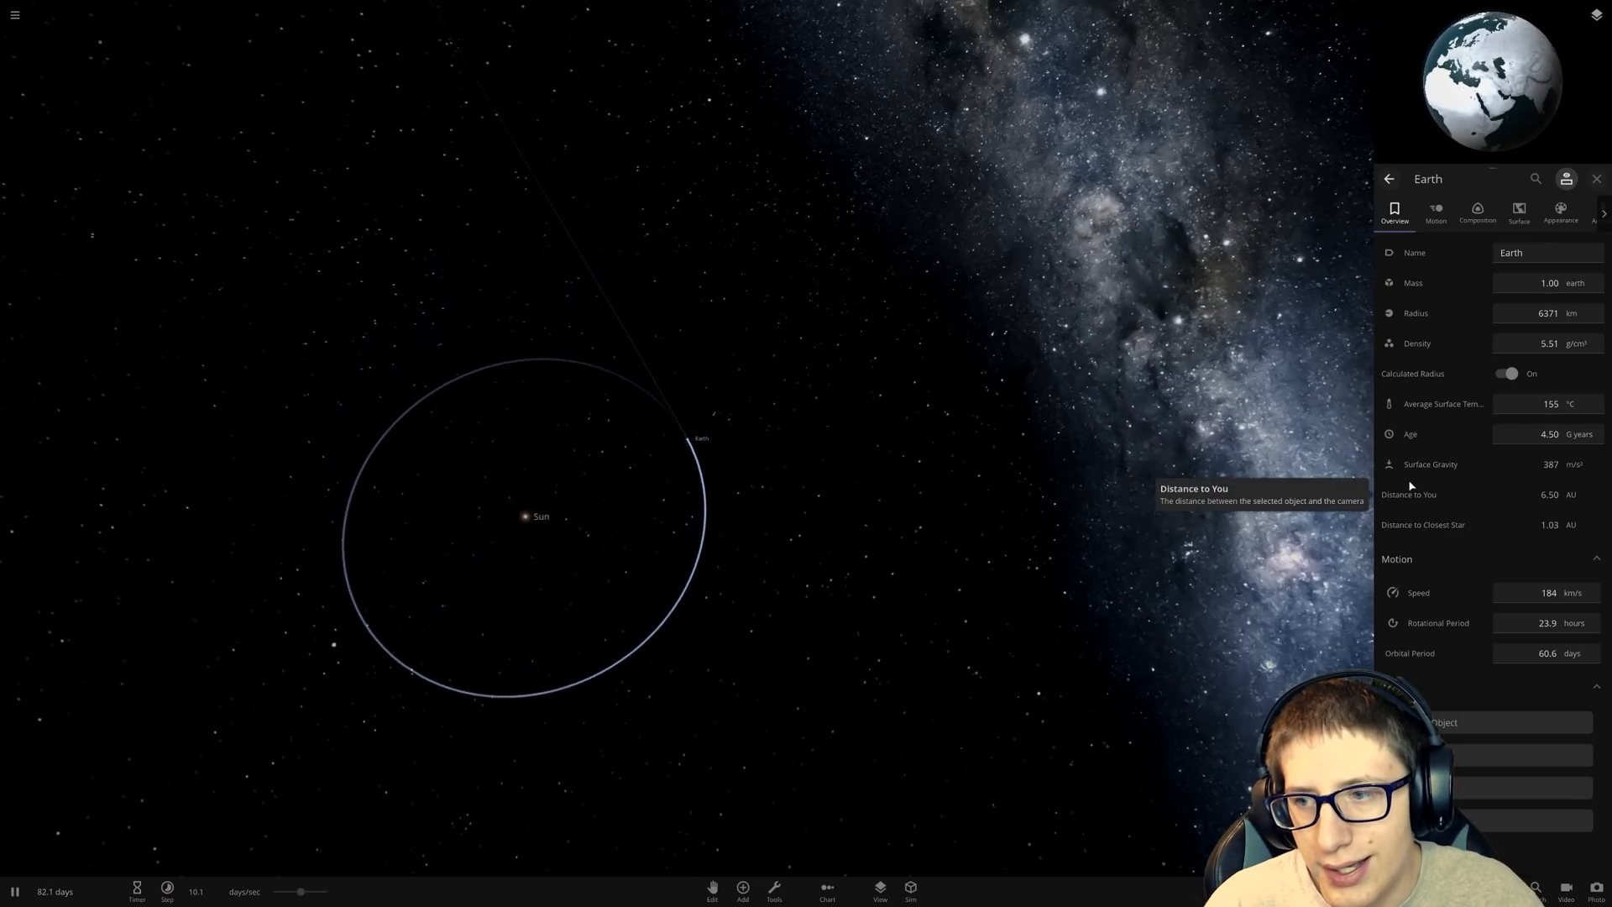
pyautogui.click(1519, 211)
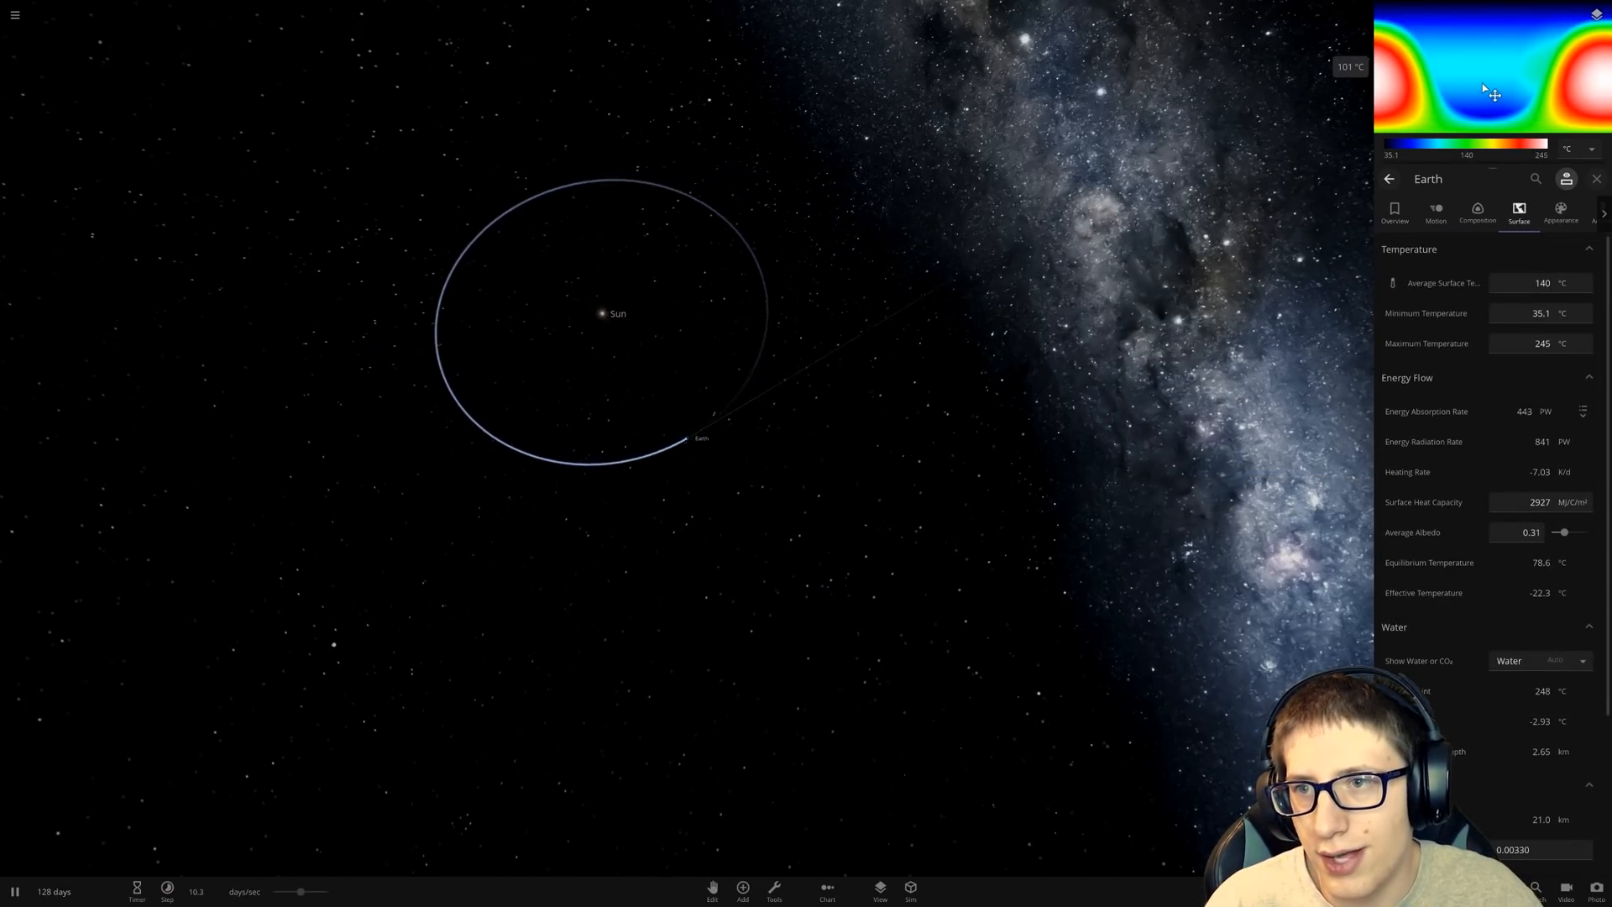
pyautogui.click(1395, 212)
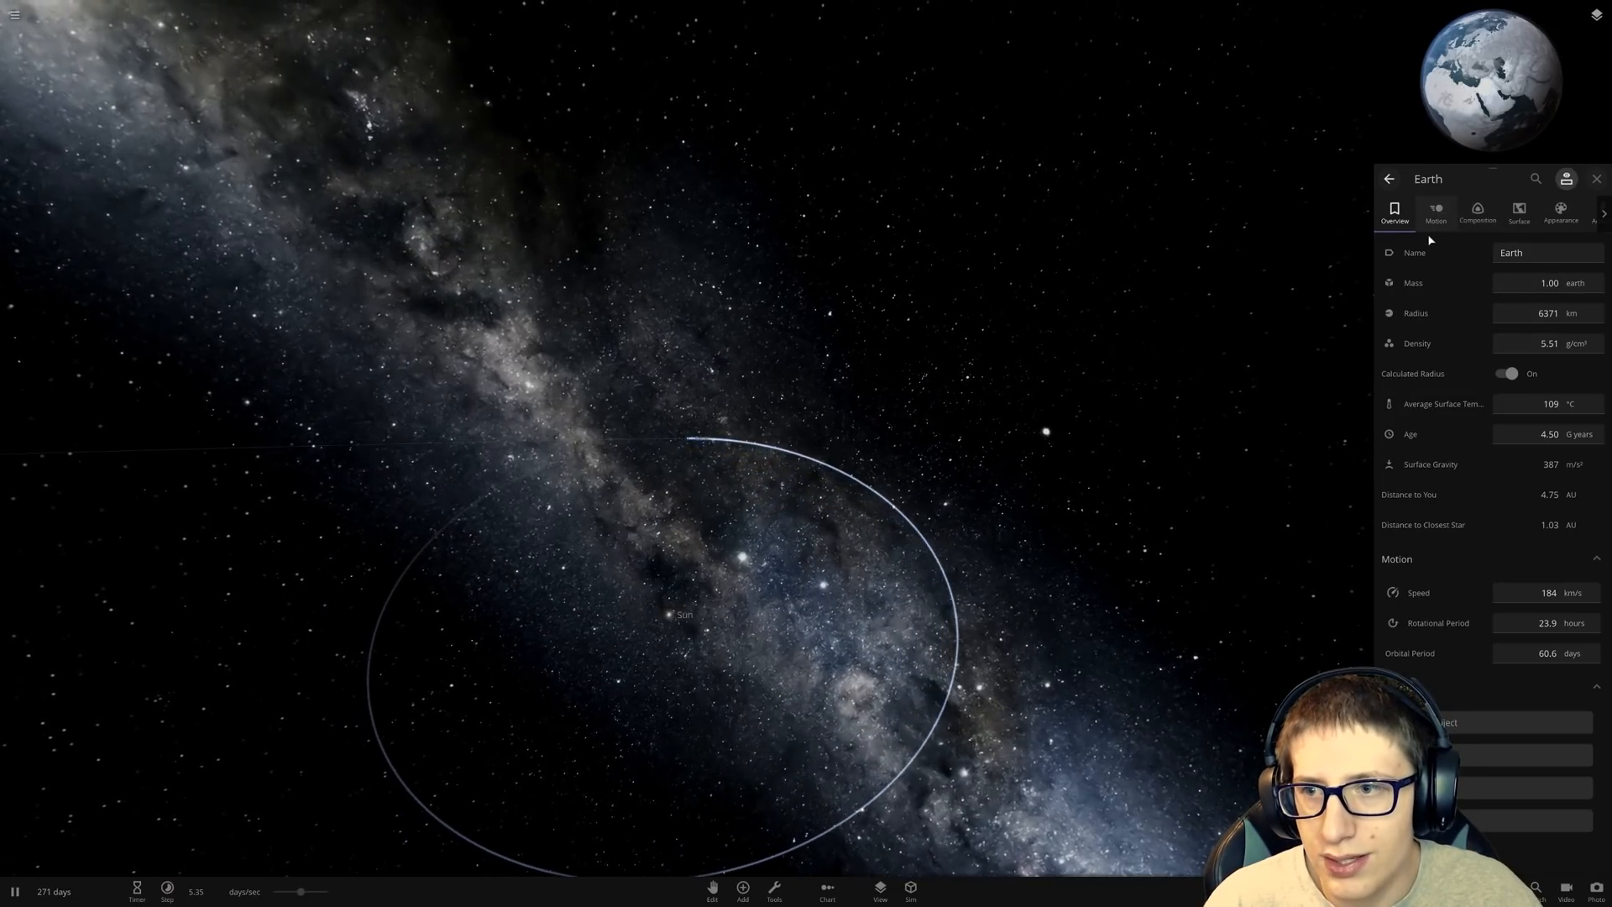
pyautogui.click(1435, 212)
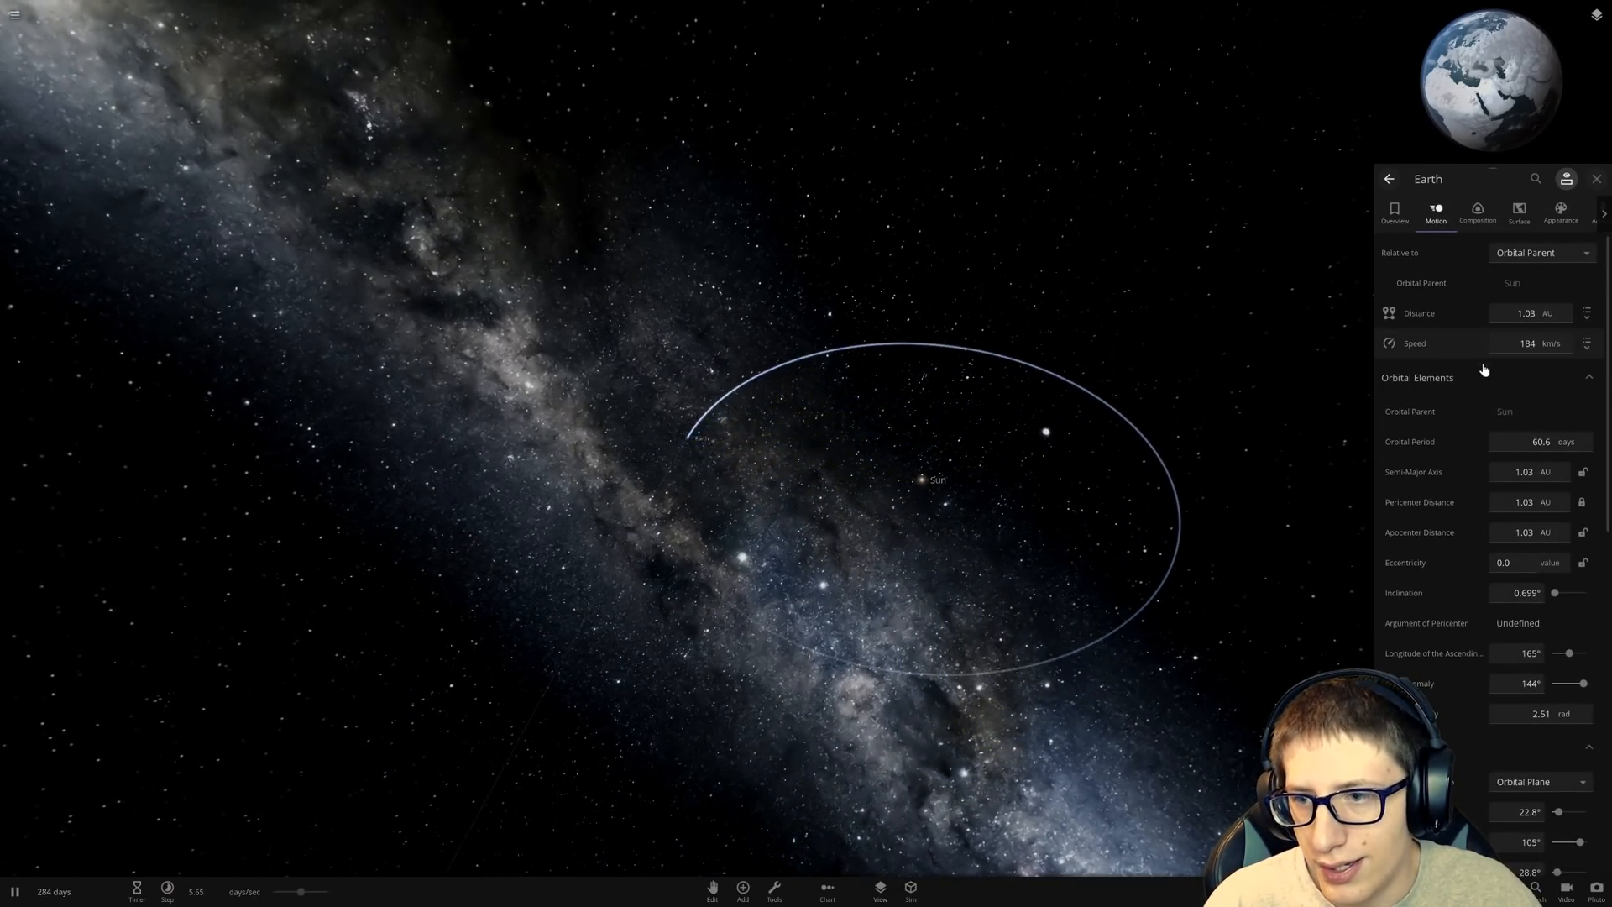